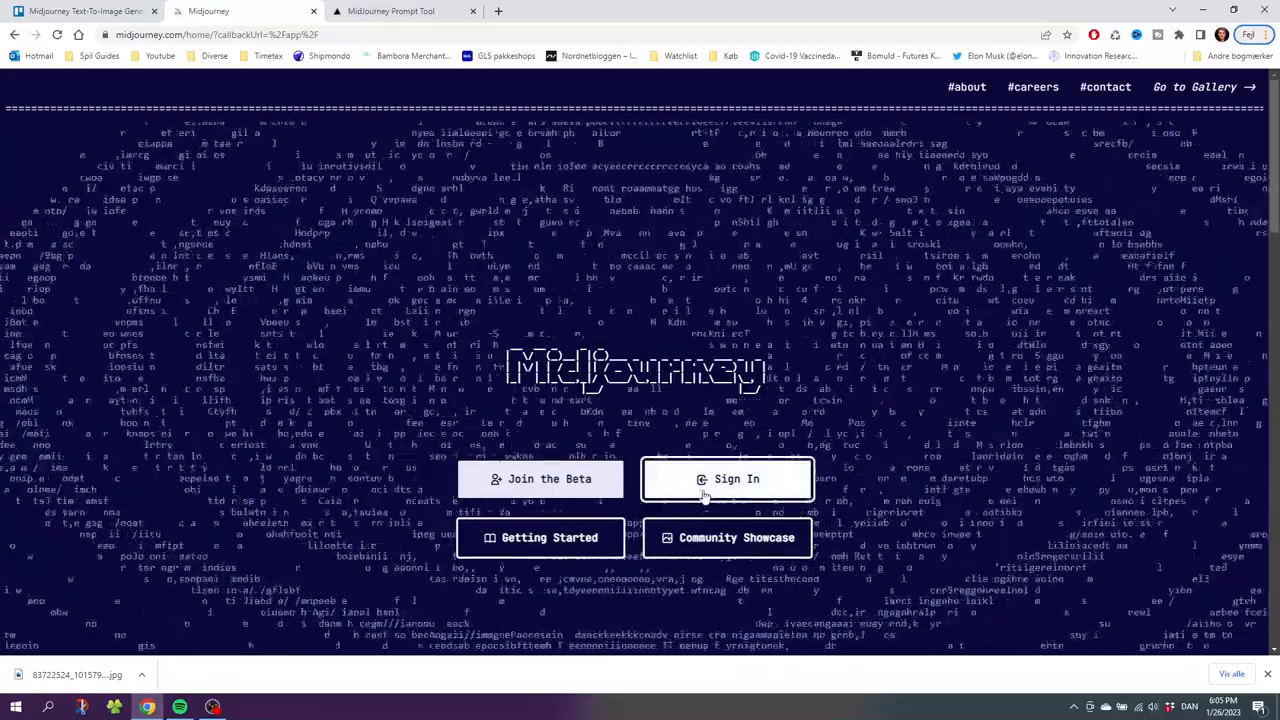
# Sign in on midjourney.com with Discord and authorize the Midjourney Bot.
pyautogui.click(726, 479)
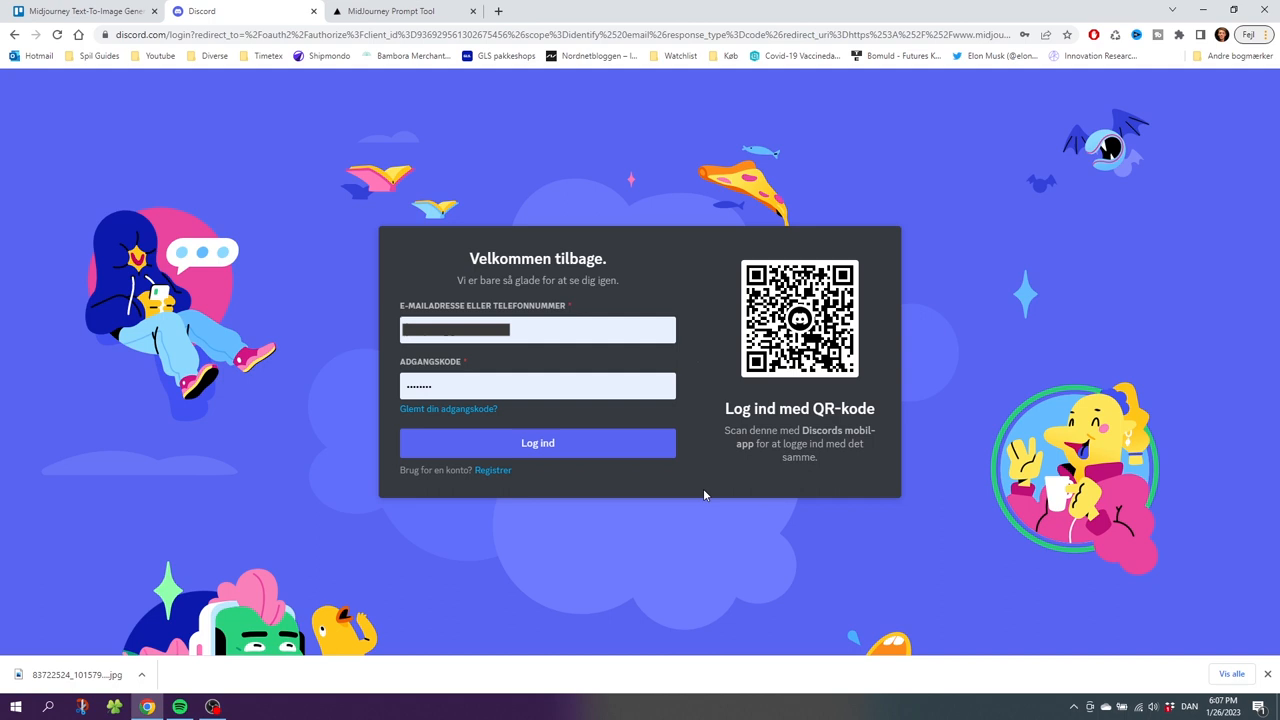
pyautogui.moveTo(699, 485)
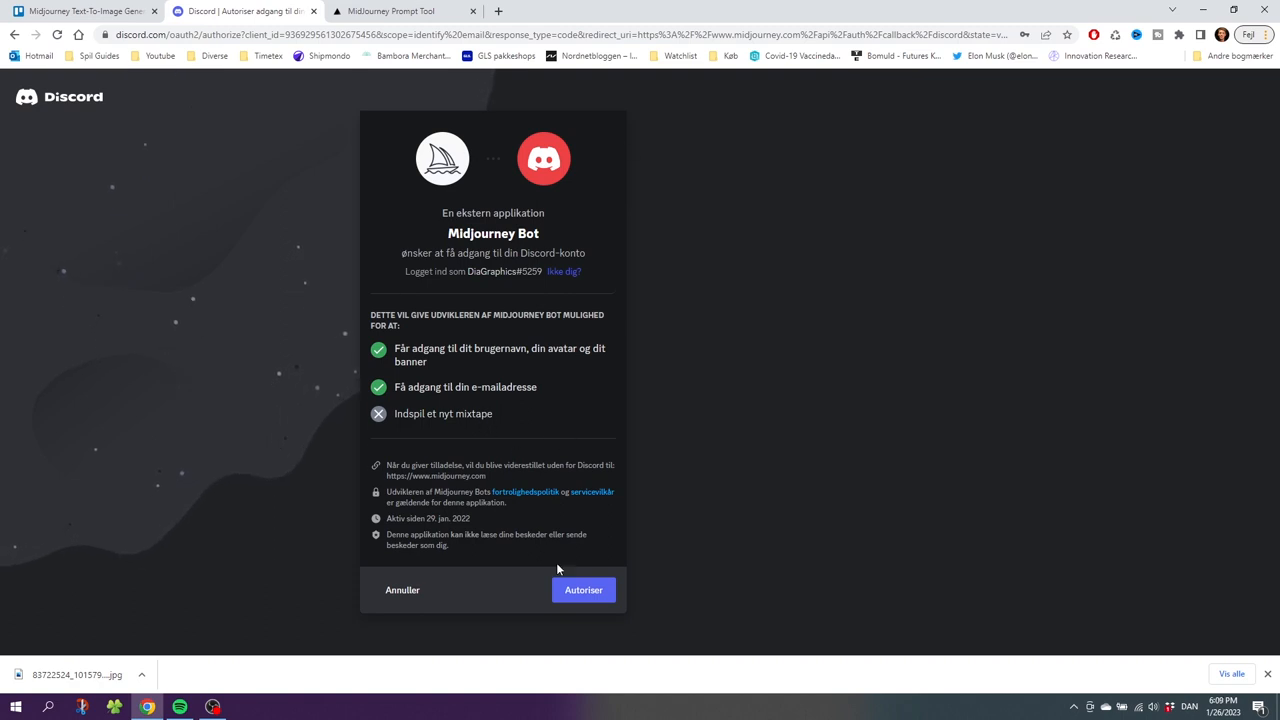
pyautogui.click(583, 590)
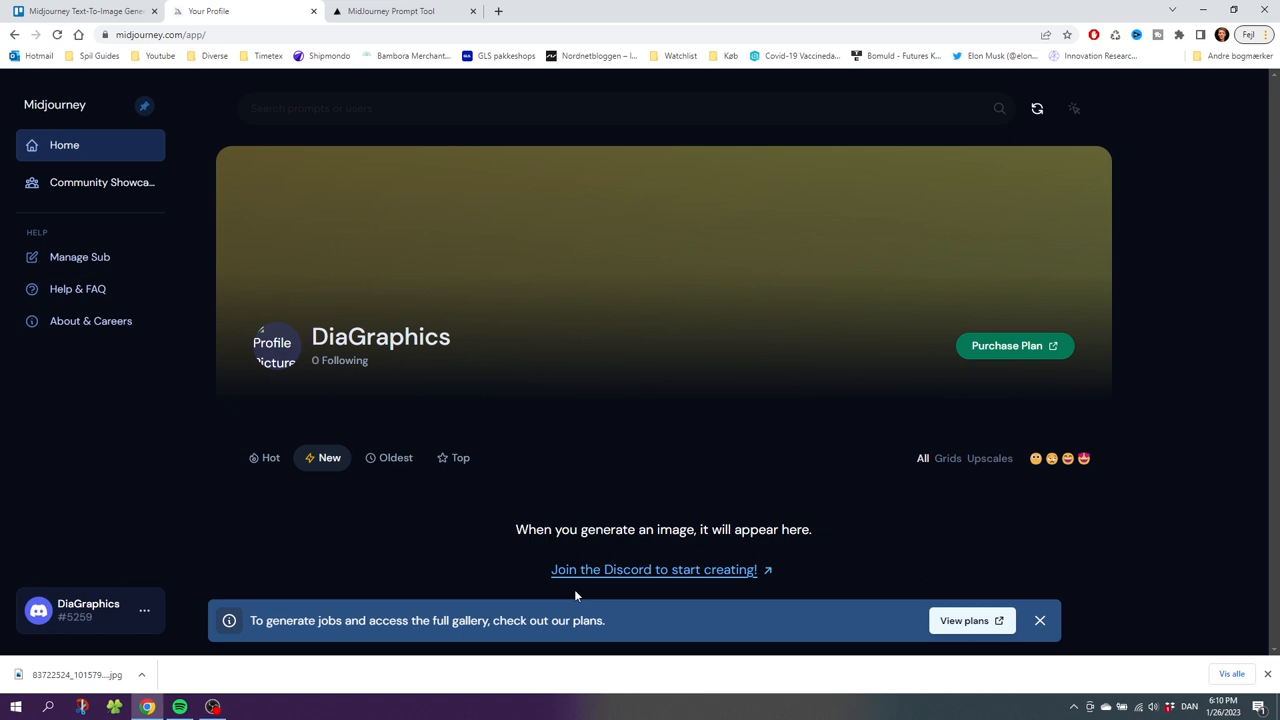
pyautogui.moveTo(577, 581)
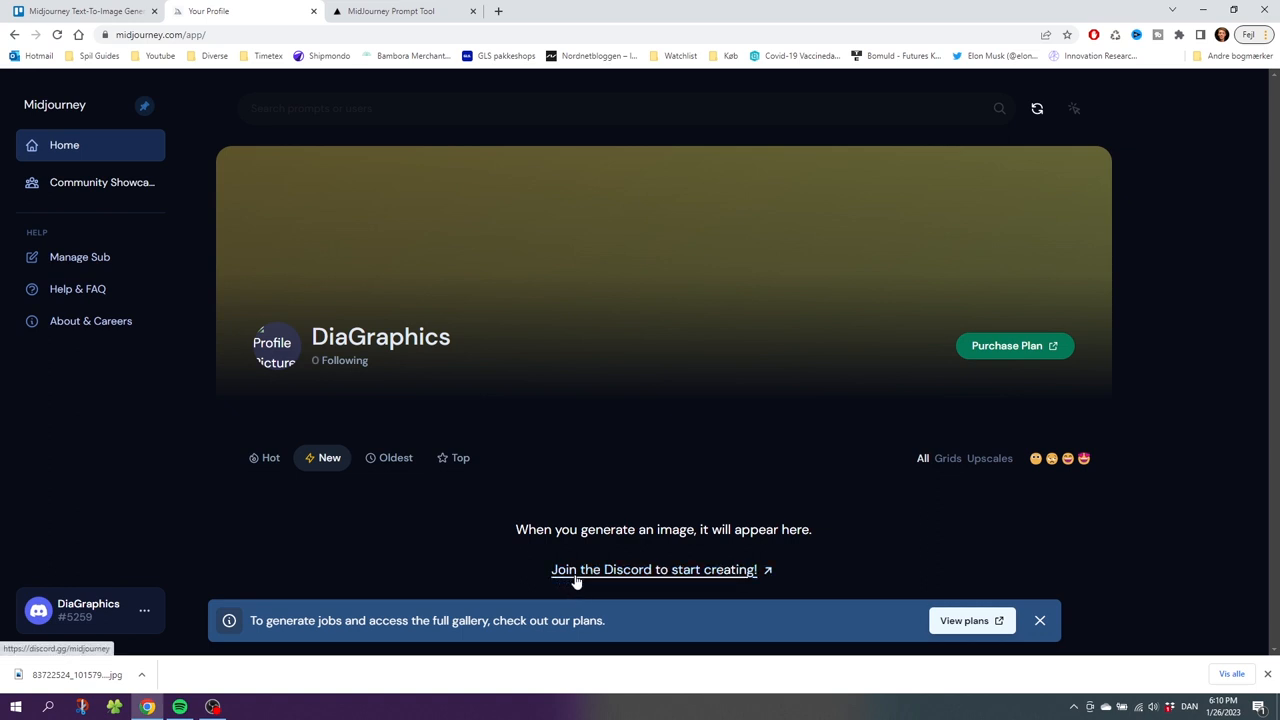
# Accept the Midjourney server invitation and pass the hCaptcha by selecting the otter images.
pyautogui.click(653, 569)
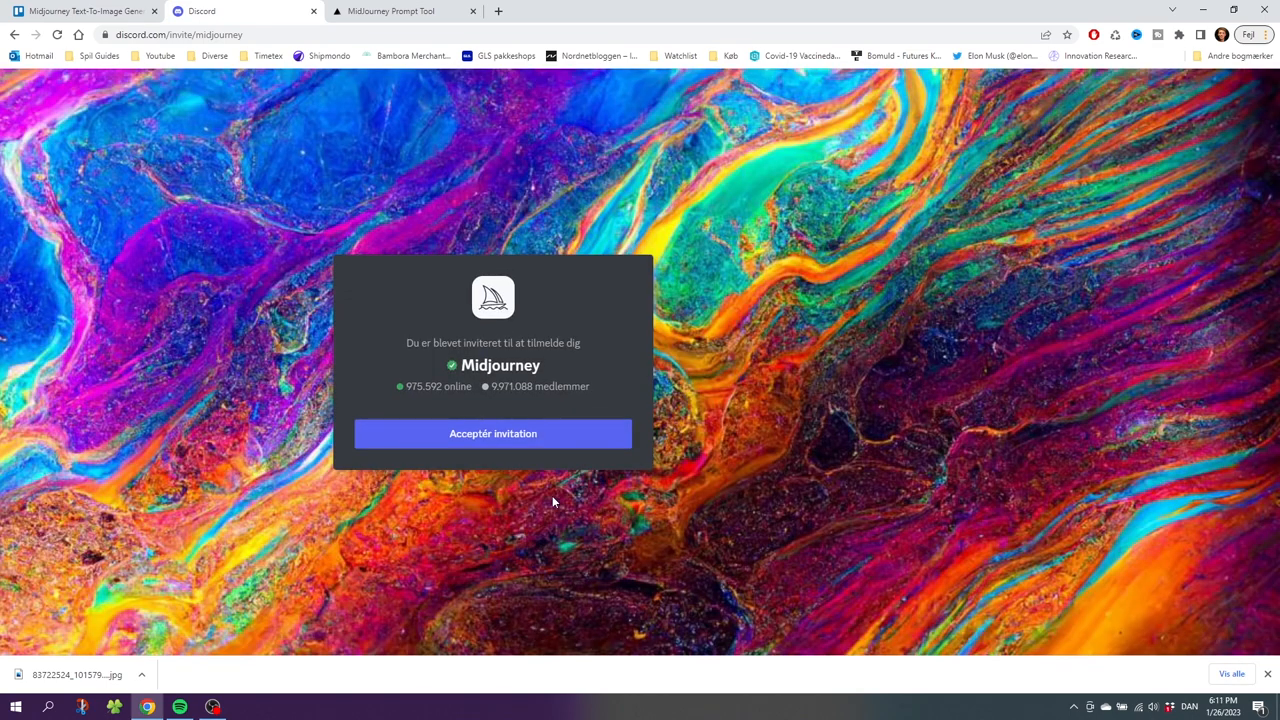
pyautogui.moveTo(530, 480)
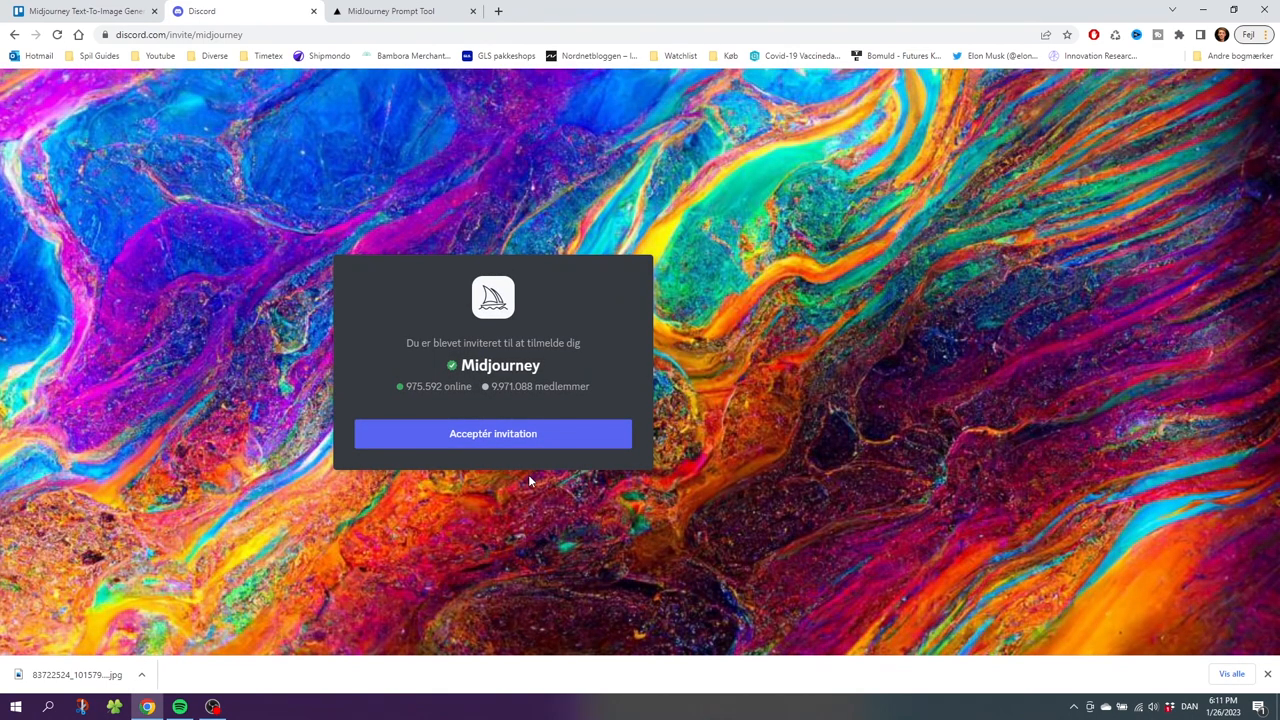
pyautogui.moveTo(494, 447)
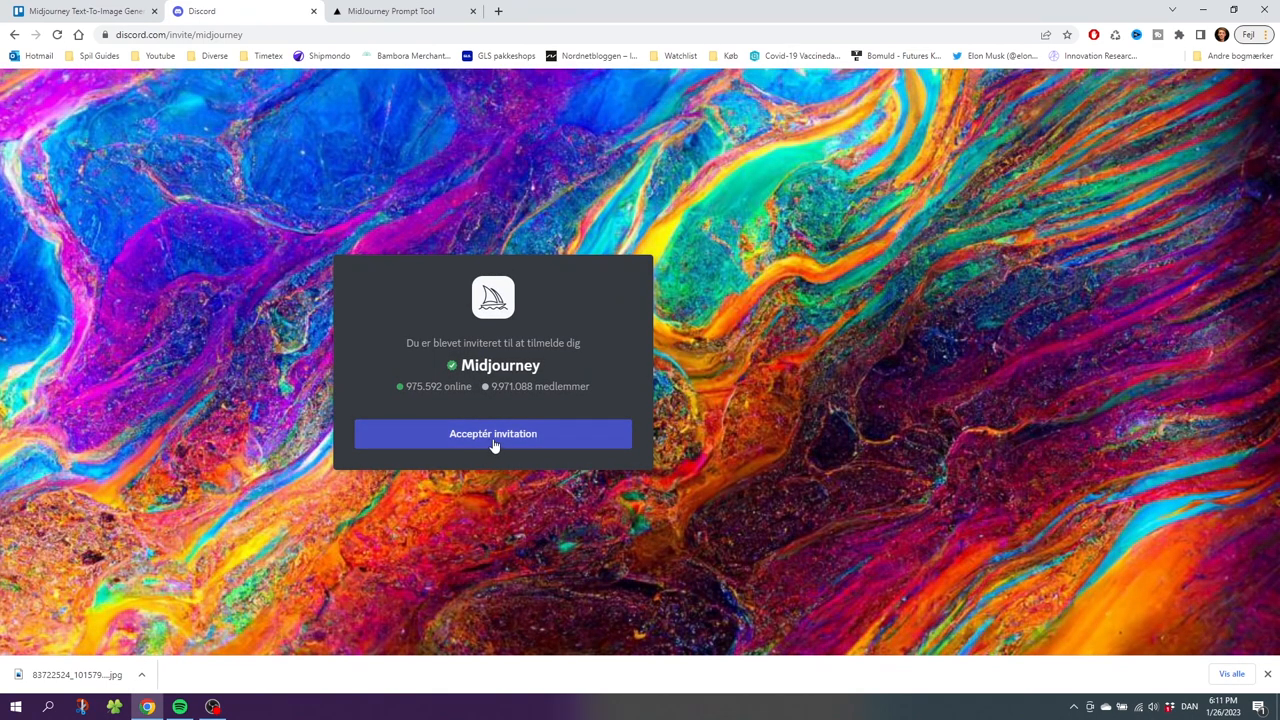
pyautogui.click(492, 434)
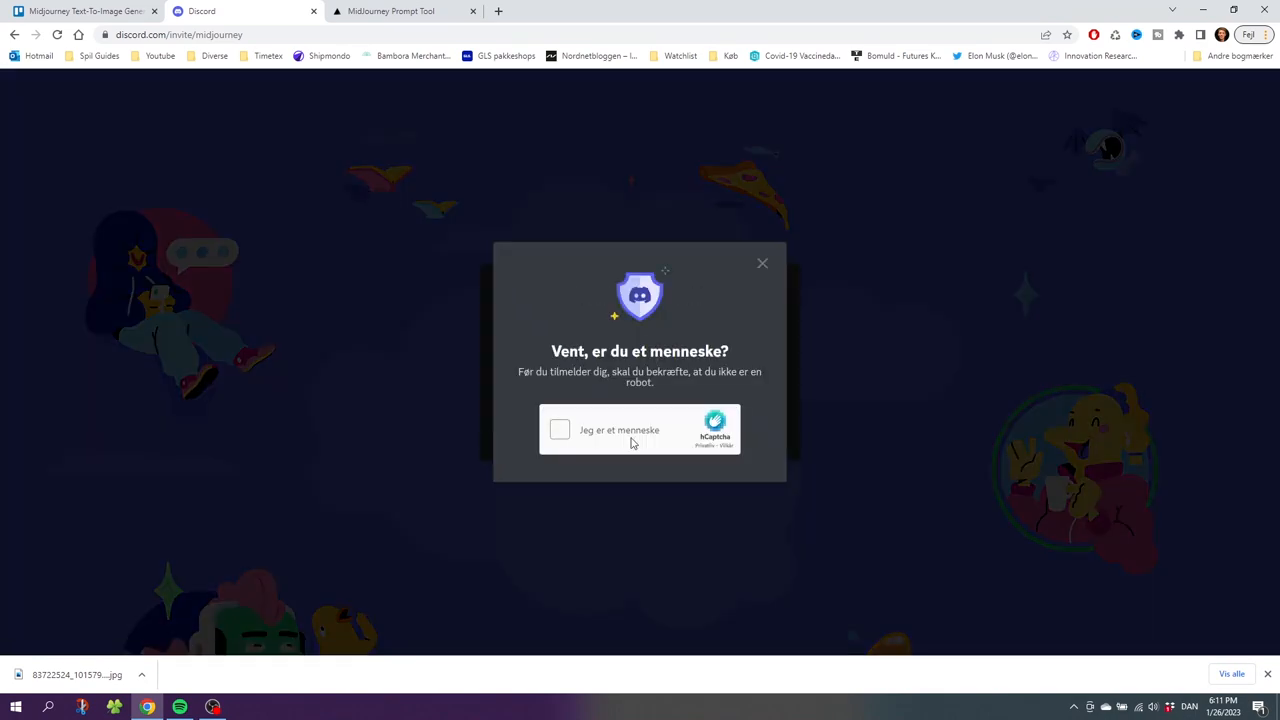
pyautogui.click(559, 429)
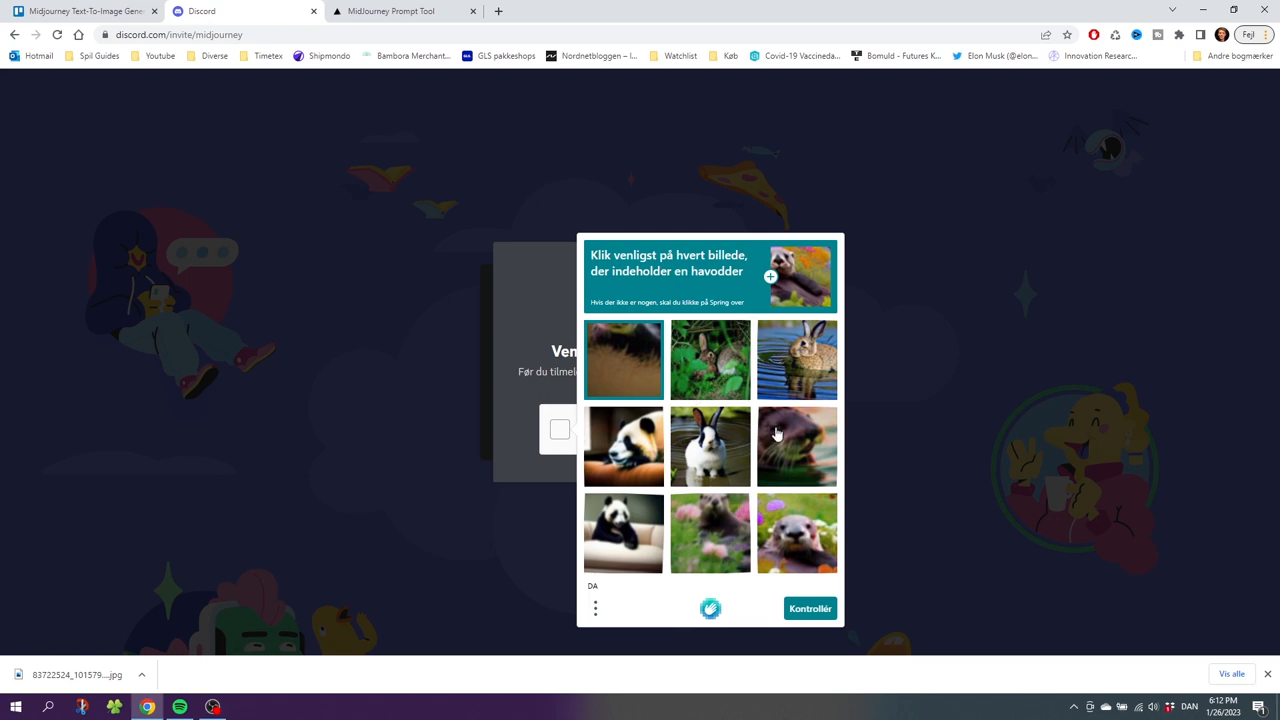
pyautogui.click(809, 608)
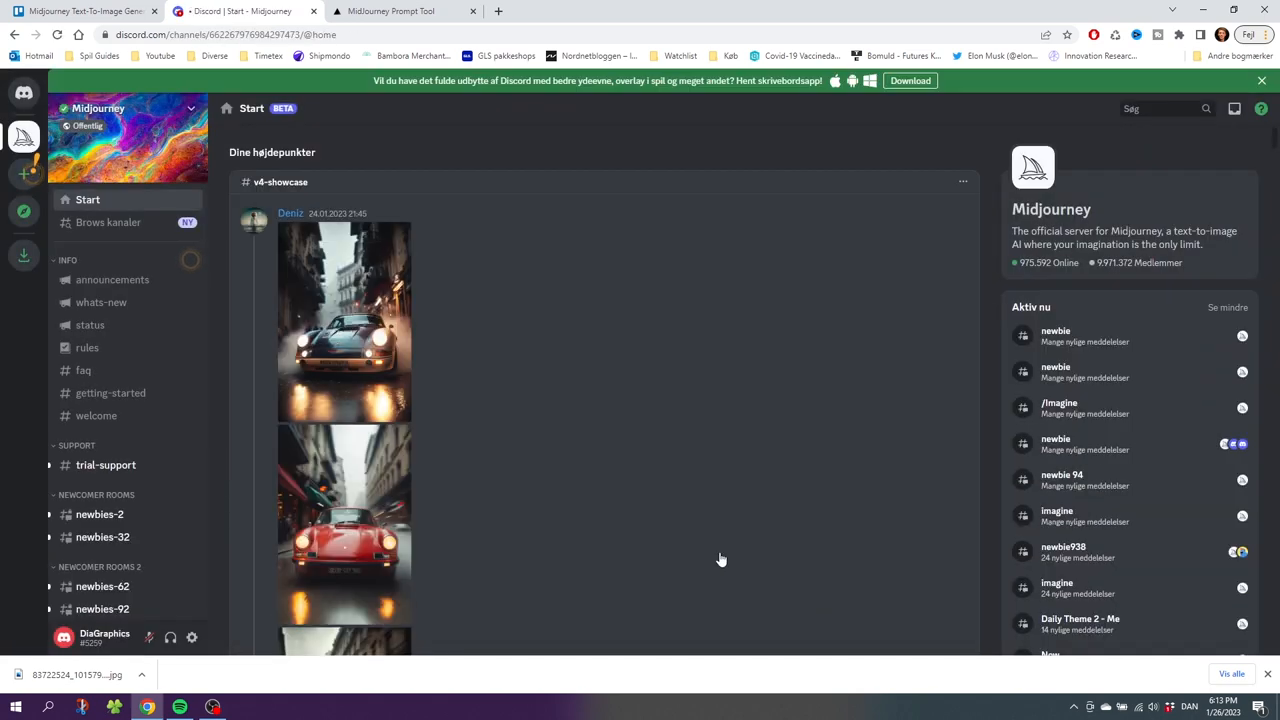
pyautogui.moveTo(23, 137)
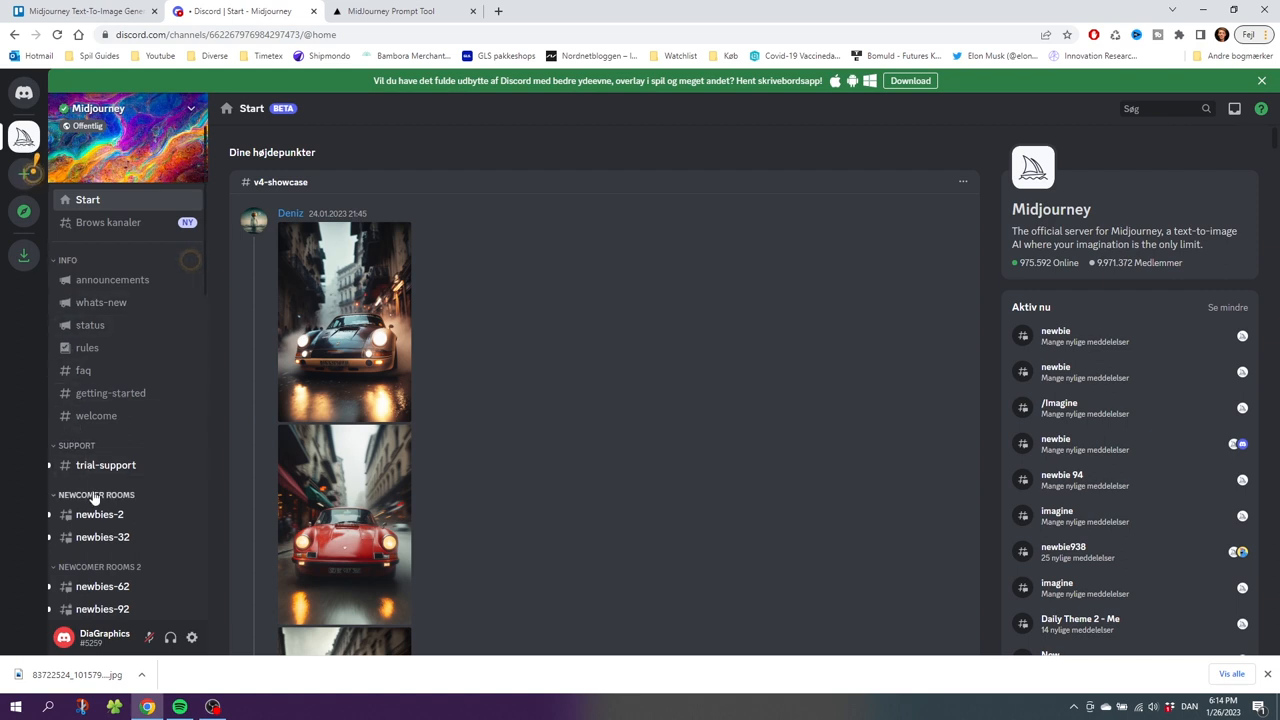
# Open #newbies-2 under NEWCOMER ROOMS in the sidebar.
pyautogui.click(99, 514)
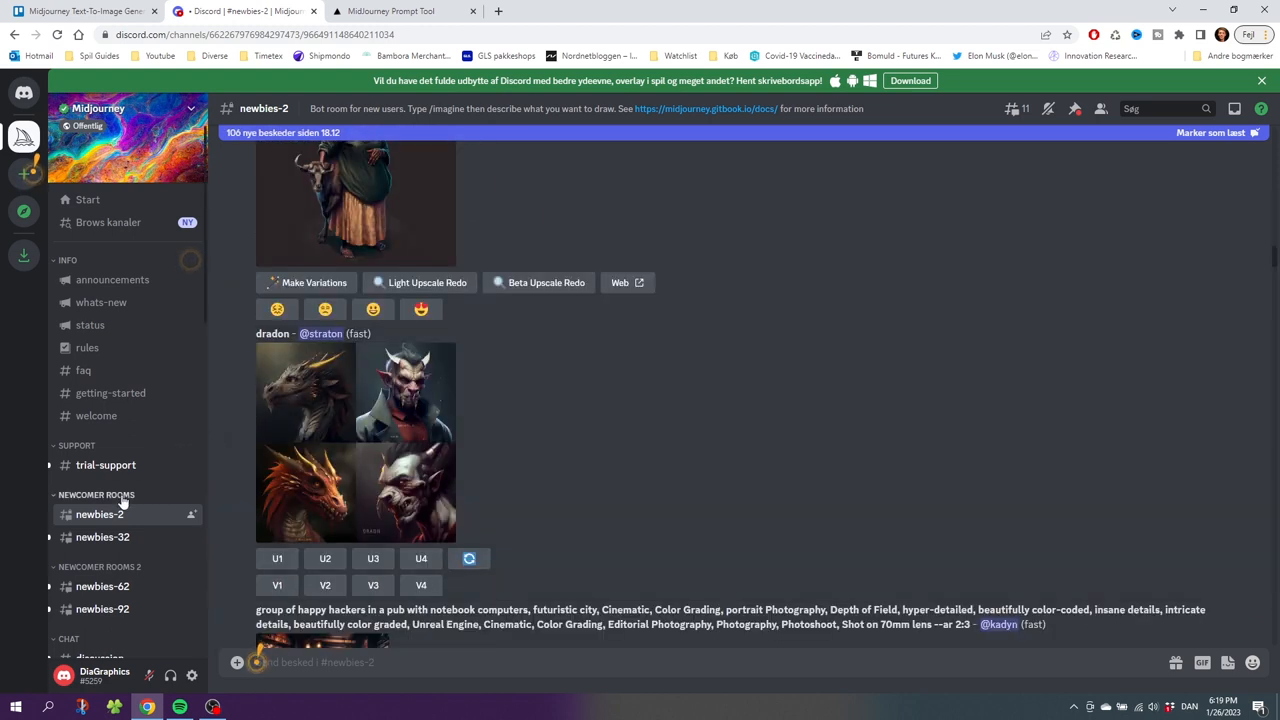
pyautogui.moveTo(476, 449)
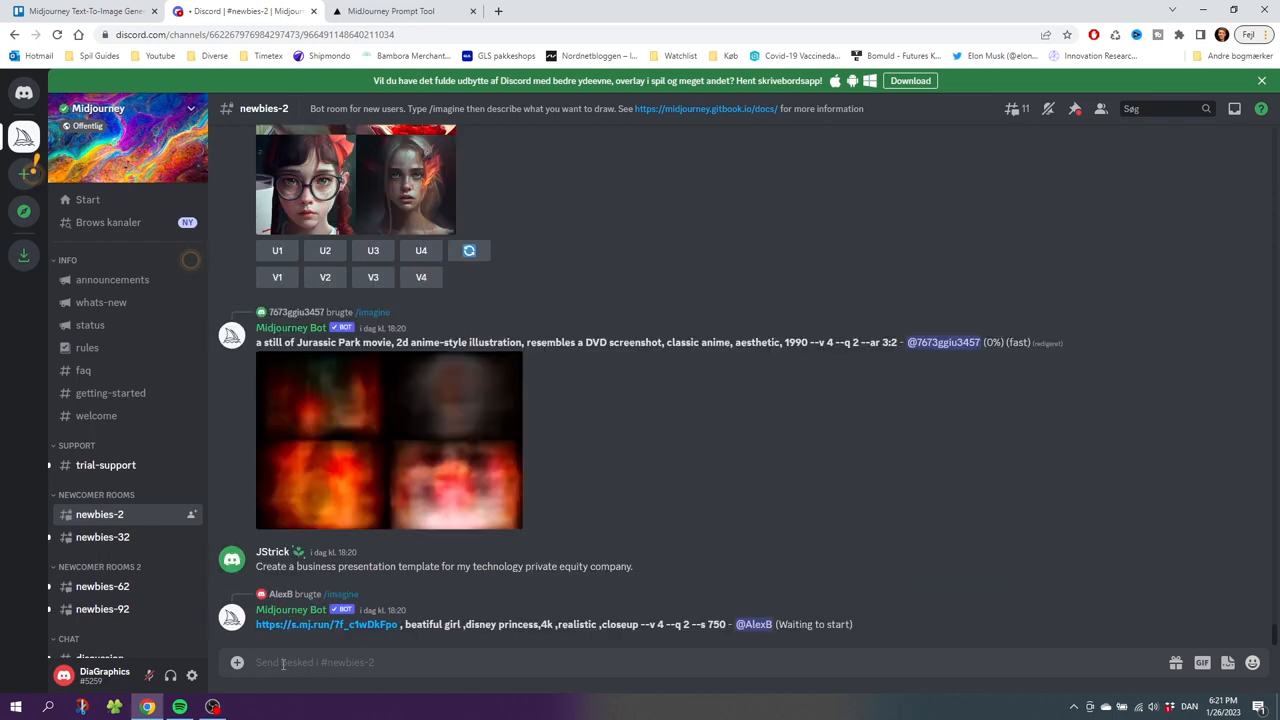
# Send '/imagine A guy in…' prompts and accept the ToS in the bot's replies.
pyautogui.write('/imagine prompt')
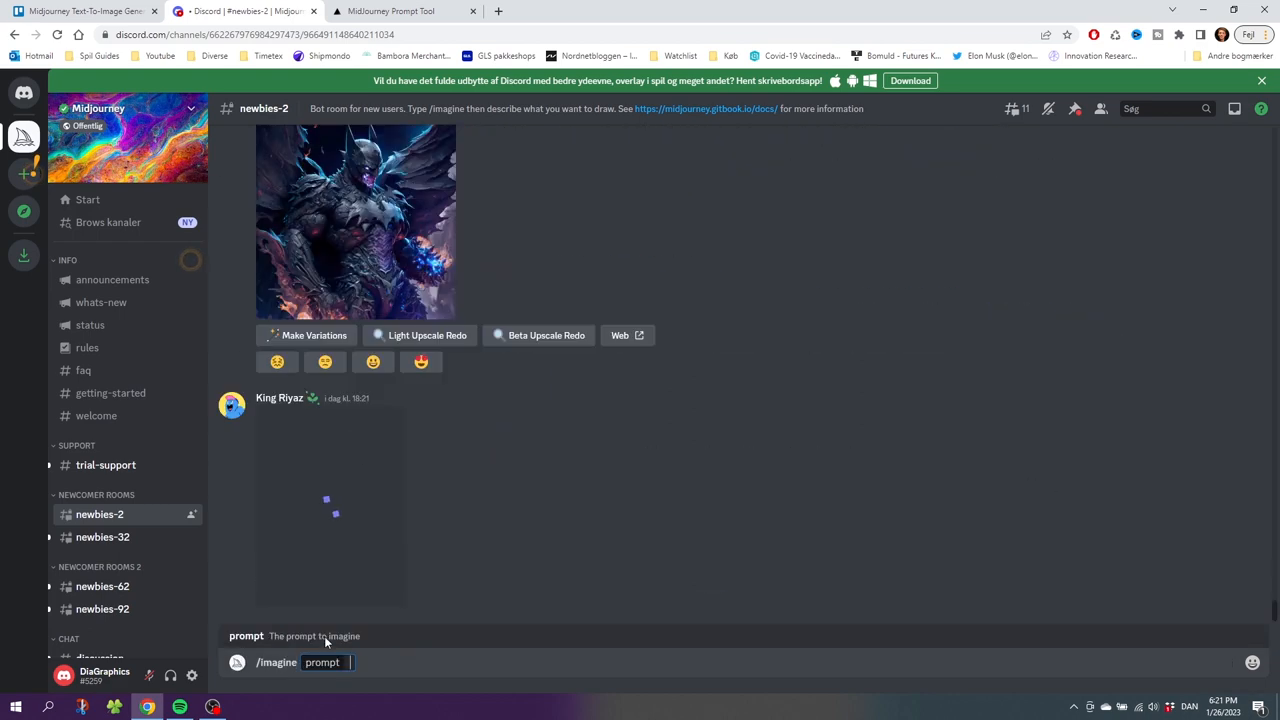
pyautogui.write('A guy in')
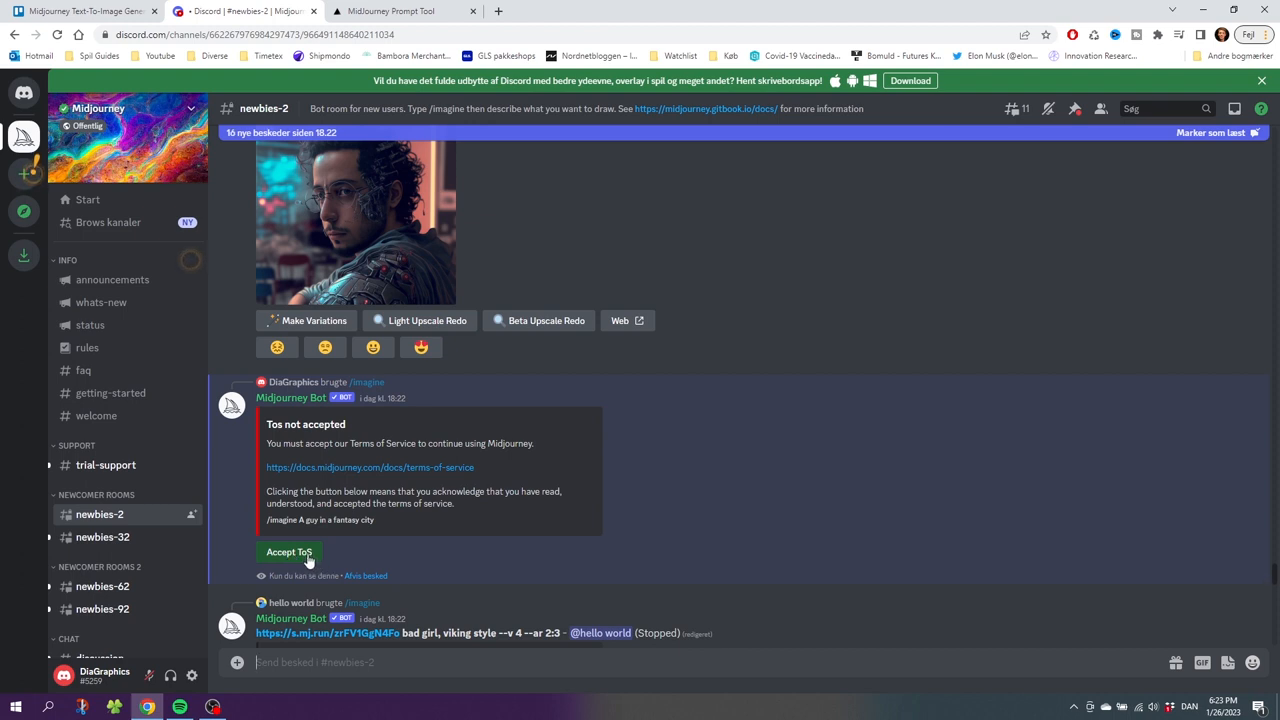
pyautogui.click(289, 552)
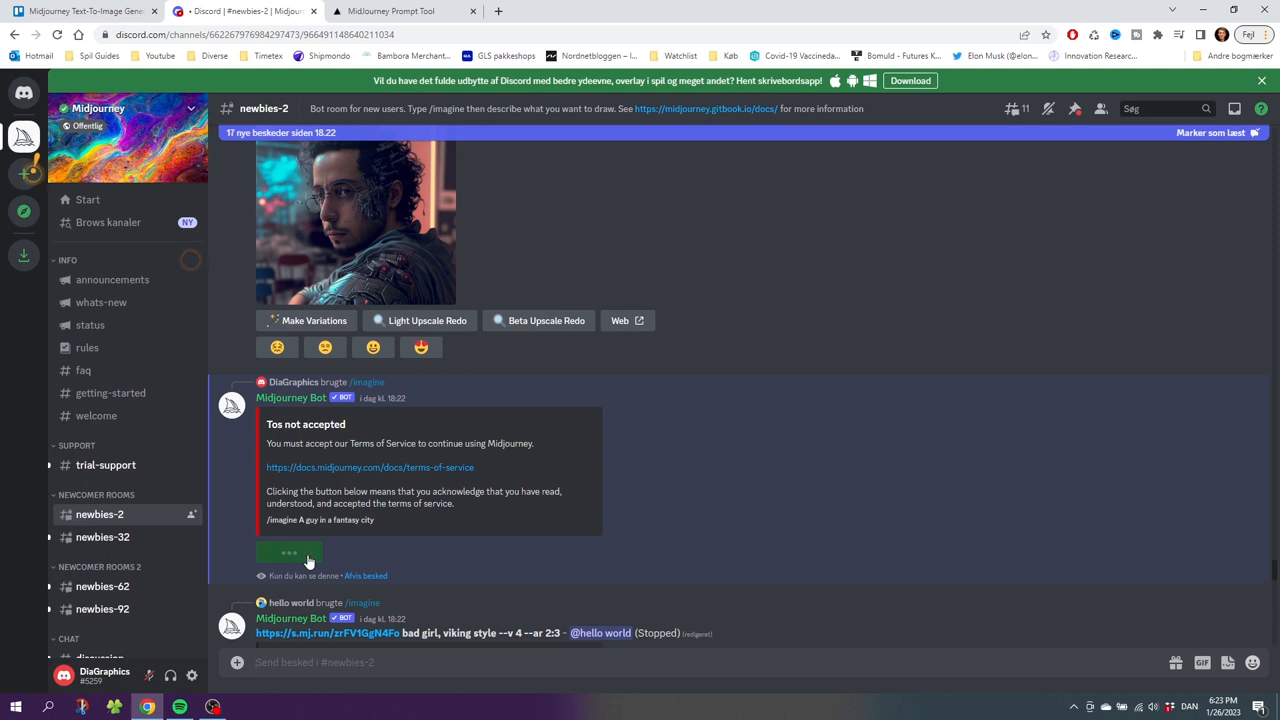
pyautogui.click(289, 552)
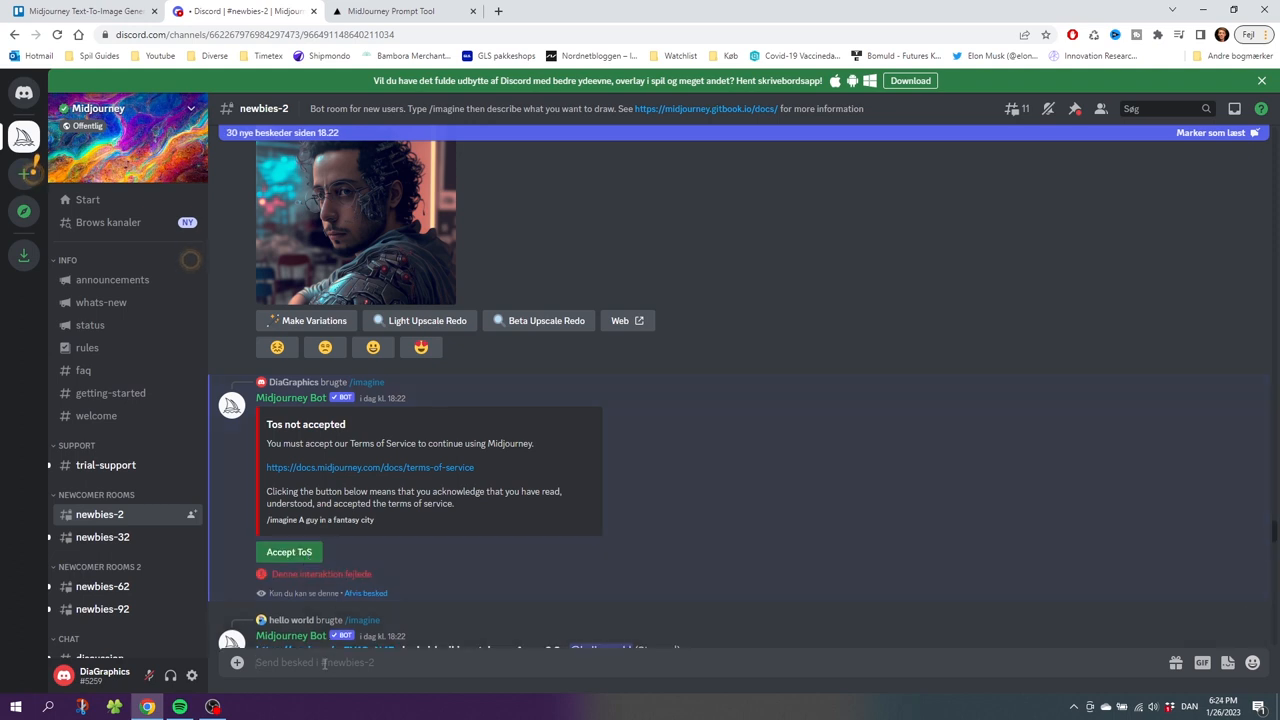
pyautogui.write('/imagine')
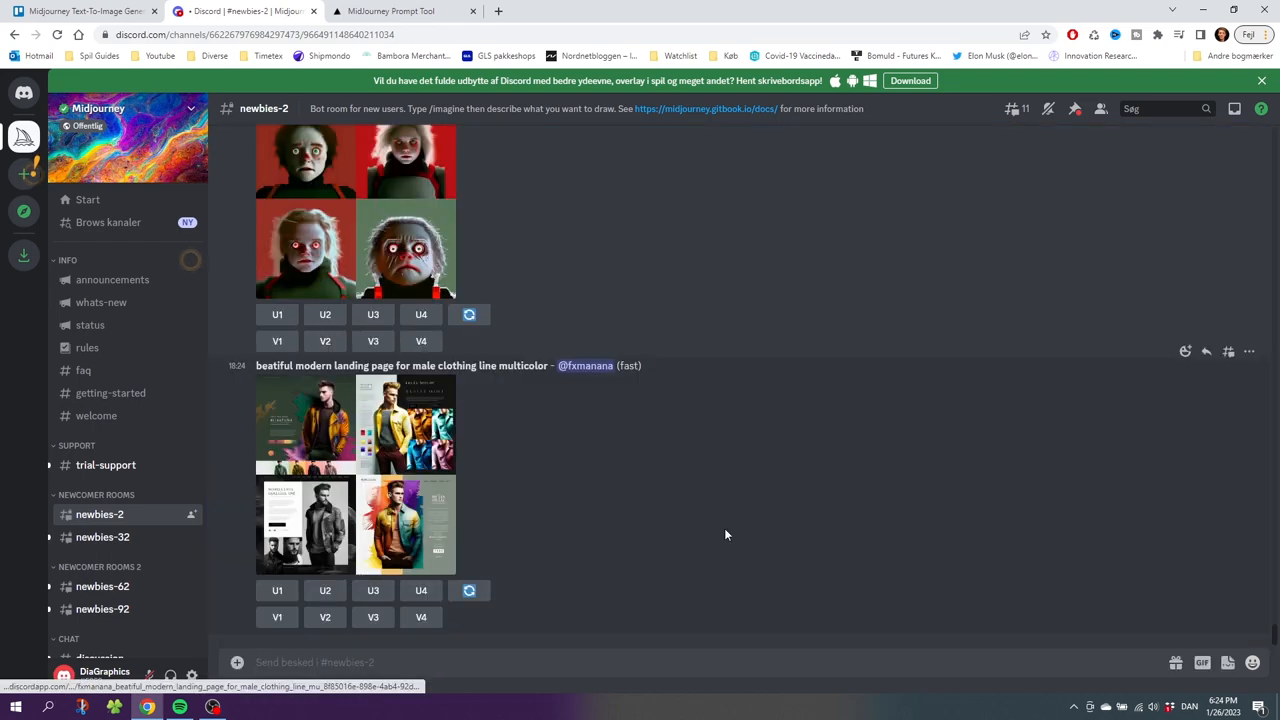
pyautogui.scroll(-3)
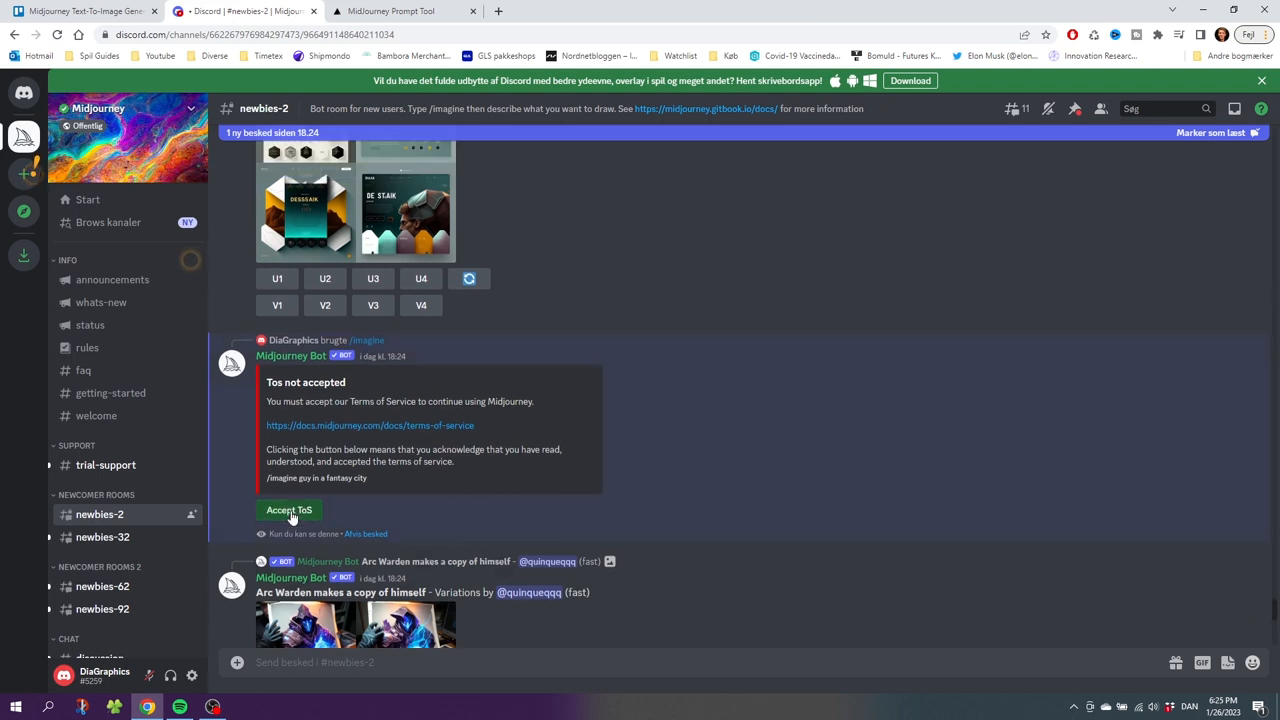
pyautogui.click(289, 510)
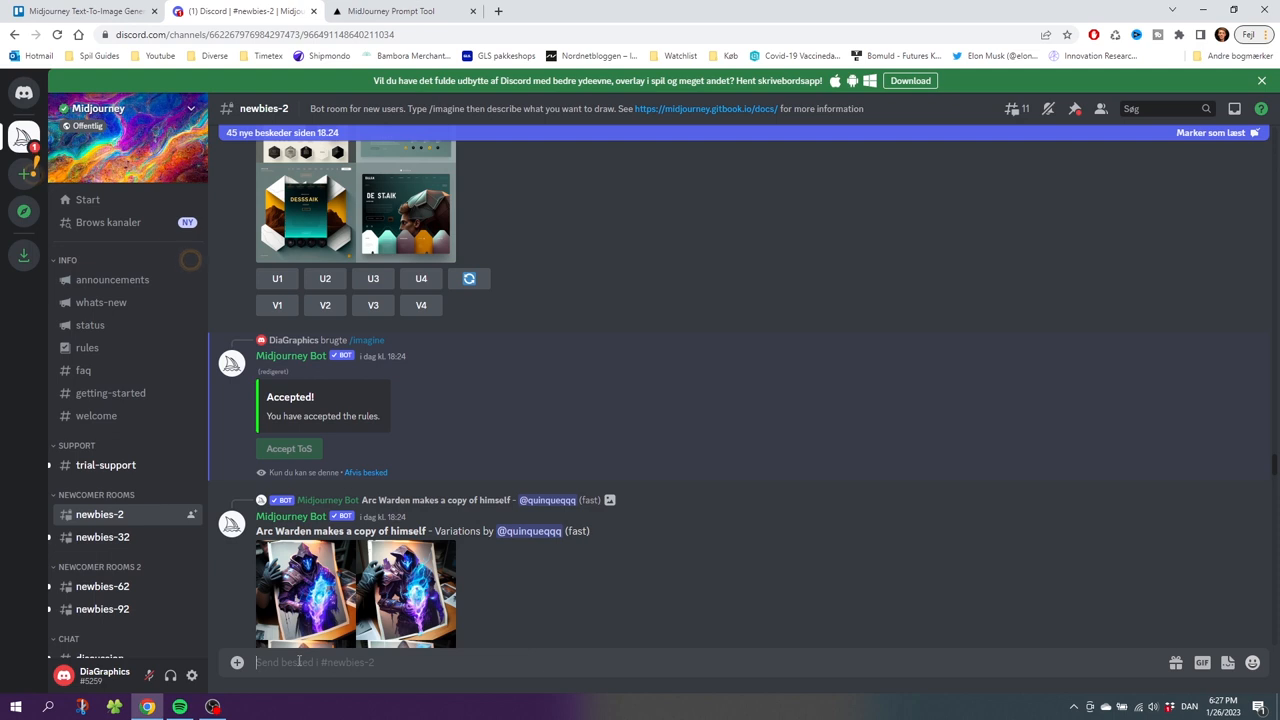
# Run /imagine with the prompt 'a guy in a fantasy city'.
pyautogui.write('/imagine prompt')
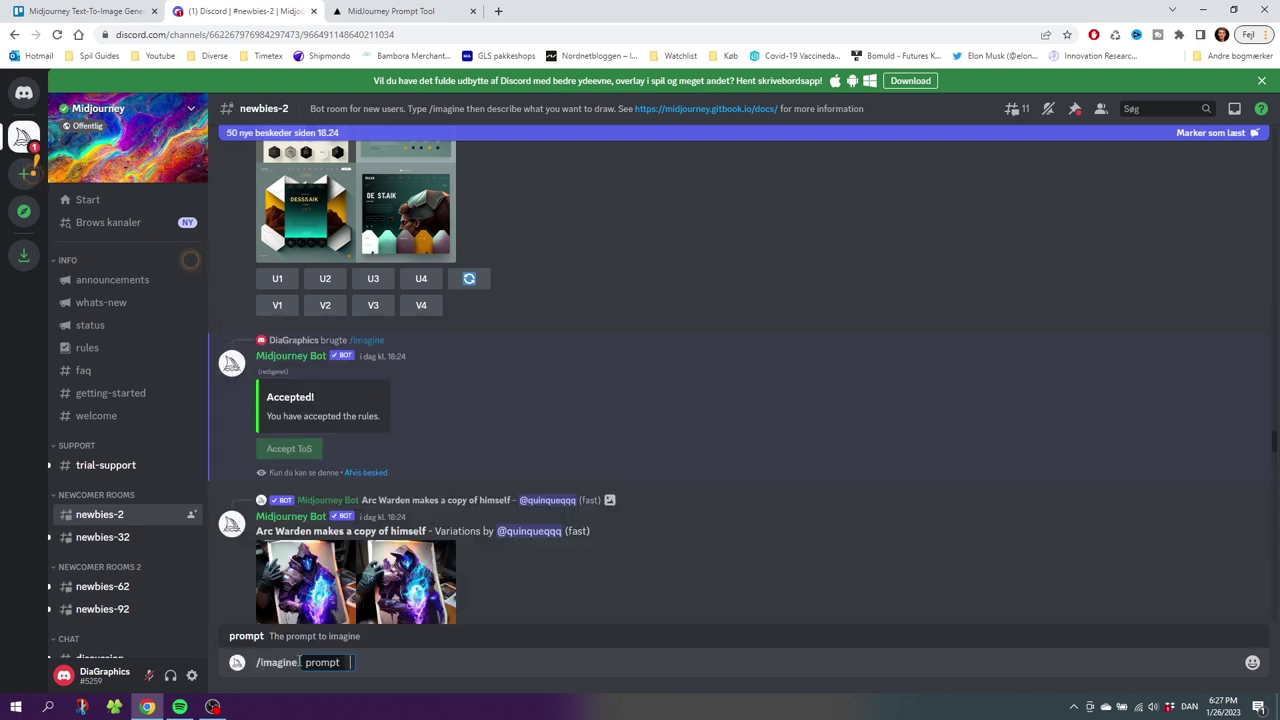
pyautogui.write('a guy in a')
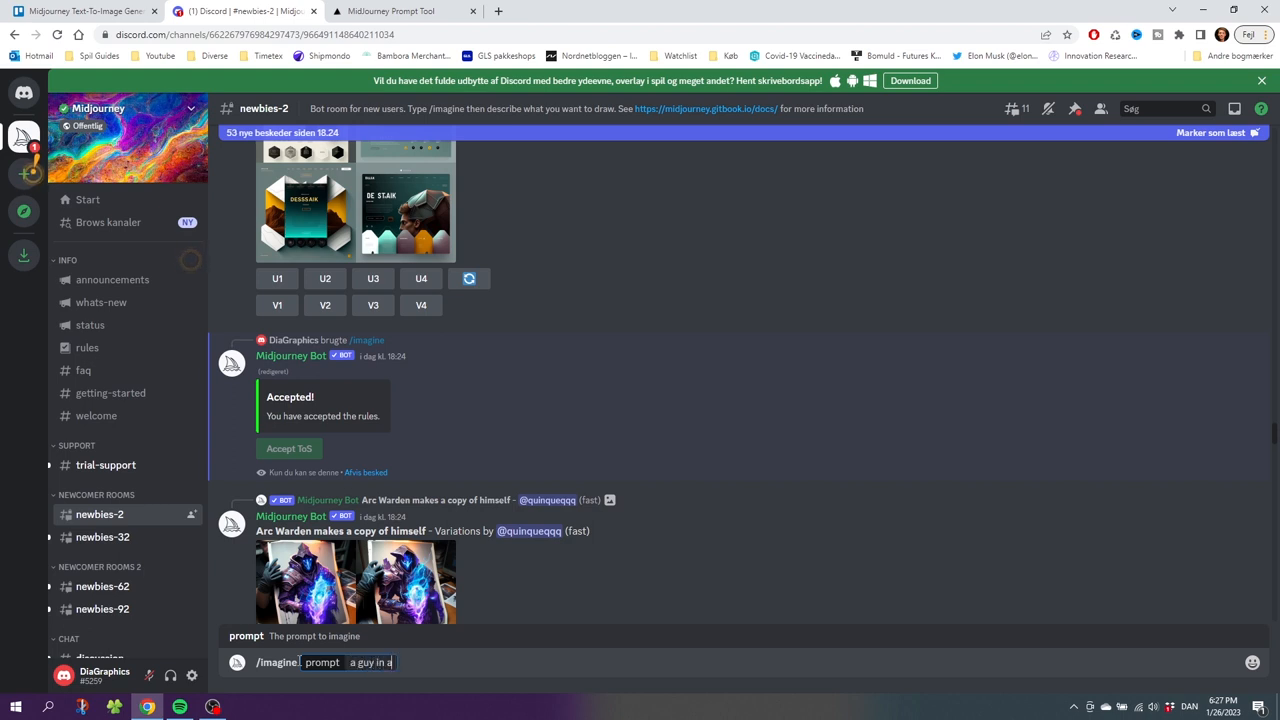
pyautogui.write('fantasy city')
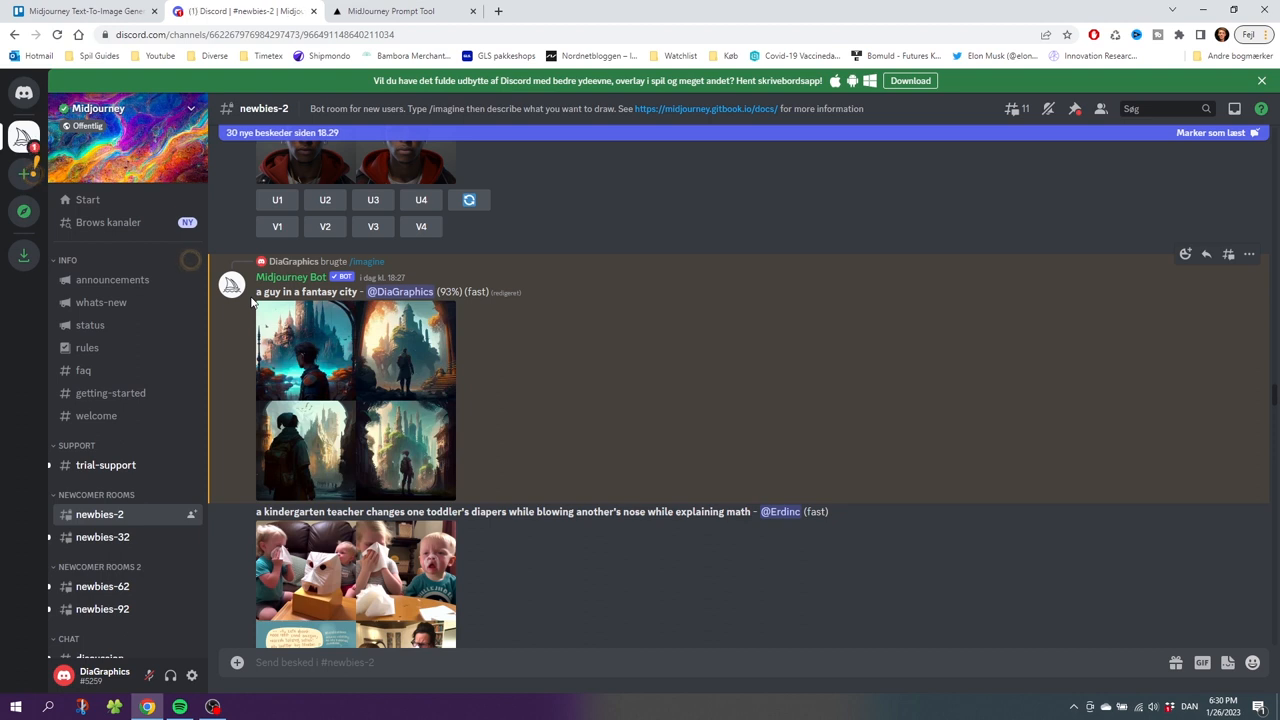
pyautogui.scroll(-3)
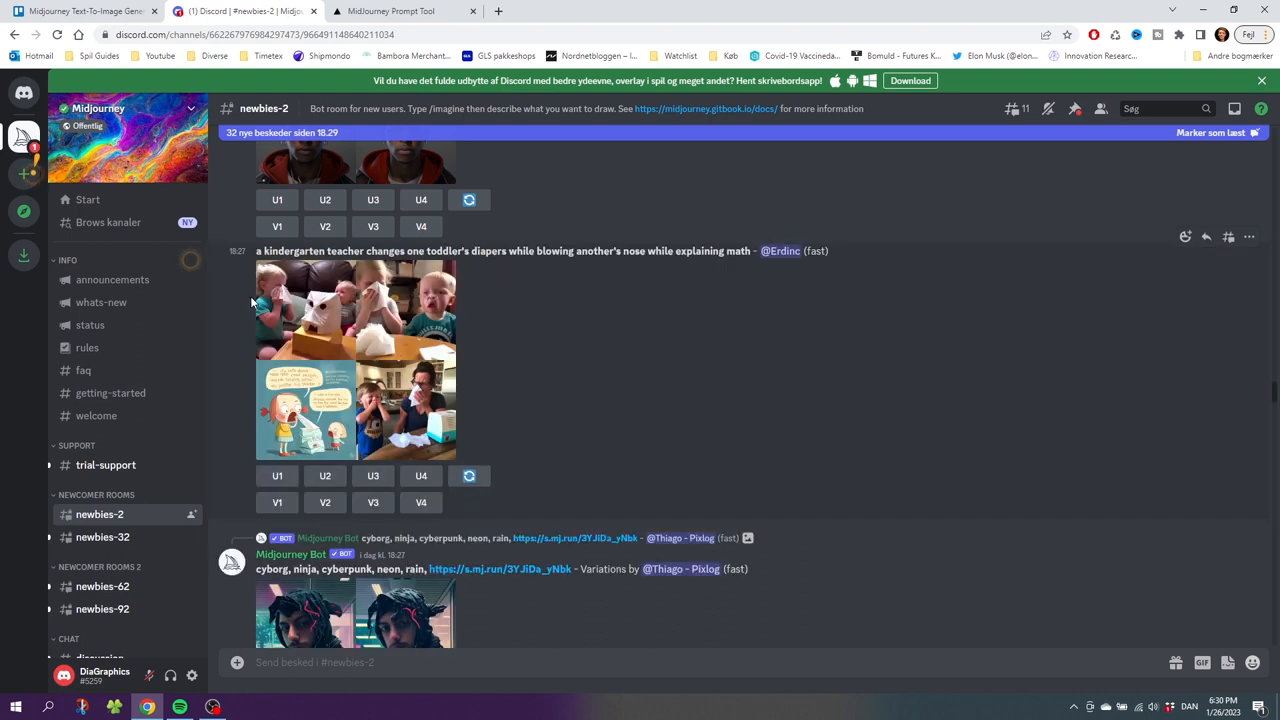
pyautogui.moveTo(1000, 349)
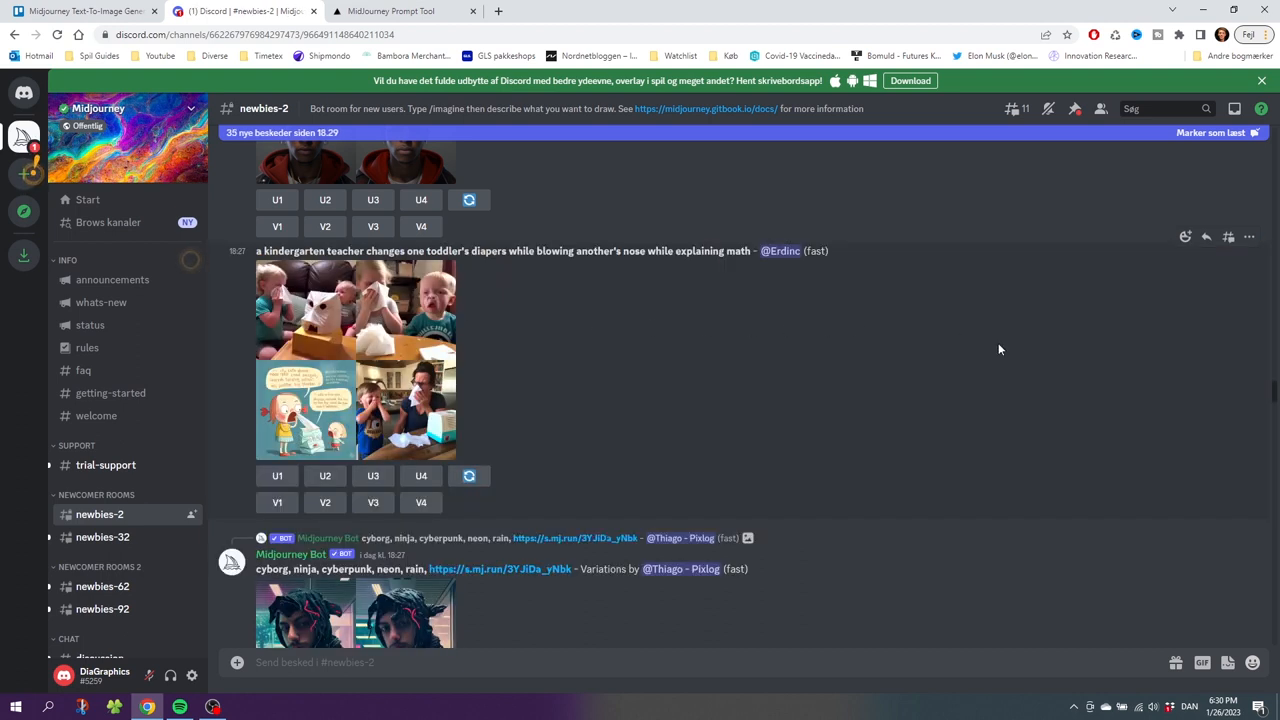
pyautogui.scroll(-3)
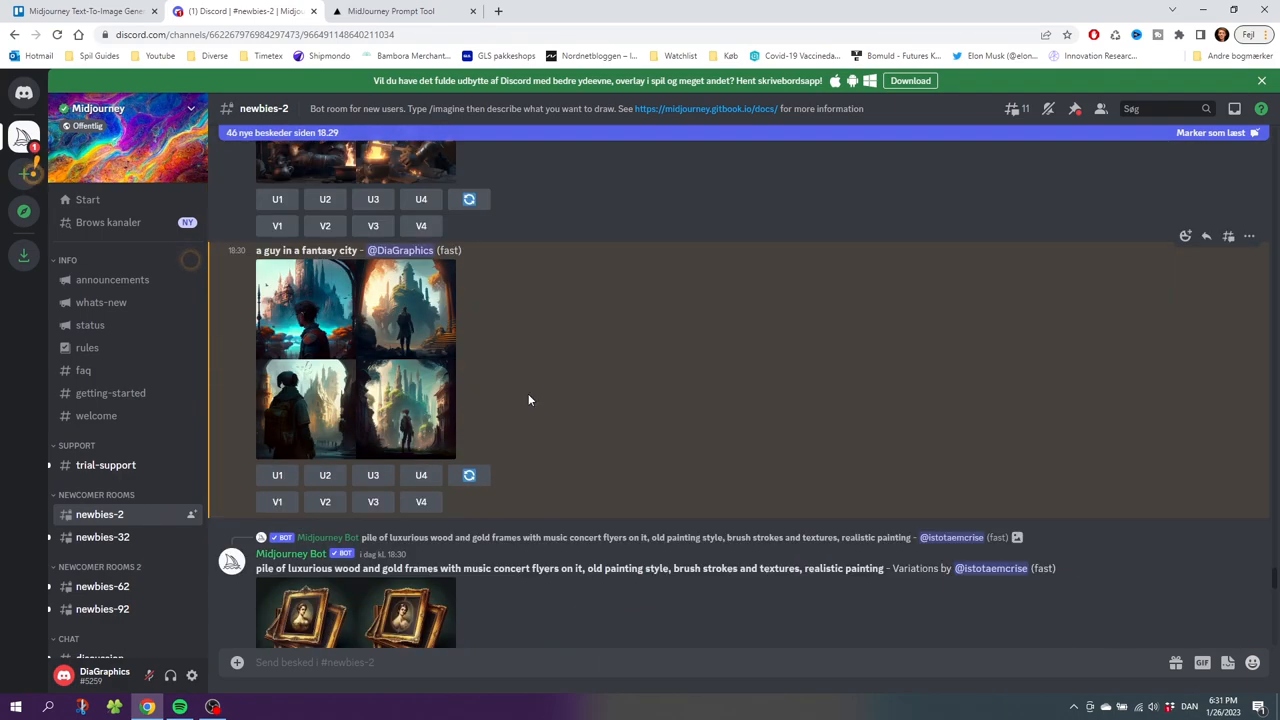
pyautogui.moveTo(365, 360)
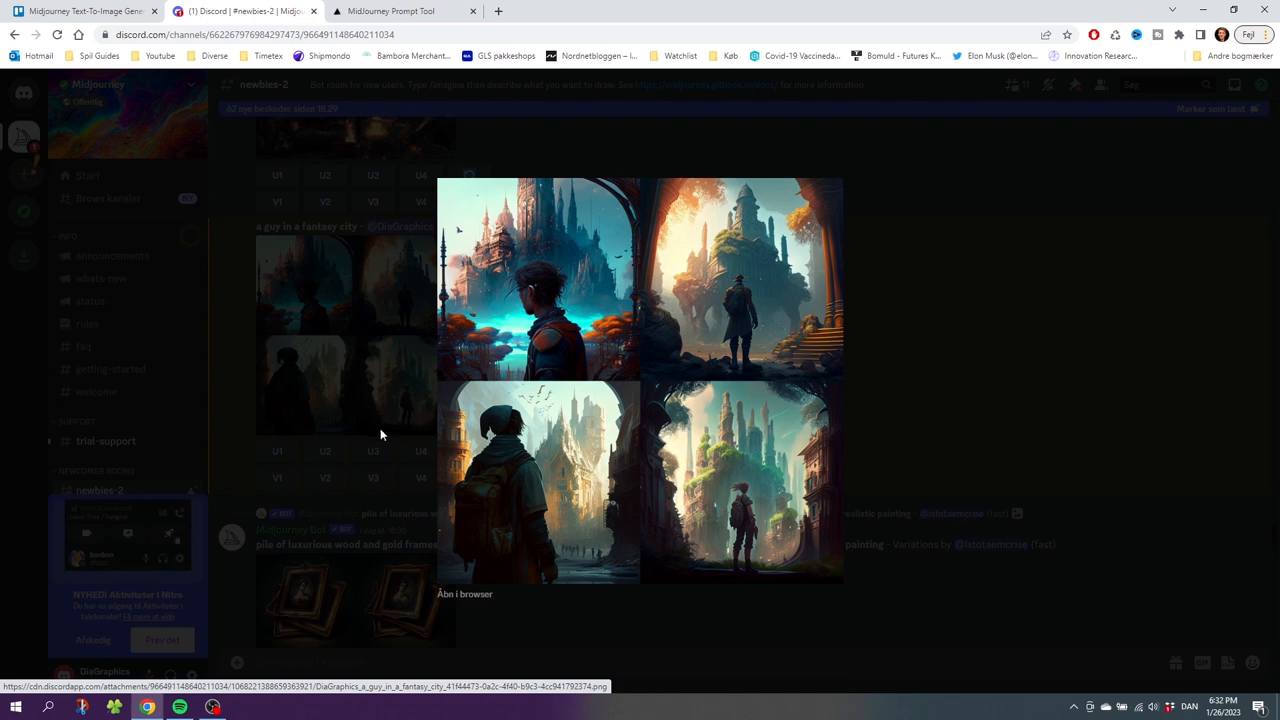
pyautogui.click(380, 435)
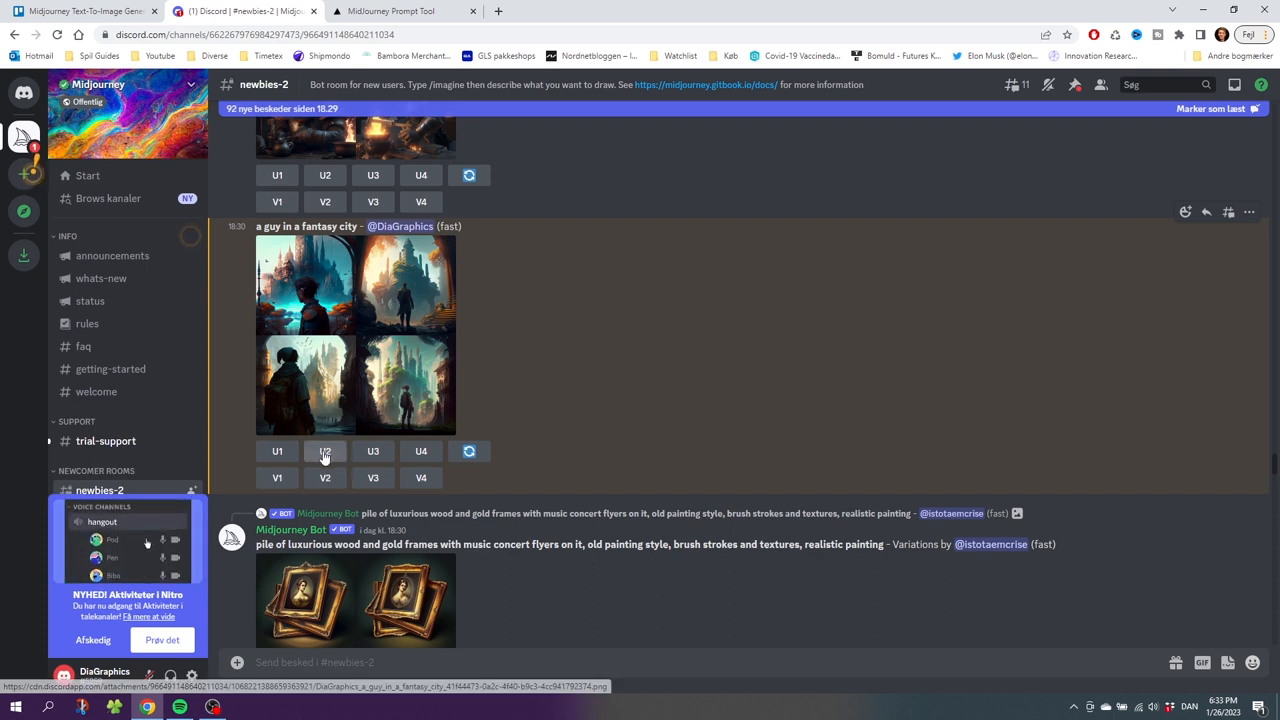
# Upscale the second fantasy-city image and view the result larger.
pyautogui.click(324, 451)
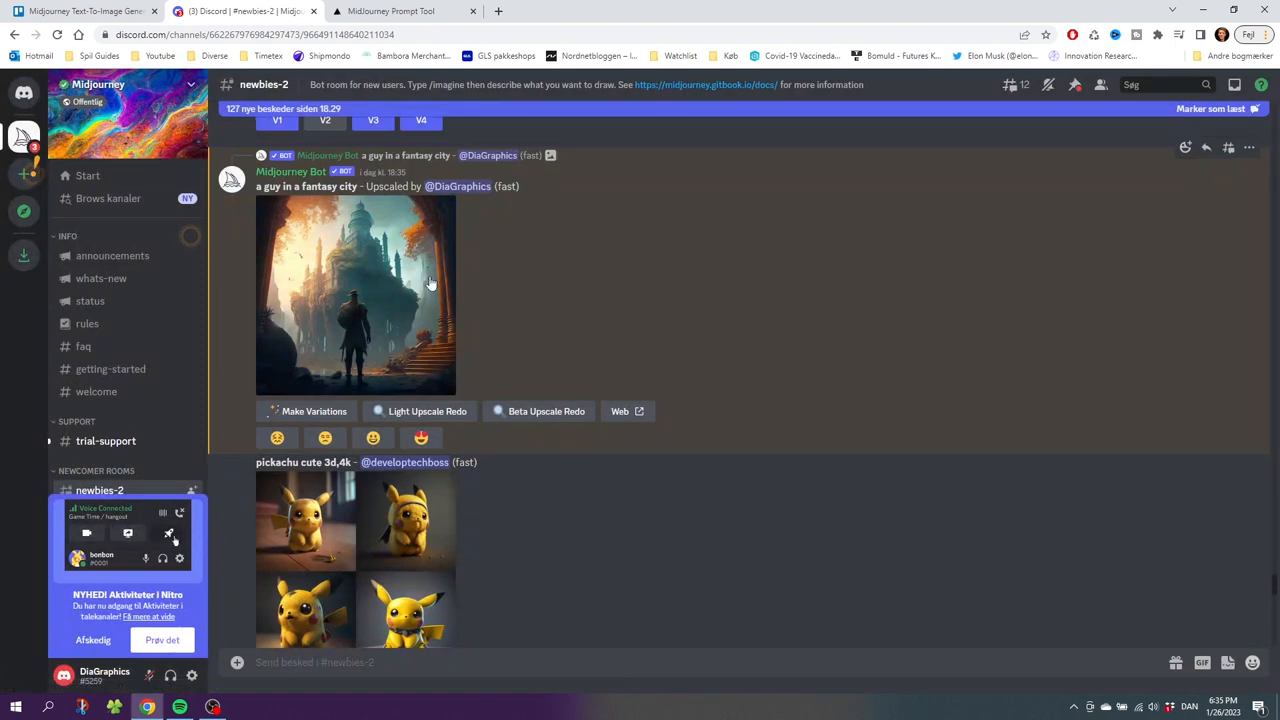
pyautogui.click(355, 295)
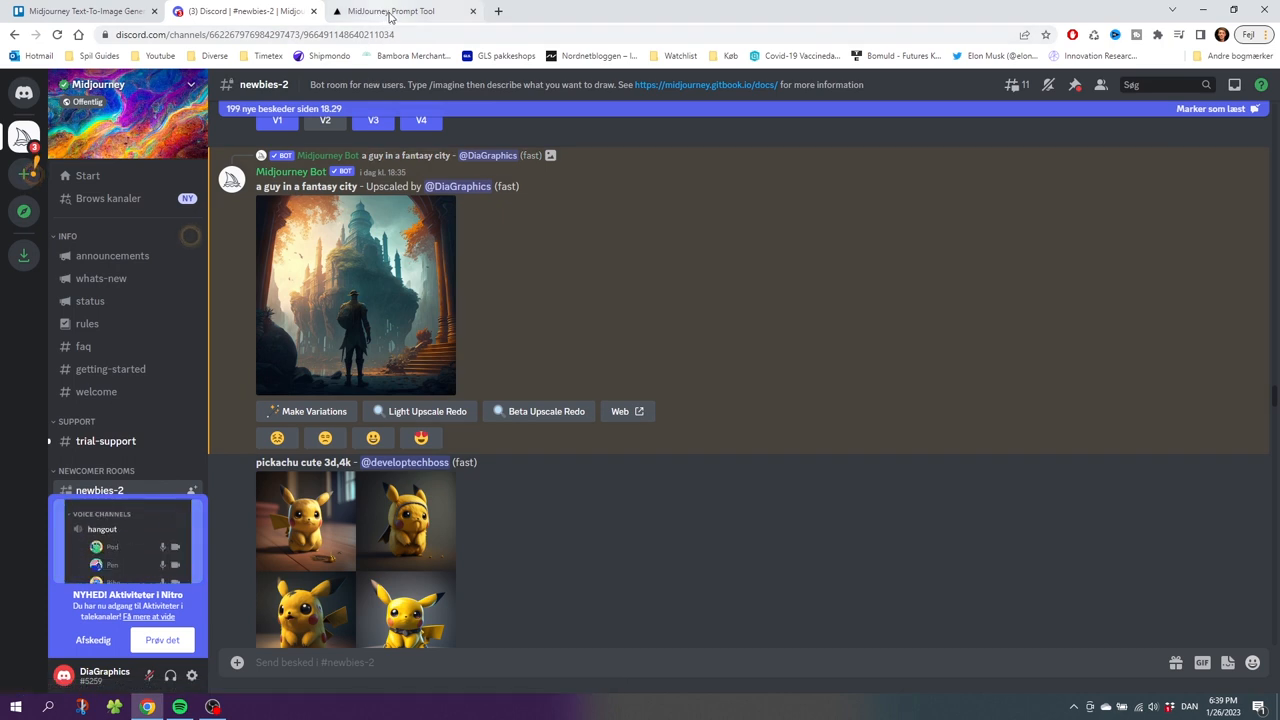
# Enter 'a guy in a fantasy city' as the main idea in the Prompt Helper tab.
pyautogui.click(400, 11)
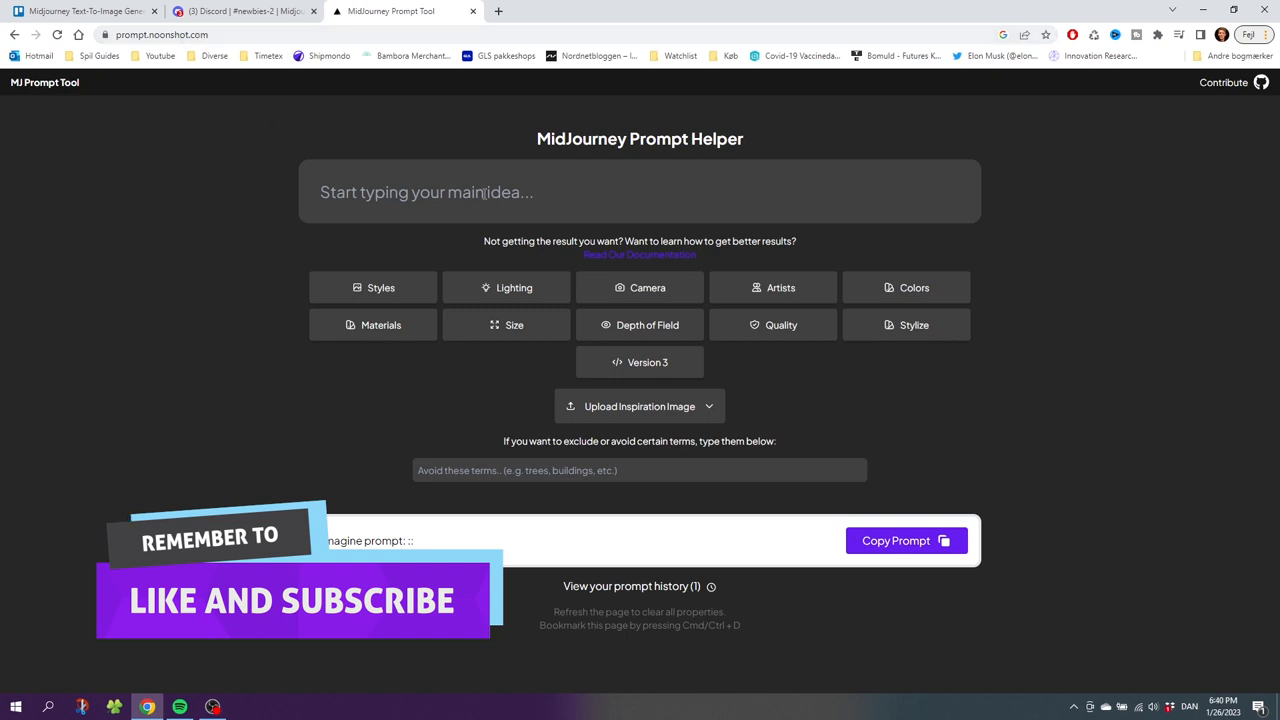
pyautogui.click(640, 192)
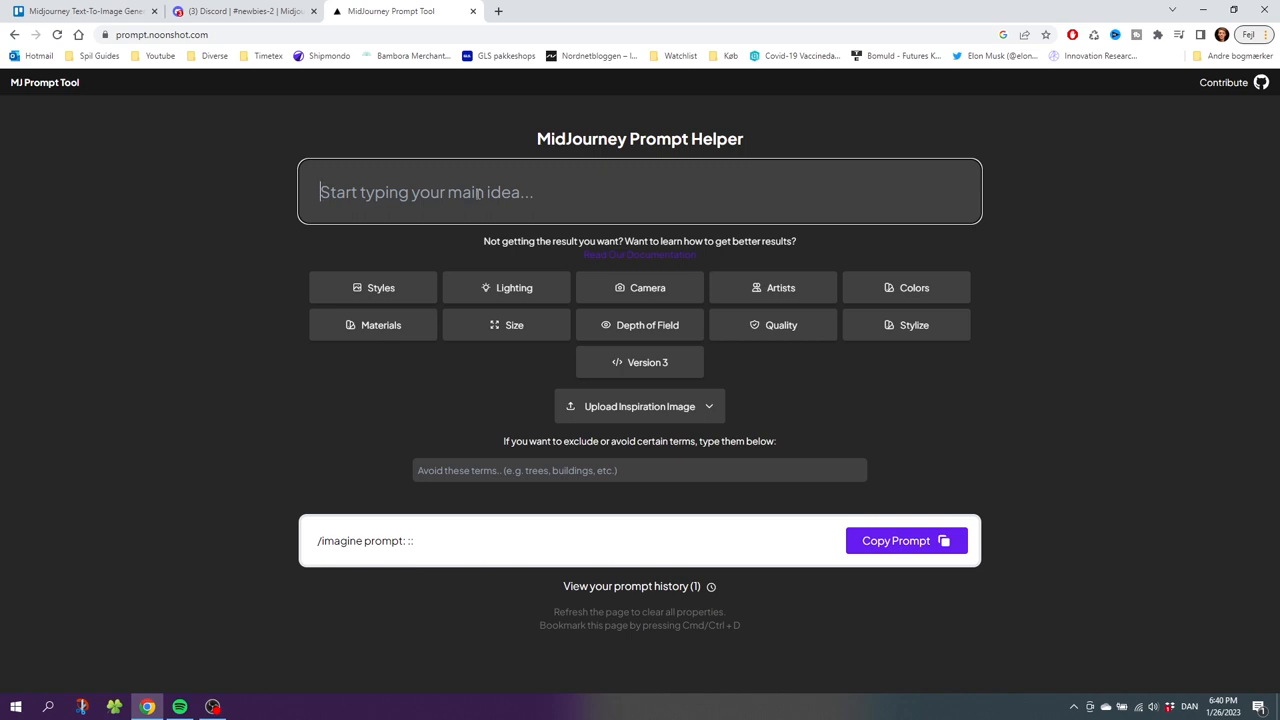
pyautogui.write('a guy in a fantasy city')
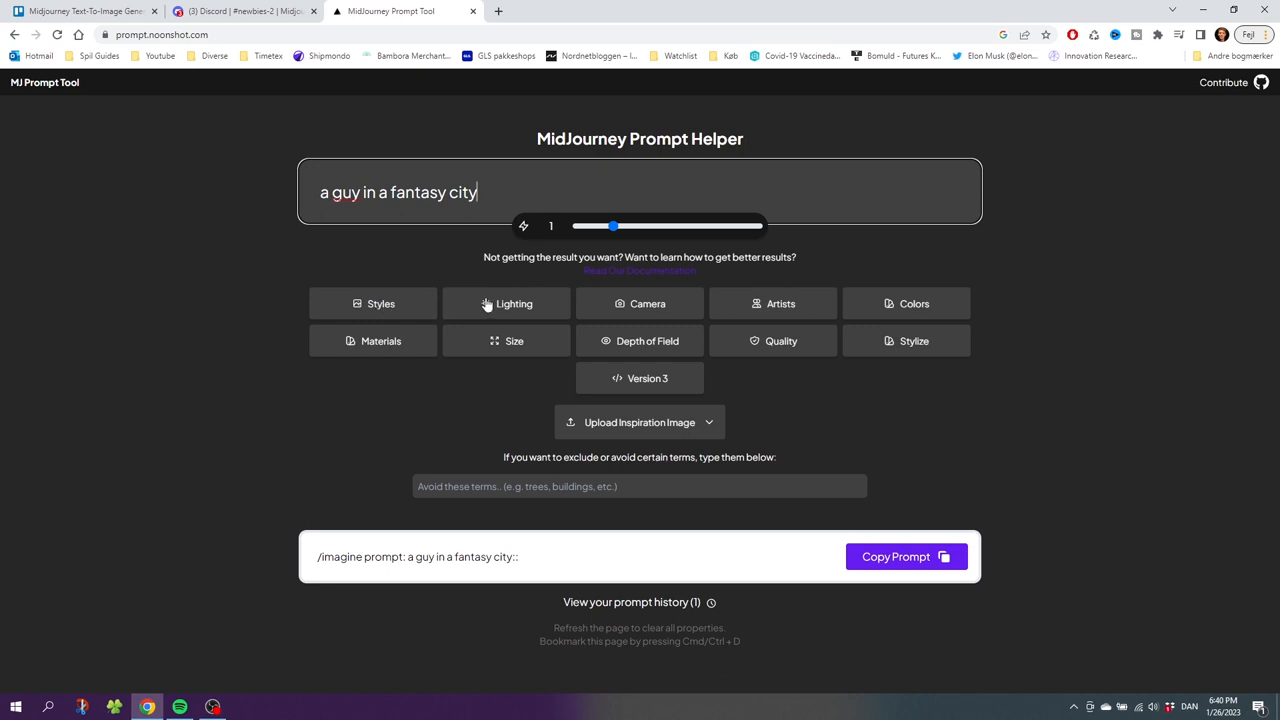
pyautogui.moveTo(506, 303)
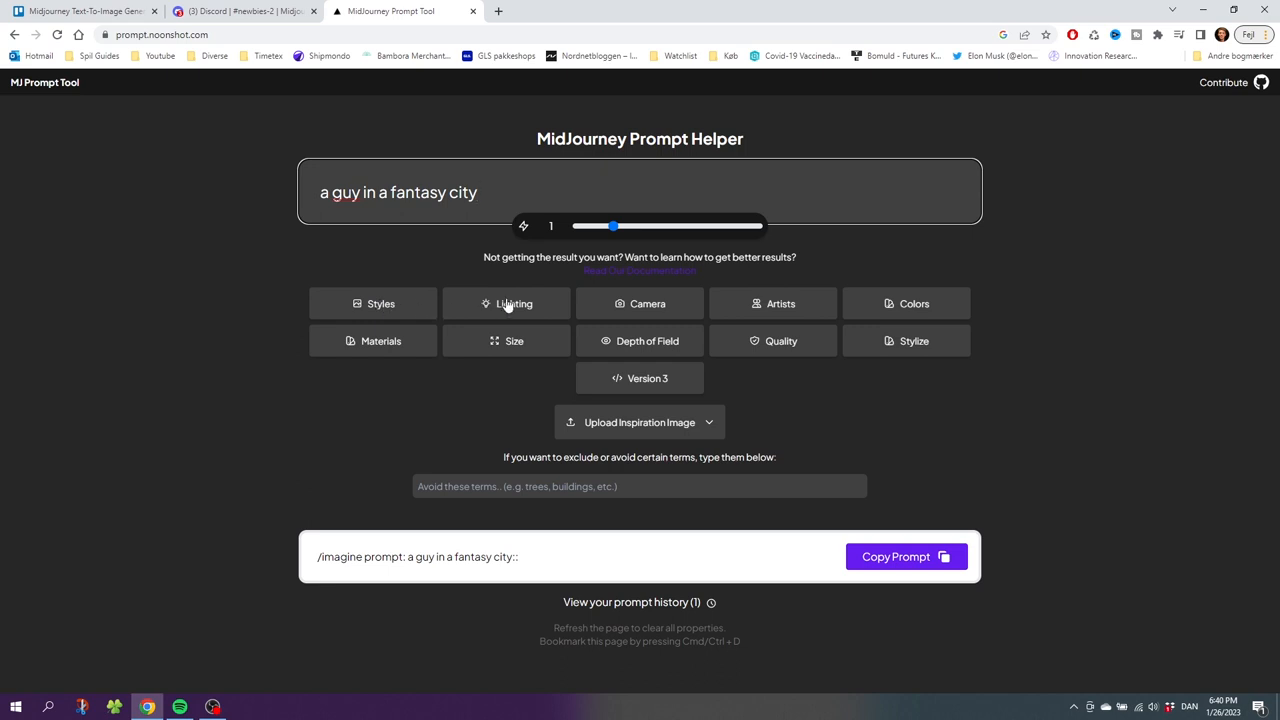
pyautogui.moveTo(626, 327)
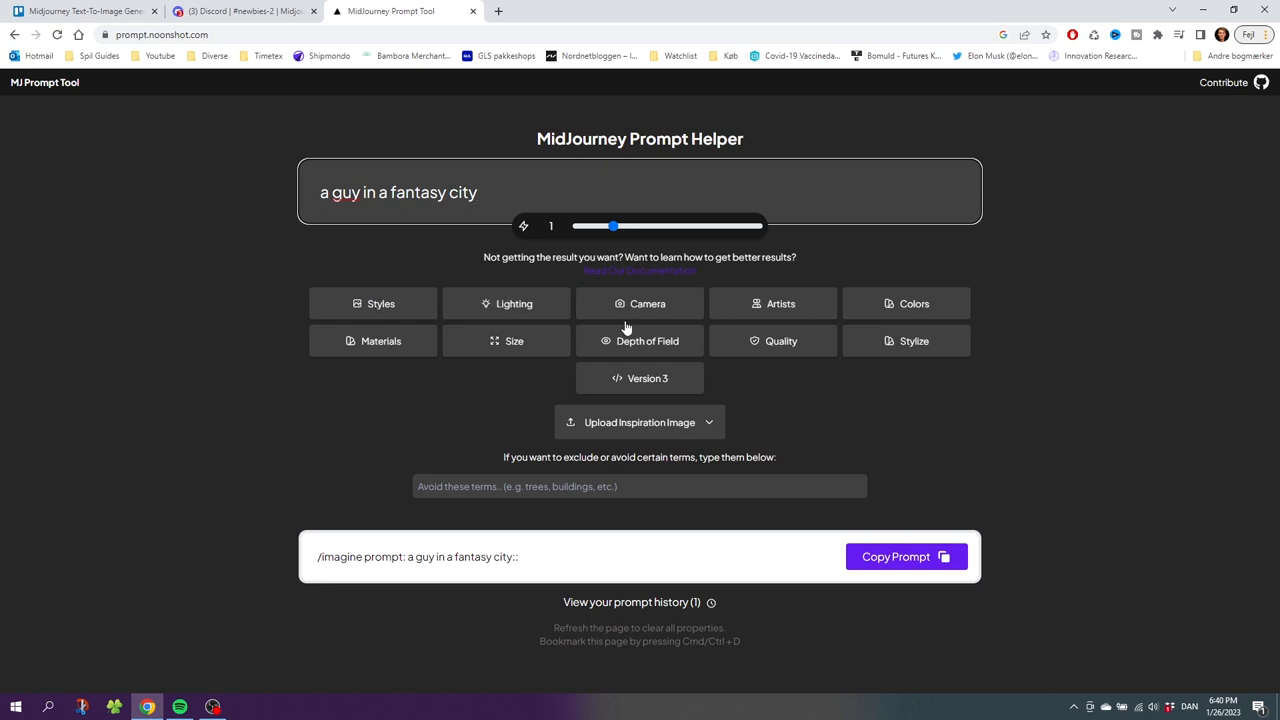
pyautogui.moveTo(732, 337)
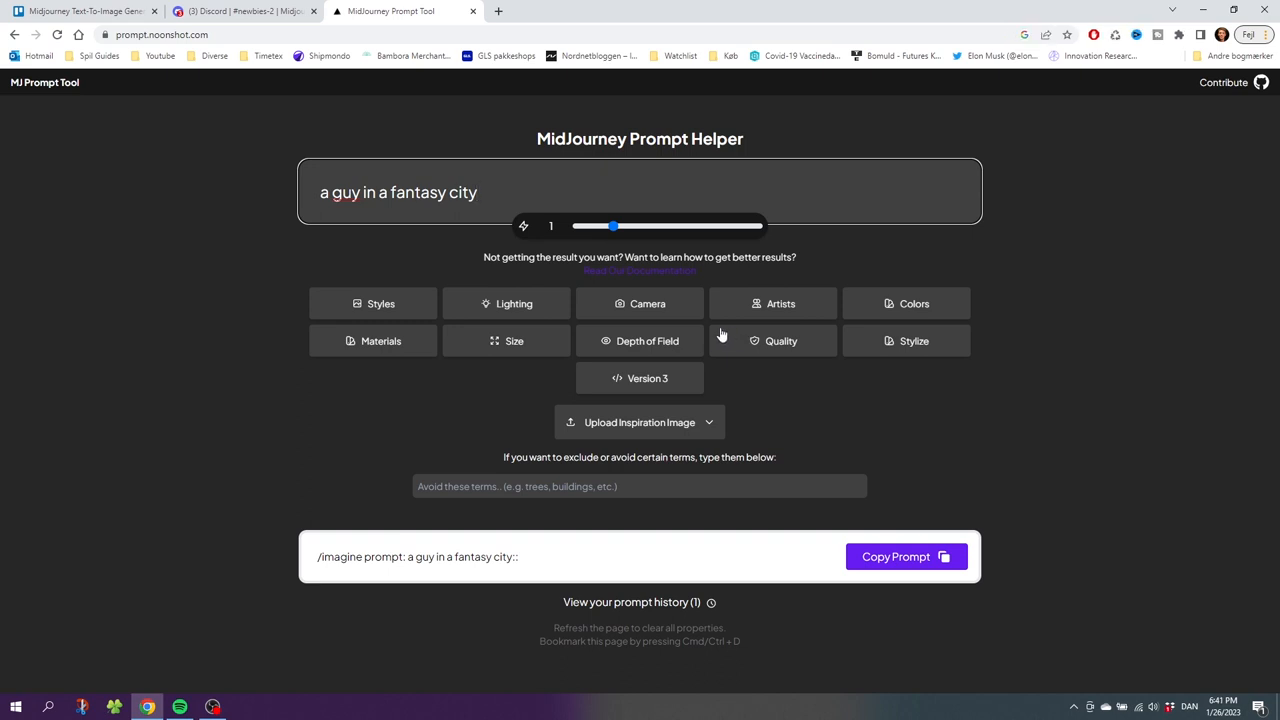
# Choose Moonlight from the Lighting options.
pyautogui.click(506, 303)
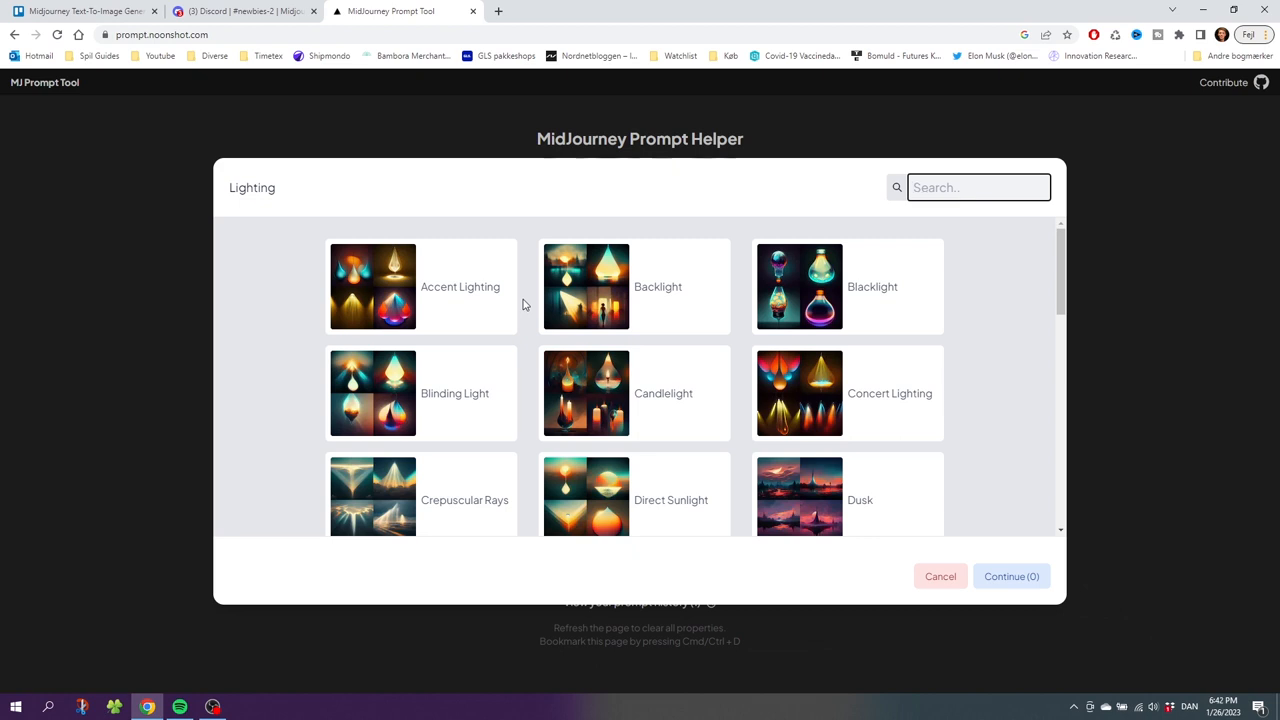
pyautogui.scroll(-3)
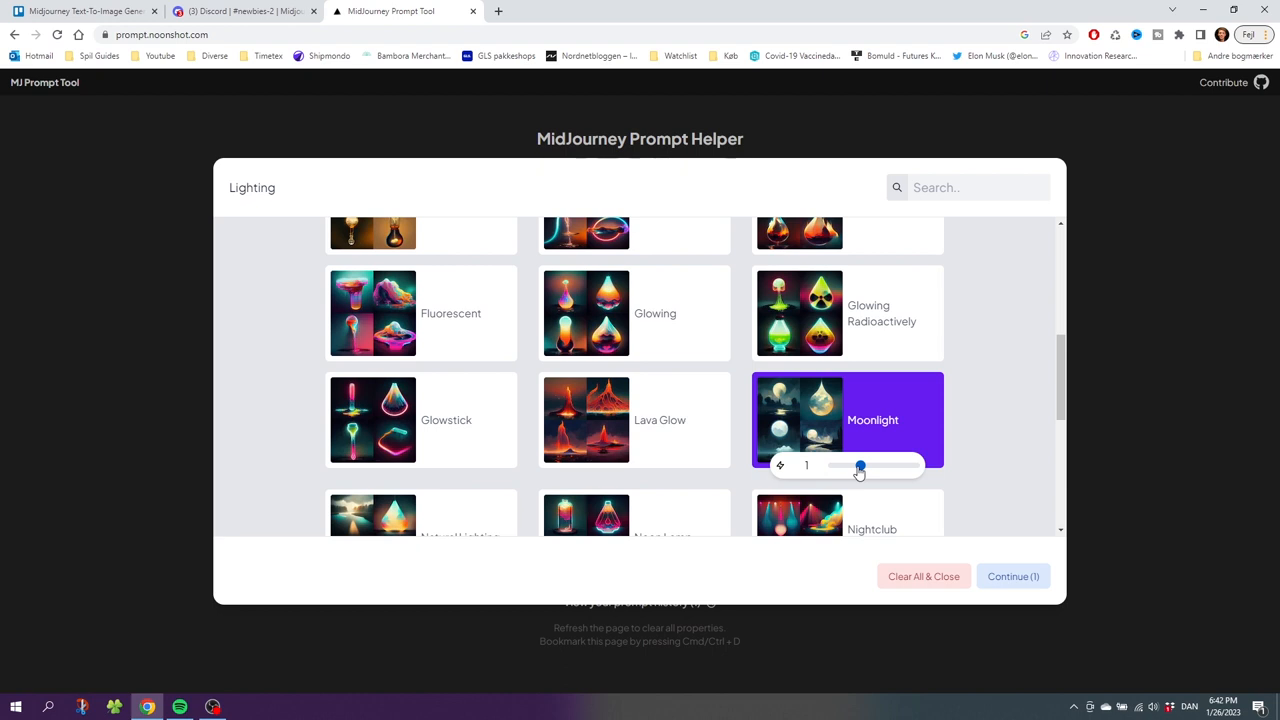
pyautogui.moveTo(861, 468)
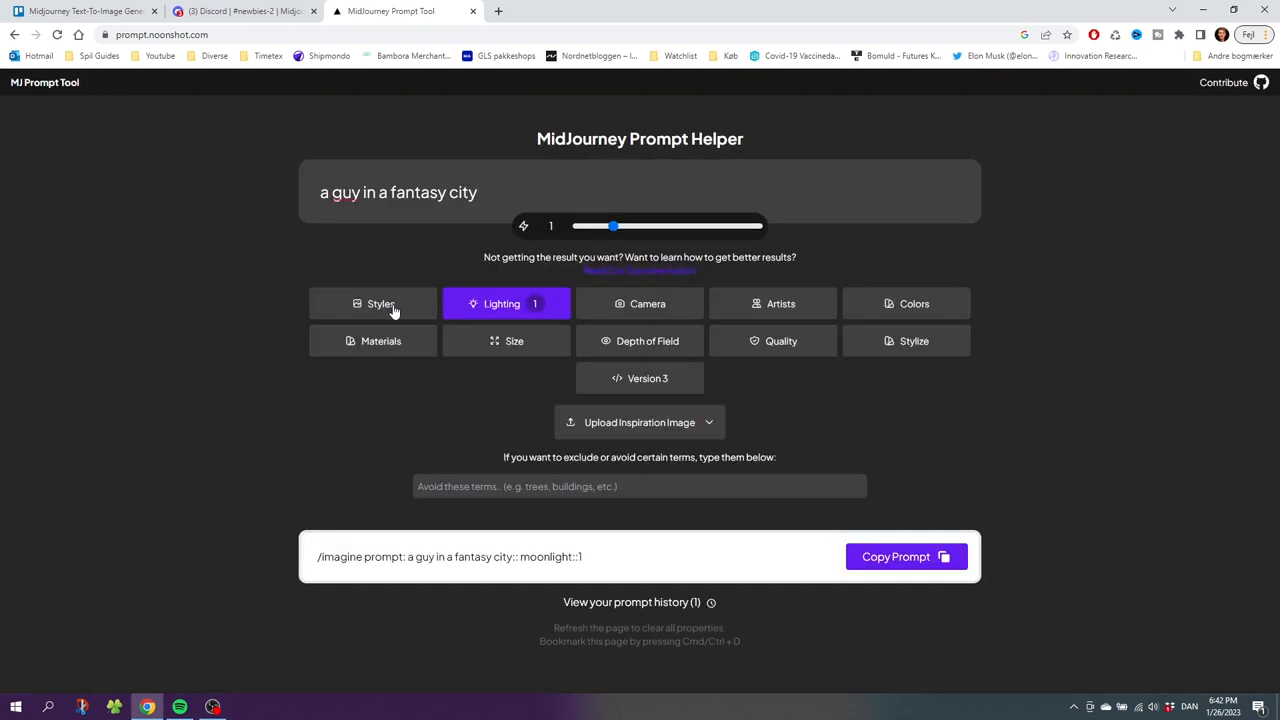
# Add the Caribbean style and set quality to 2x.
pyautogui.click(372, 303)
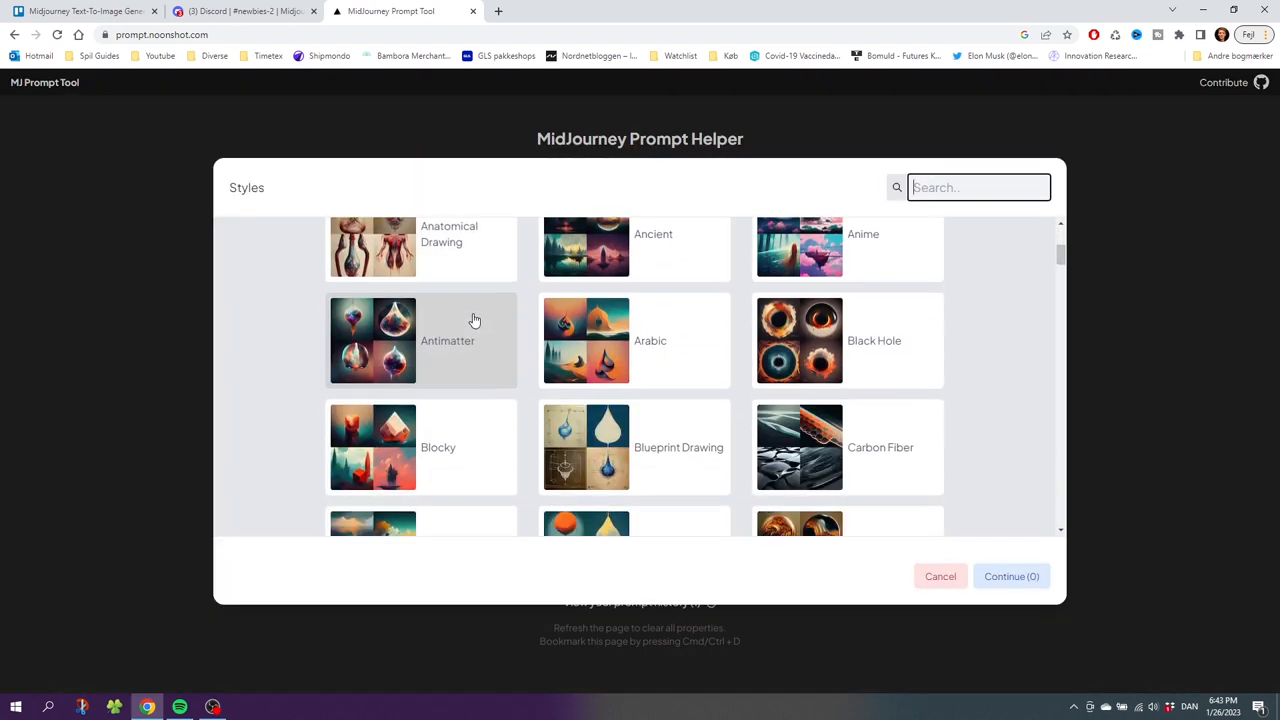
pyautogui.scroll(-3)
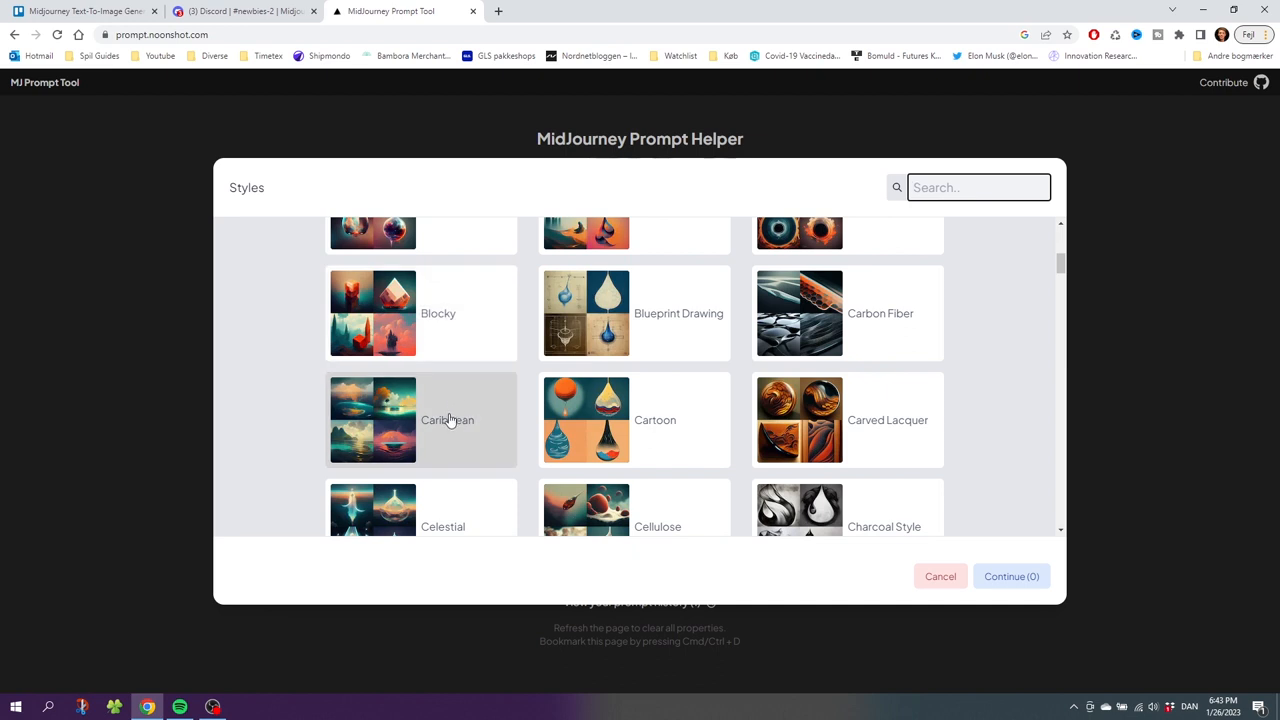
pyautogui.click(447, 420)
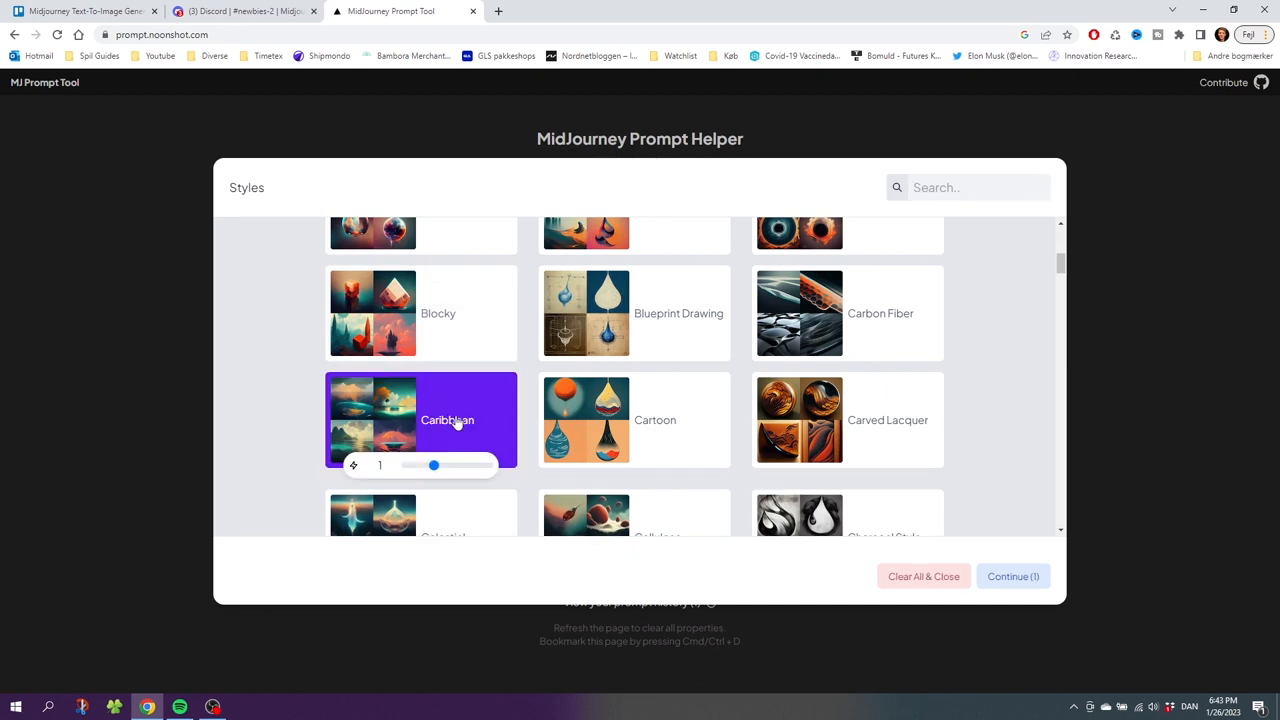
pyautogui.click(1012, 576)
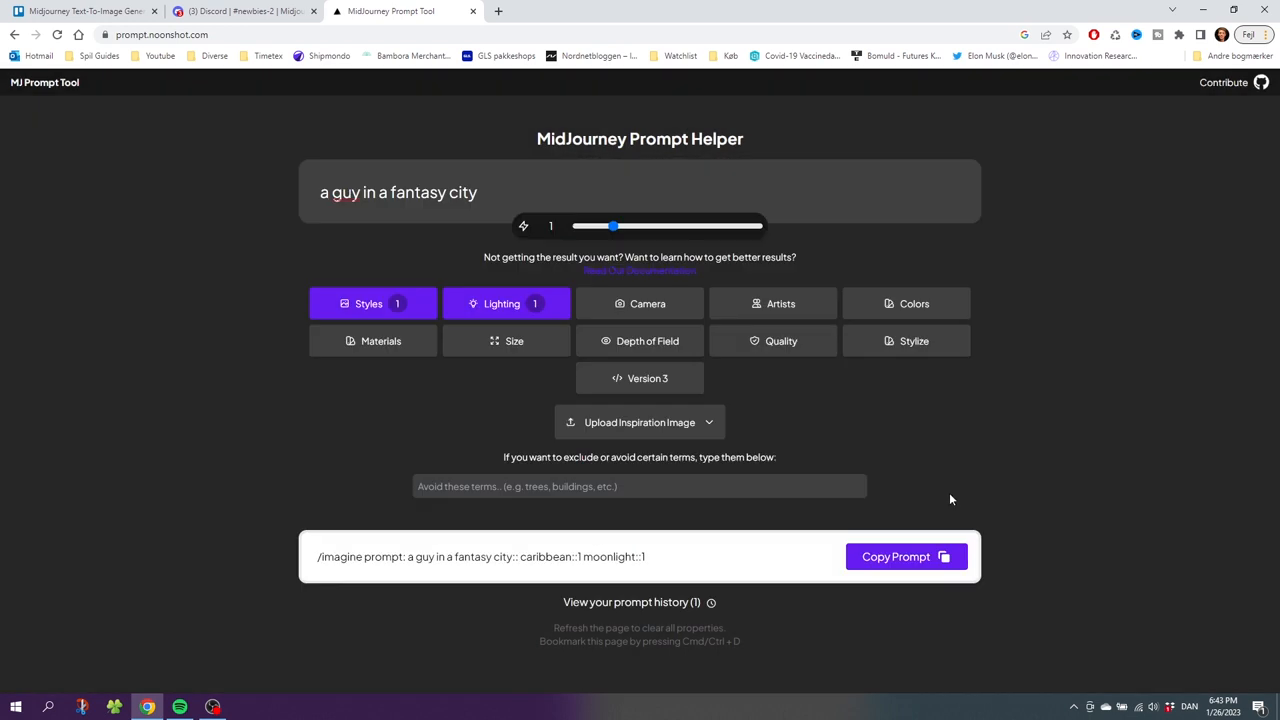
pyautogui.click(772, 341)
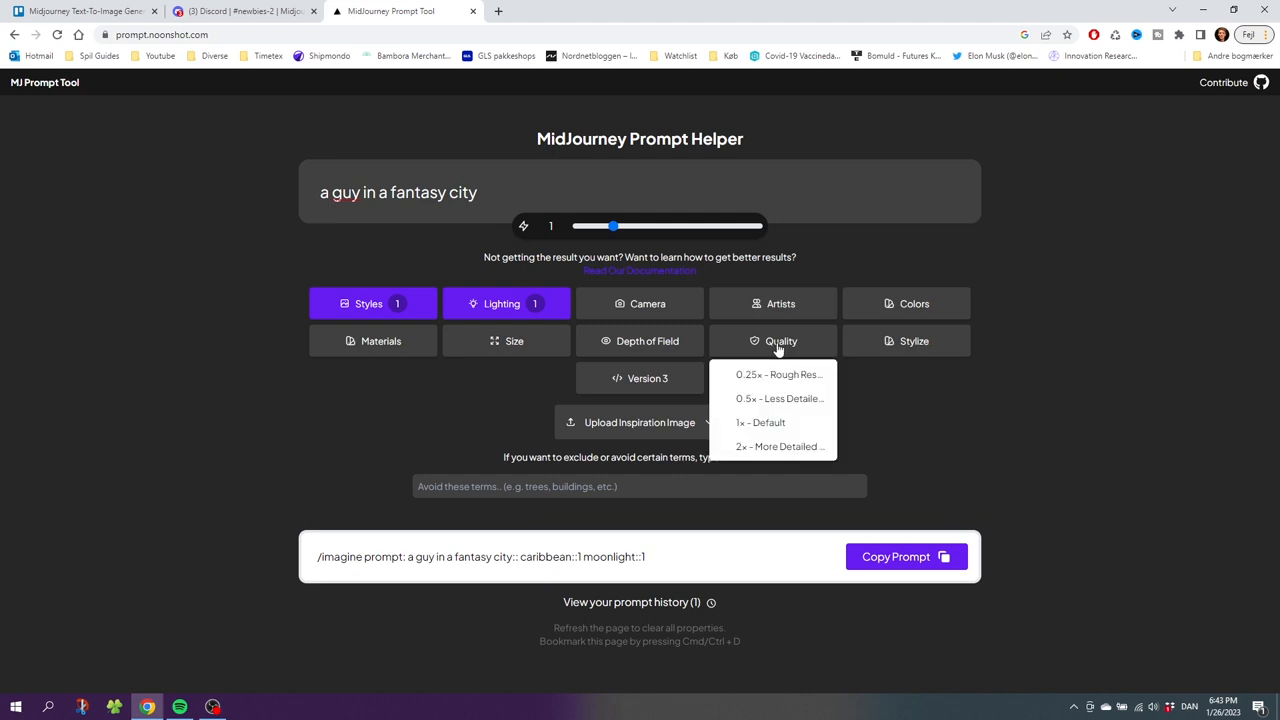
pyautogui.moveTo(762, 446)
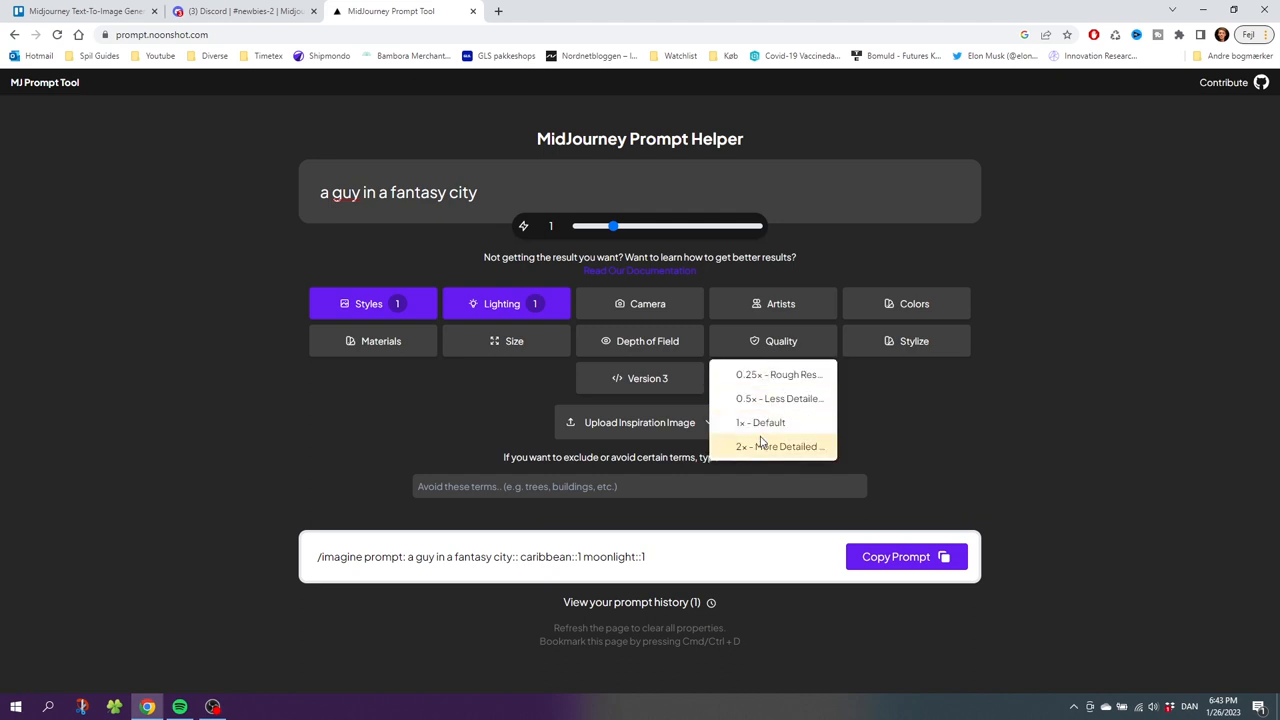
pyautogui.click(776, 445)
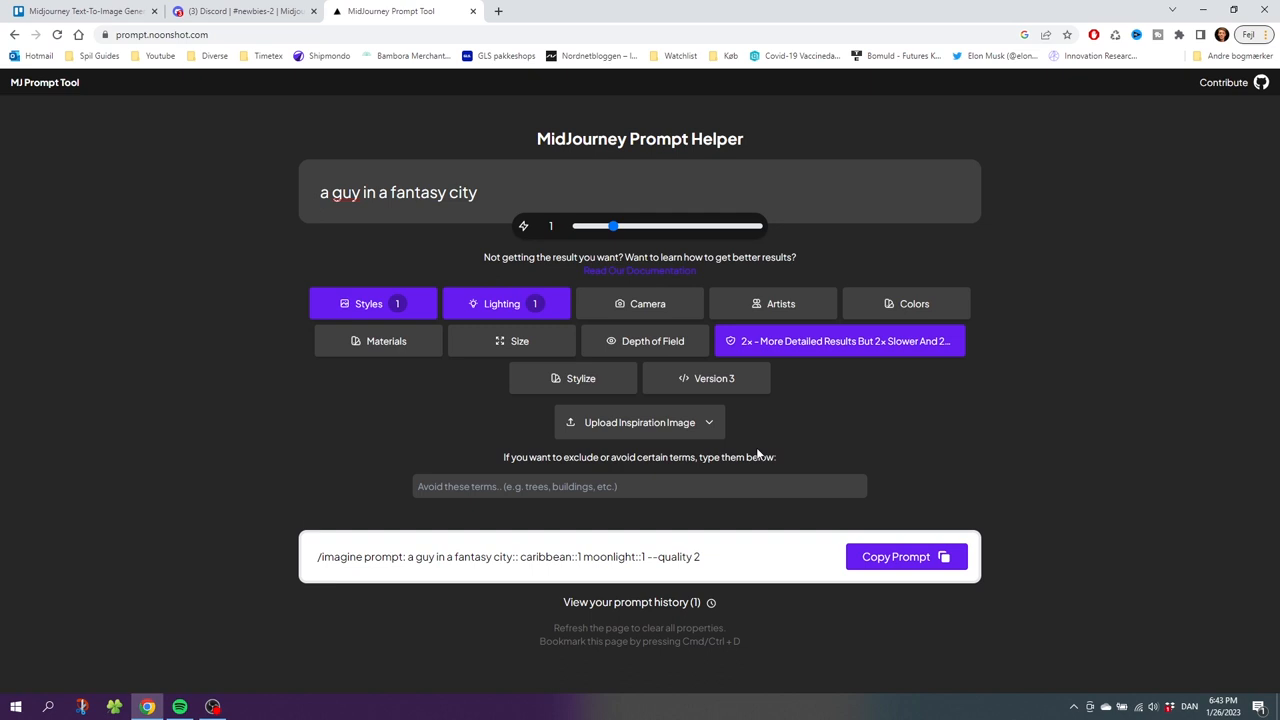
# Set the image size to a 3:2 Standard DSLR aspect ratio.
pyautogui.click(511, 341)
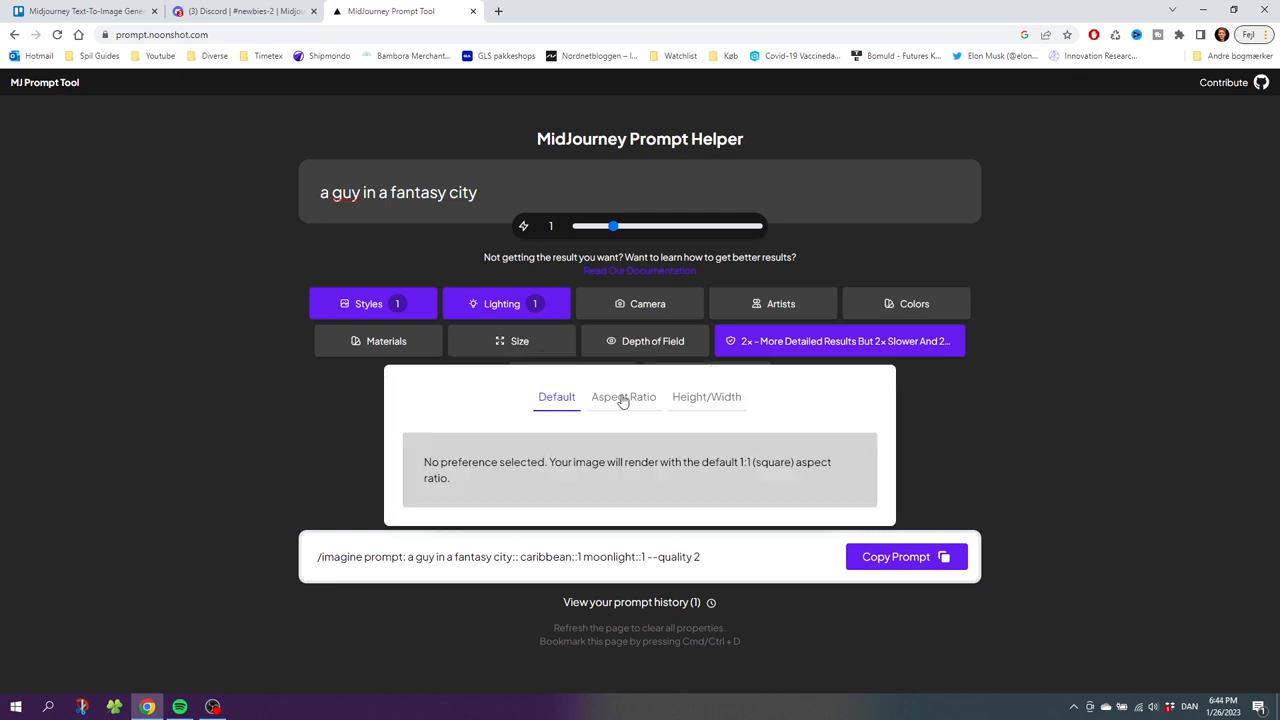
pyautogui.click(623, 397)
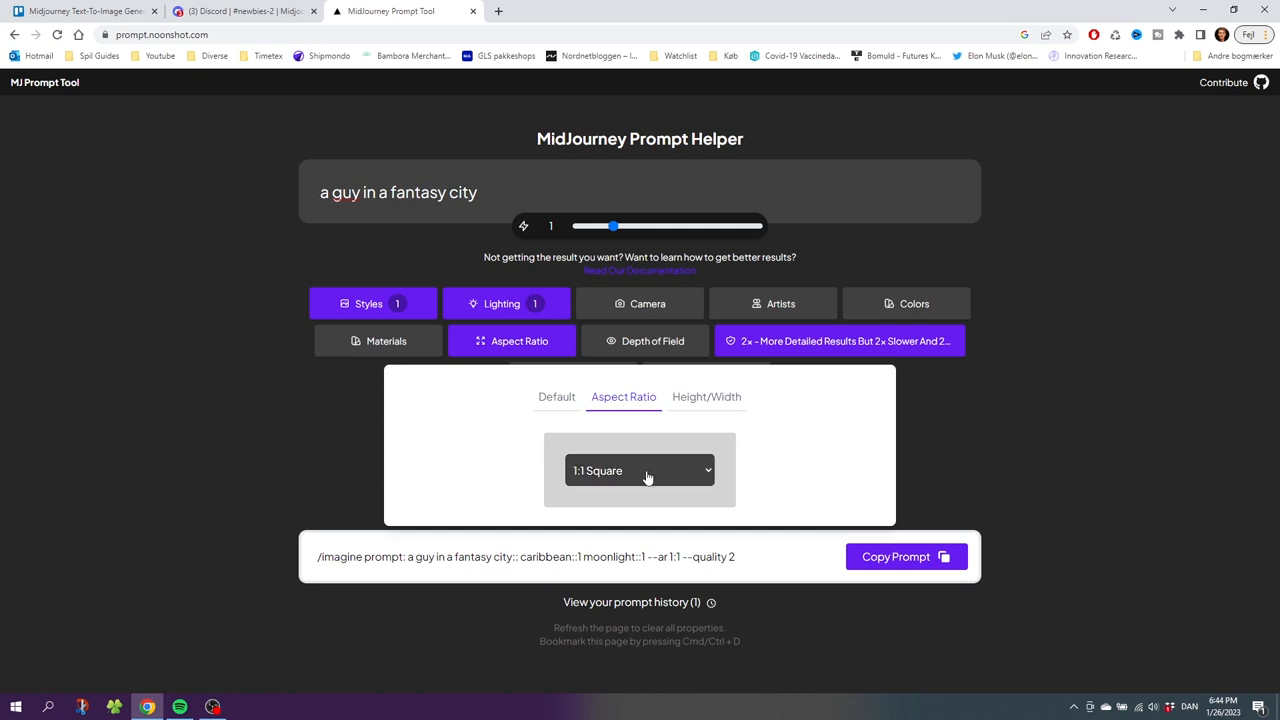
pyautogui.click(640, 470)
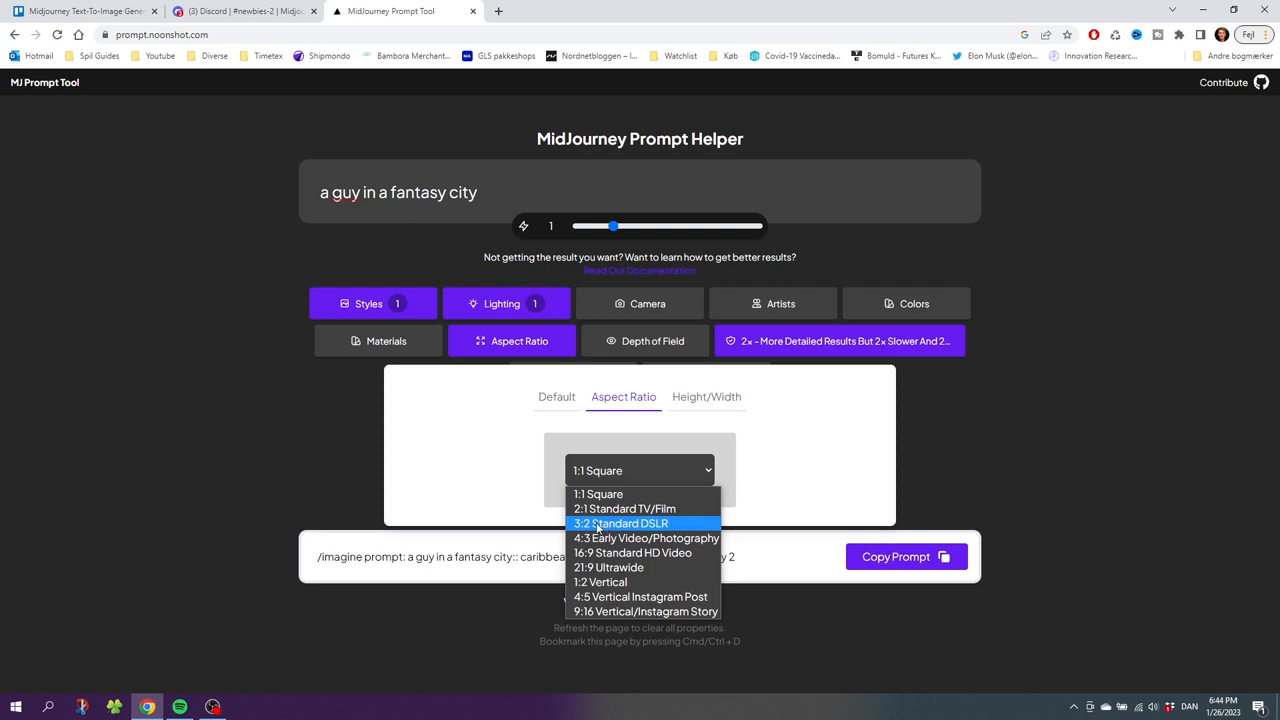
pyautogui.moveTo(632, 552)
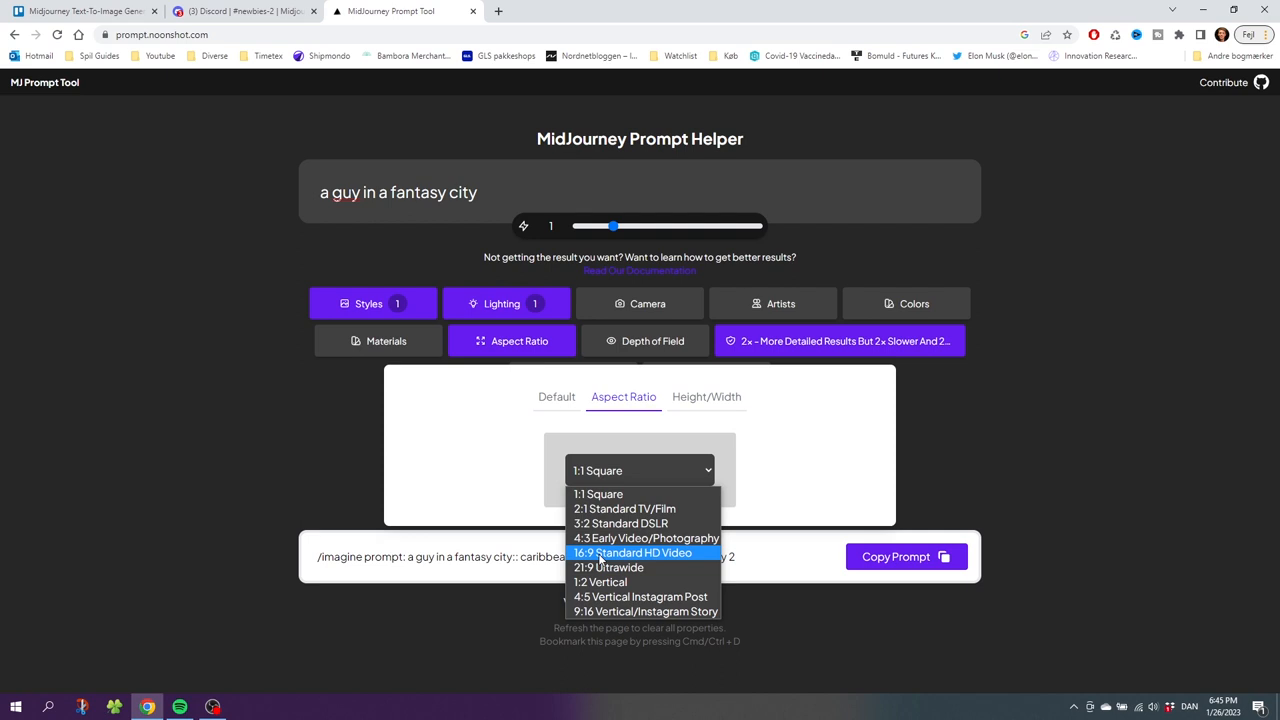
pyautogui.moveTo(608, 523)
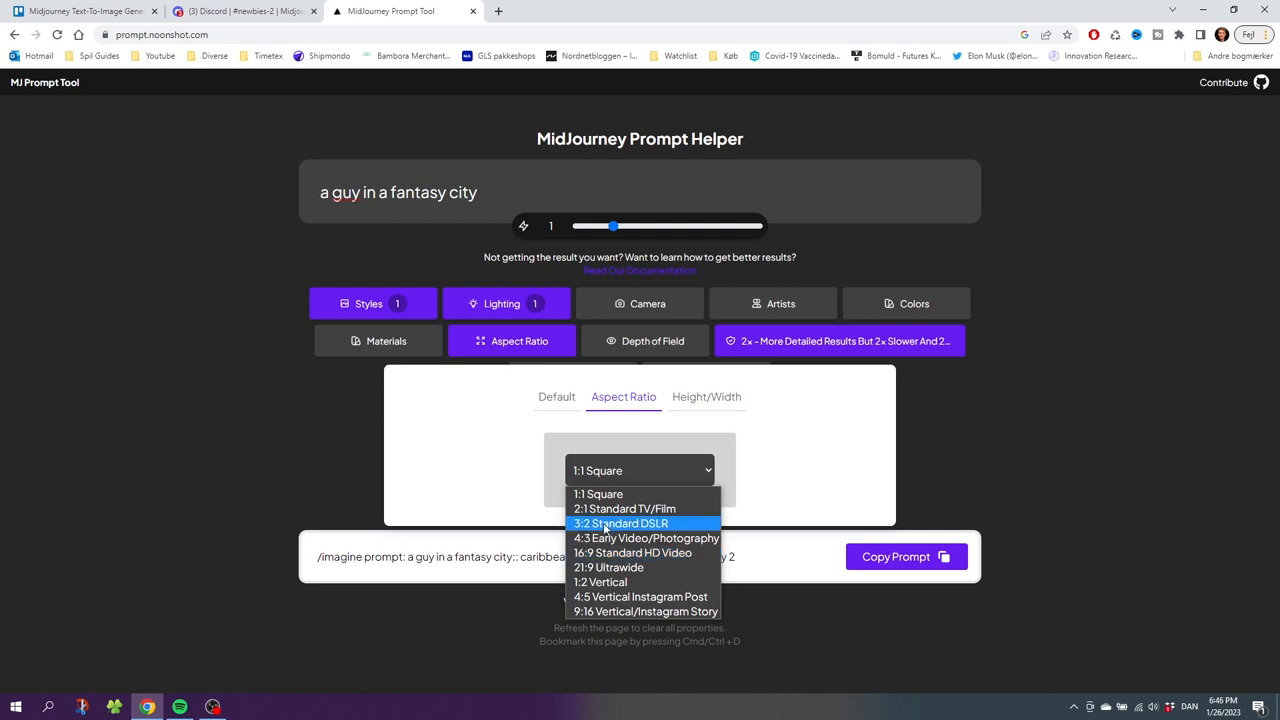
pyautogui.click(620, 523)
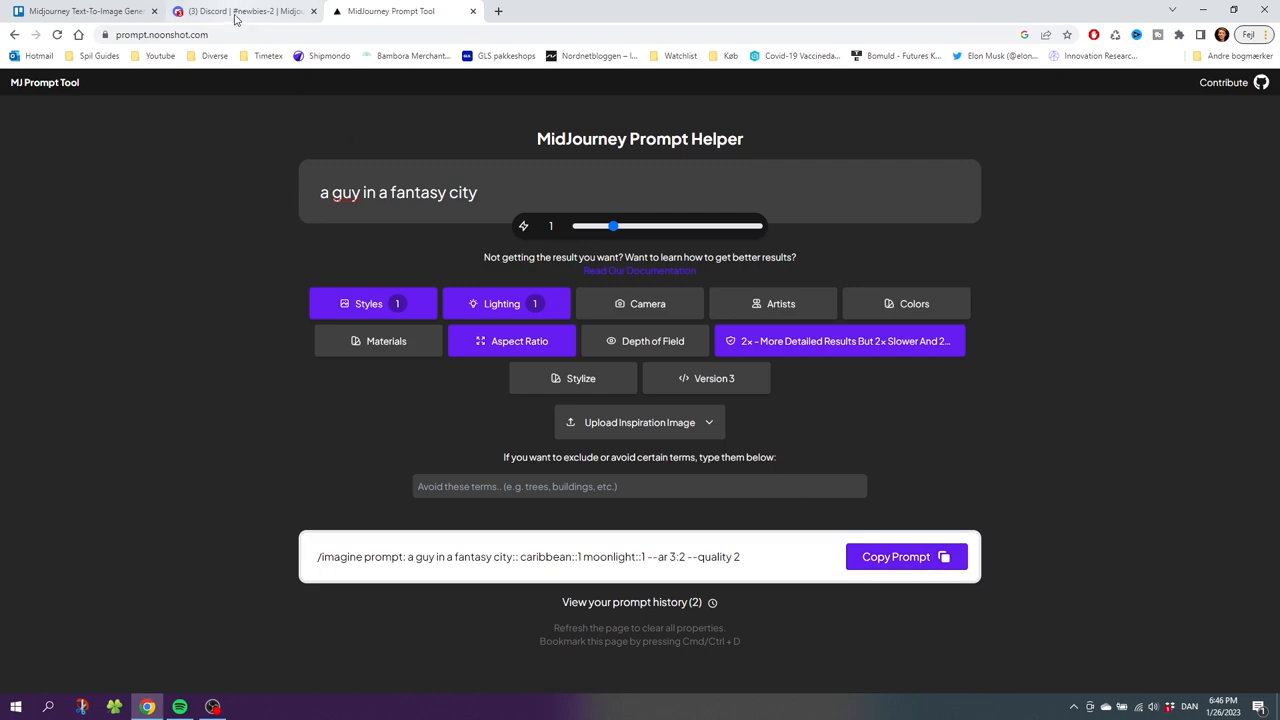
# Return to the Midjourney Discord channel.
pyautogui.click(235, 12)
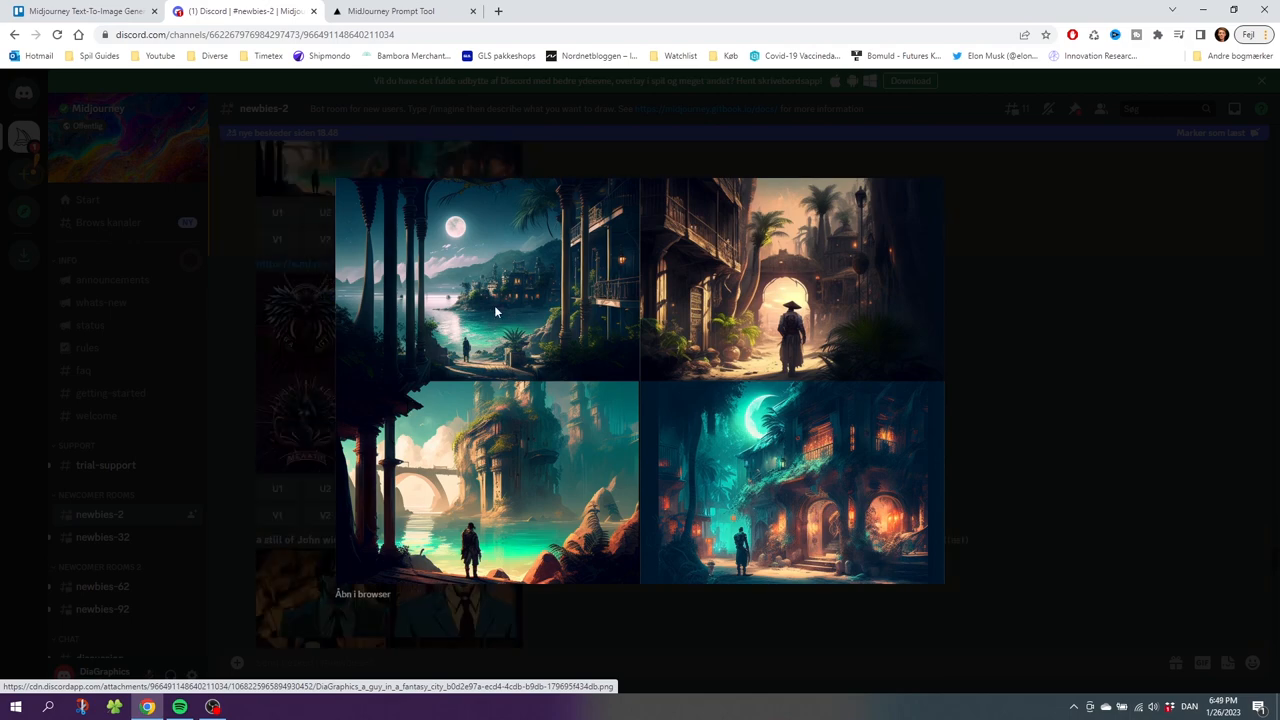
pyautogui.moveTo(458, 295)
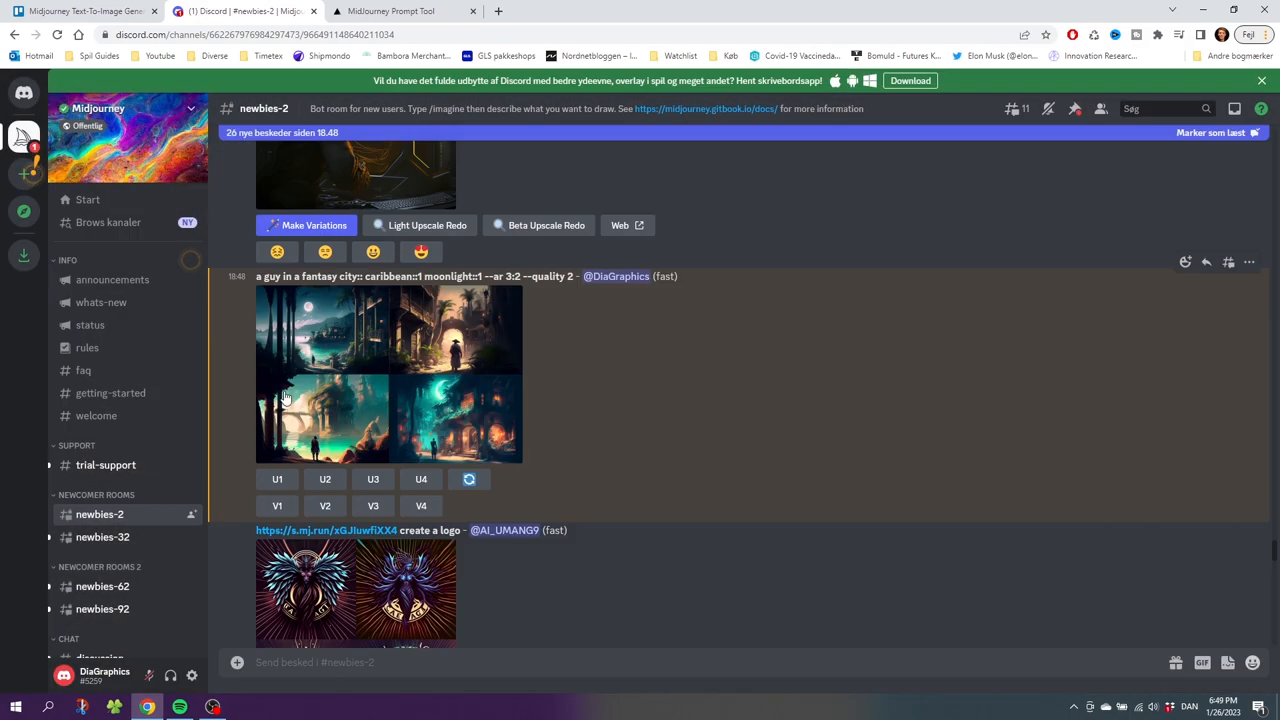
pyautogui.moveTo(350, 337)
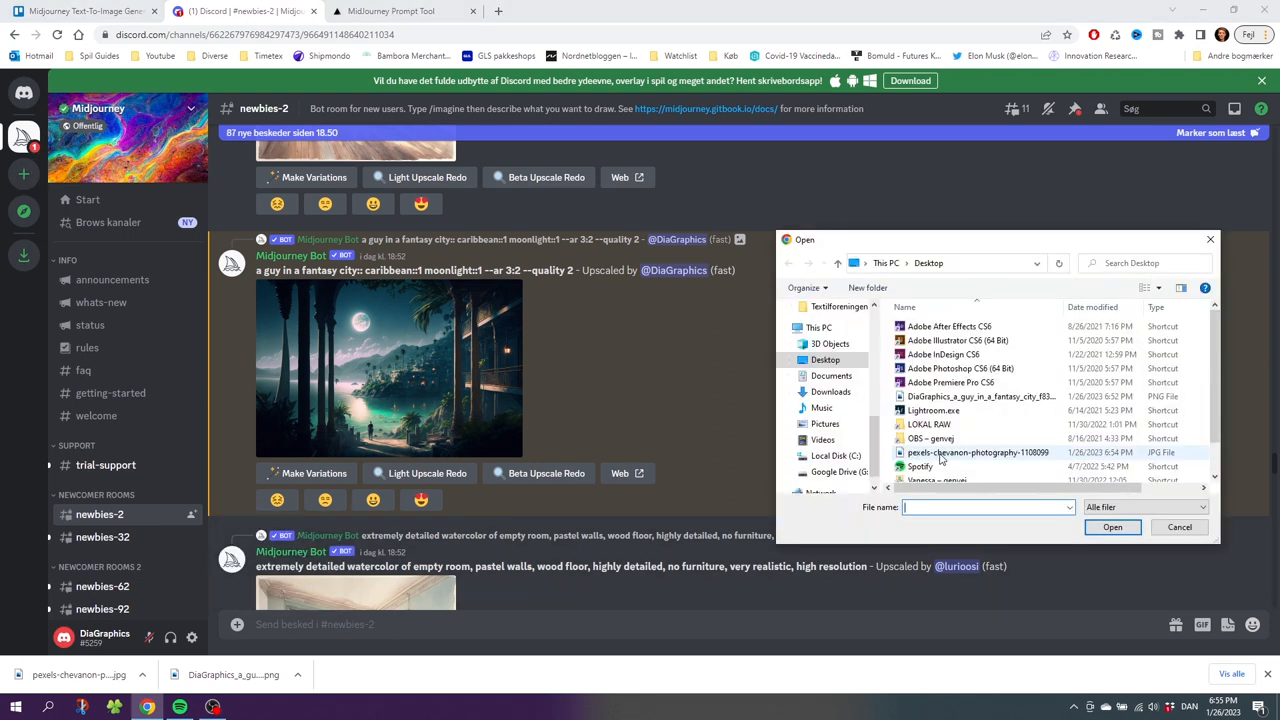
# Upload the puppy photo and begin a slash-command prompt for a Picasso-style version.
pyautogui.click(1179, 527)
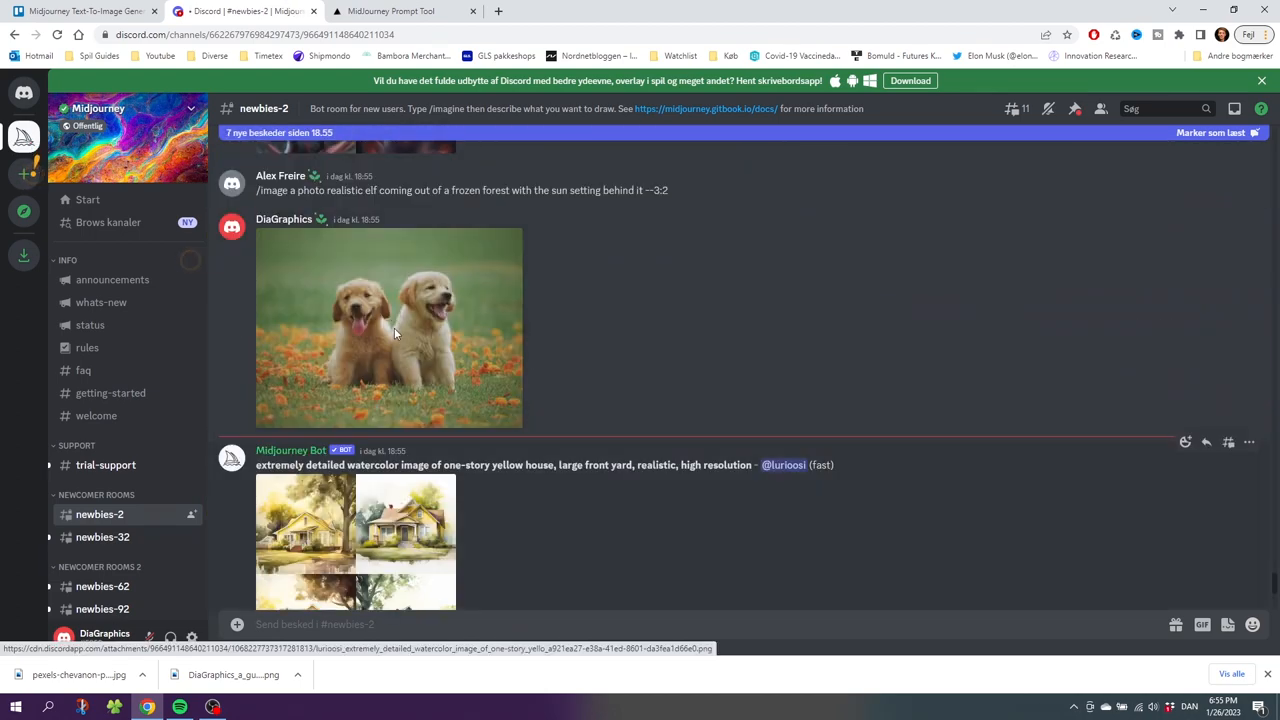
pyautogui.moveTo(314, 599)
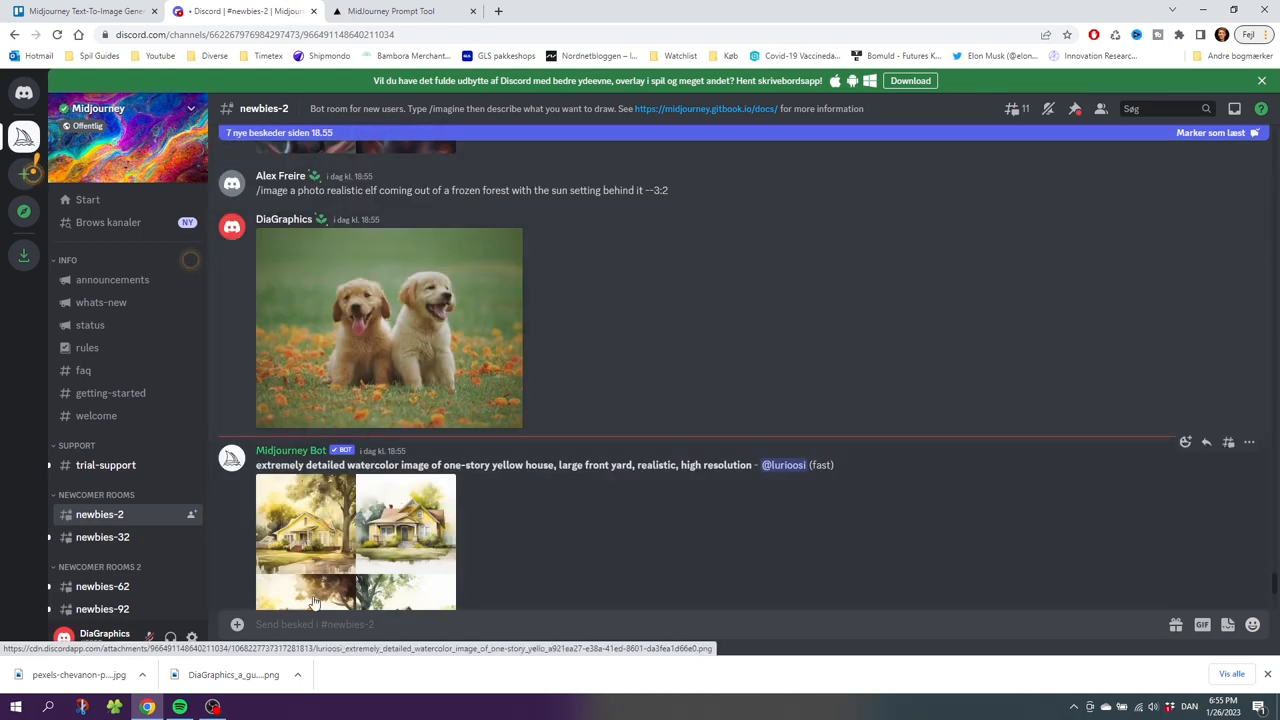
pyautogui.write('/imagine prompt')
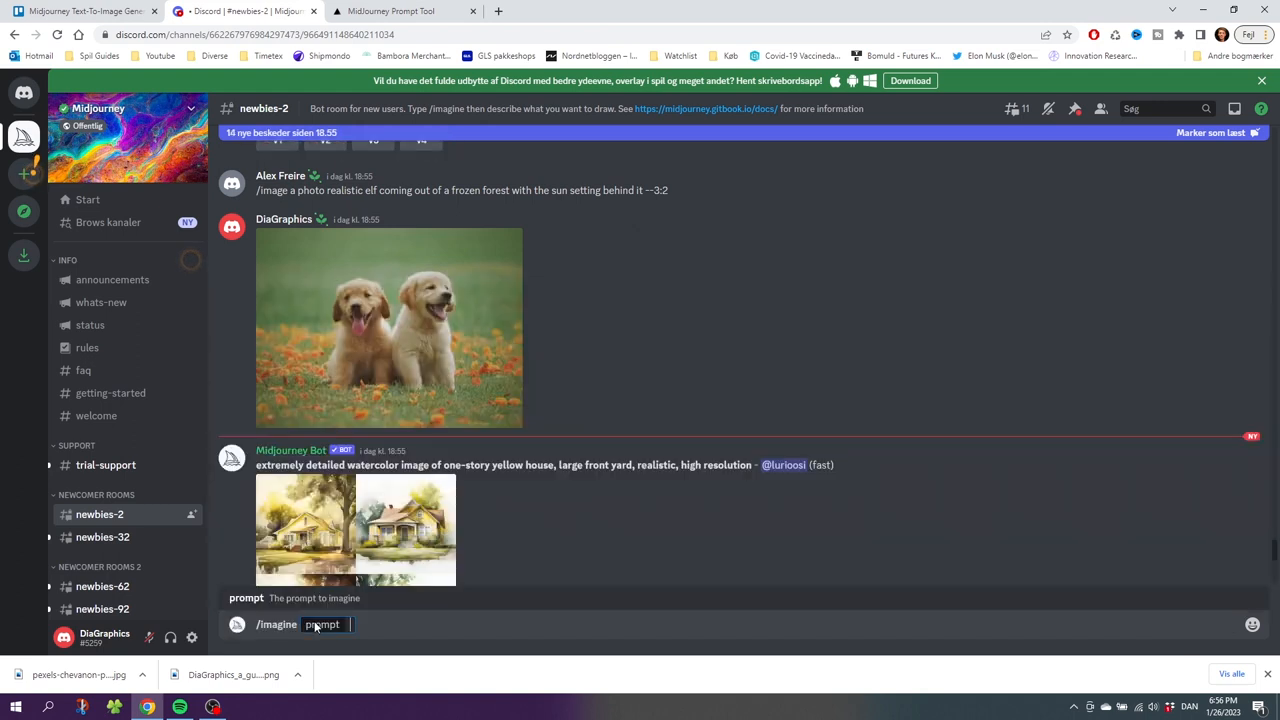
pyautogui.moveTo(389, 345)
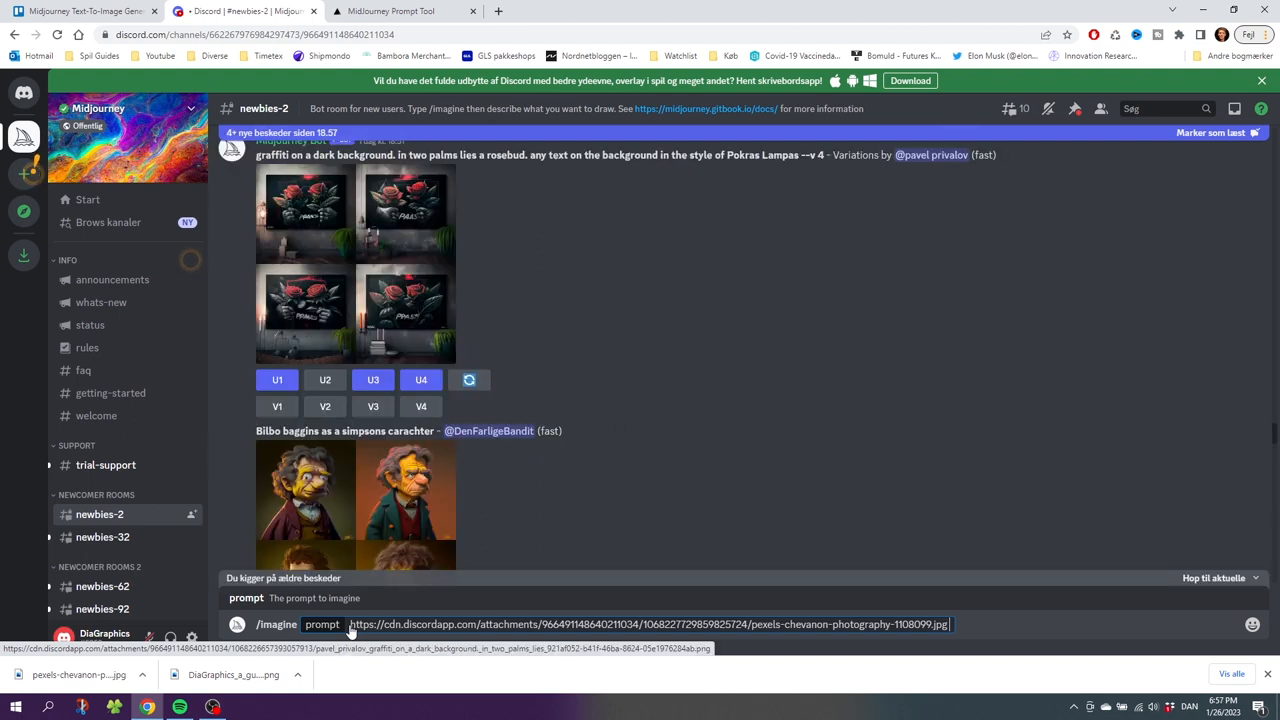
pyautogui.write('in pica')
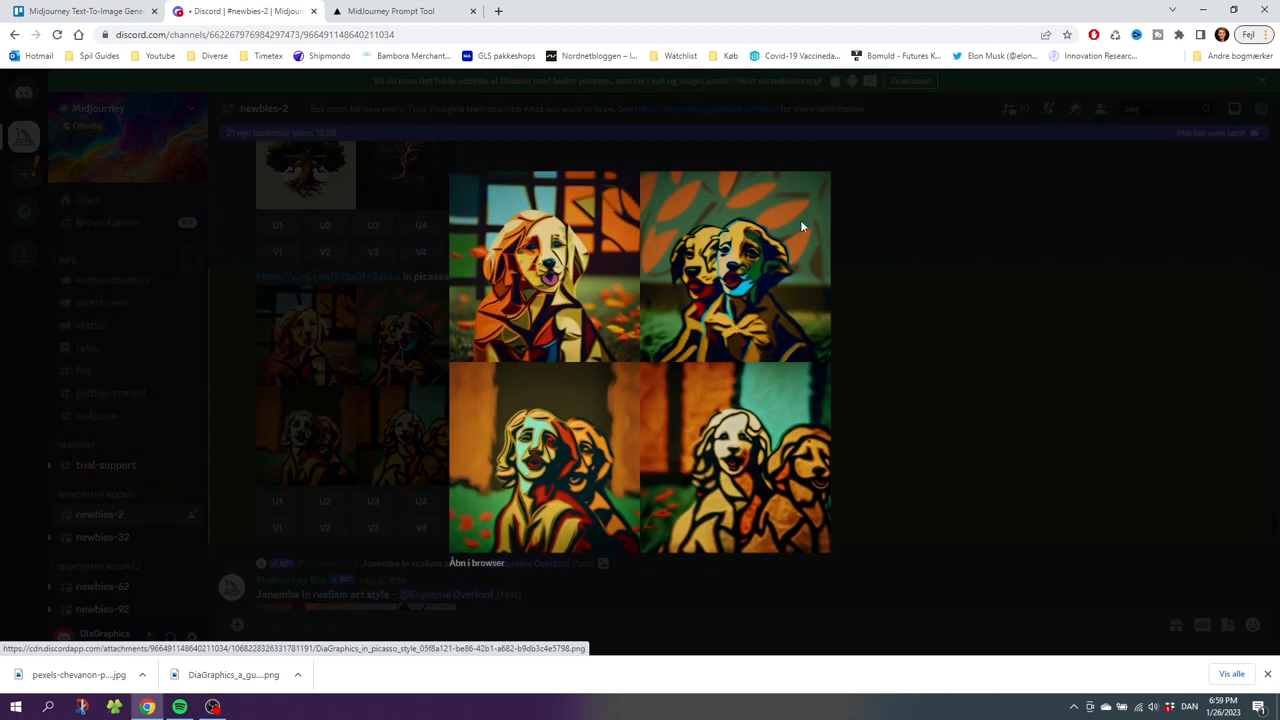
pyautogui.moveTo(772, 327)
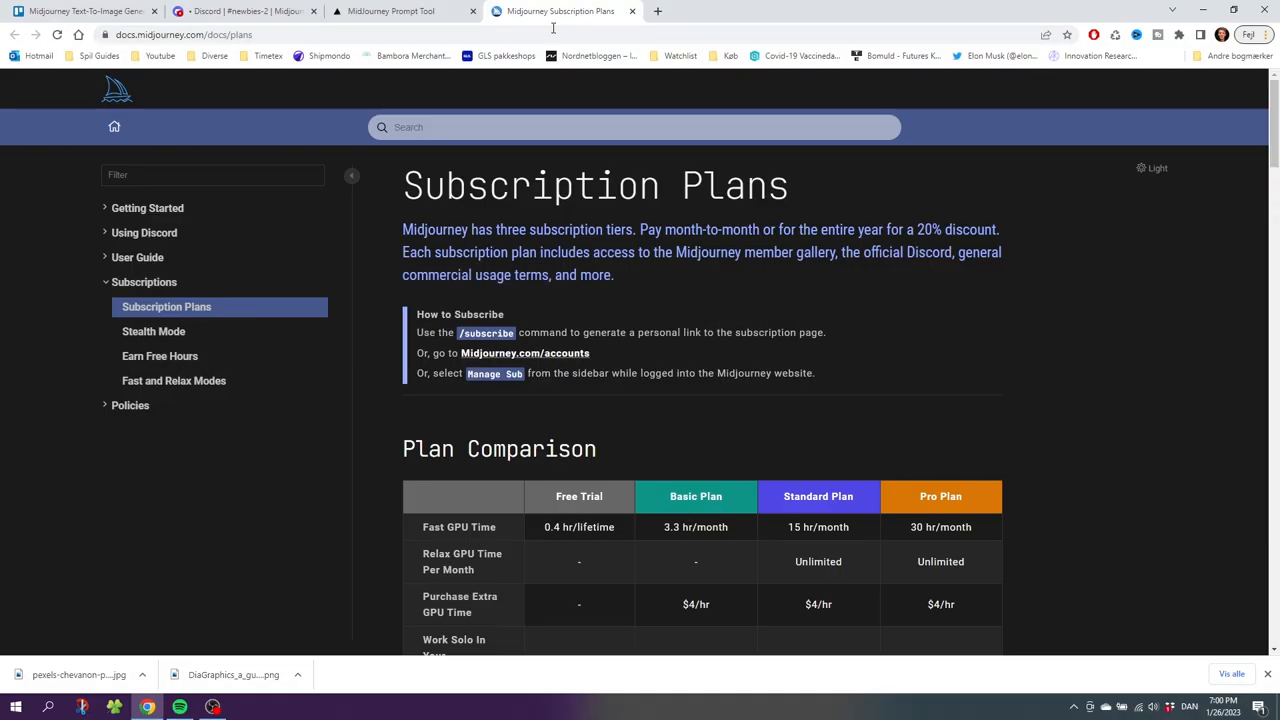
# Scroll through the Plan Comparison table and the Basic, Standard and Pro pricing.
pyautogui.scroll(-3)
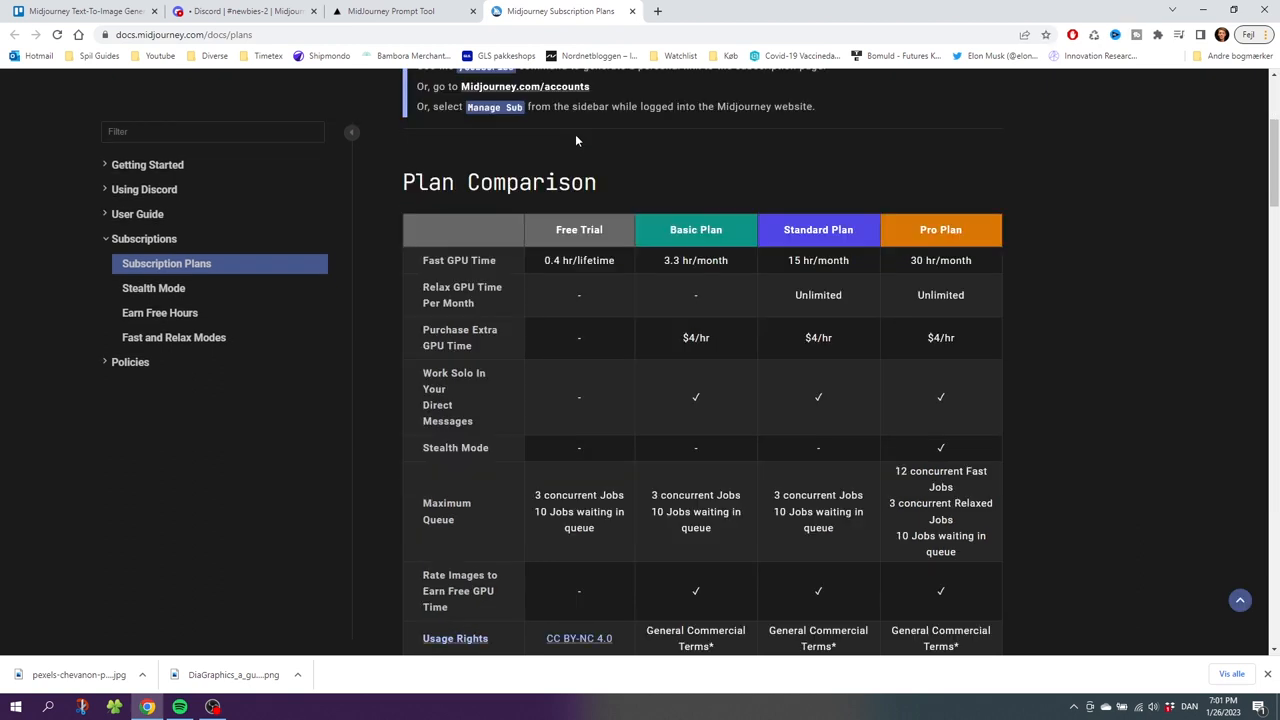
pyautogui.moveTo(558, 229)
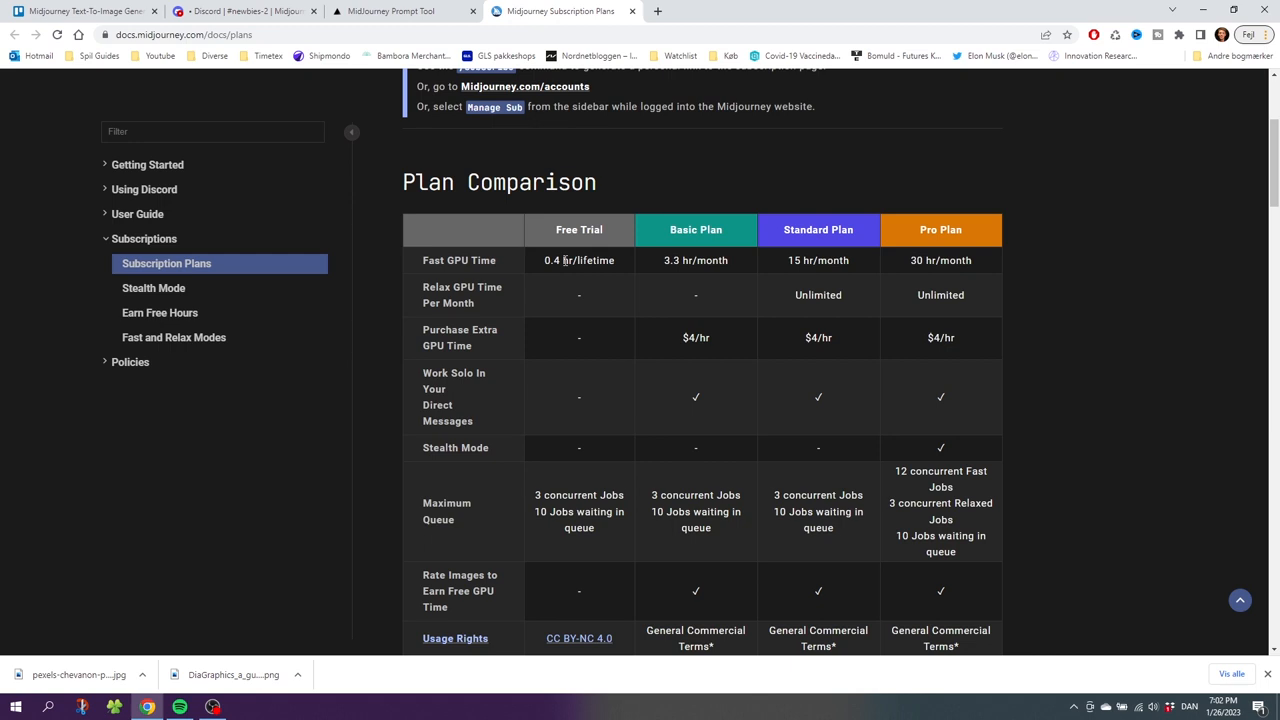
pyautogui.moveTo(622, 267)
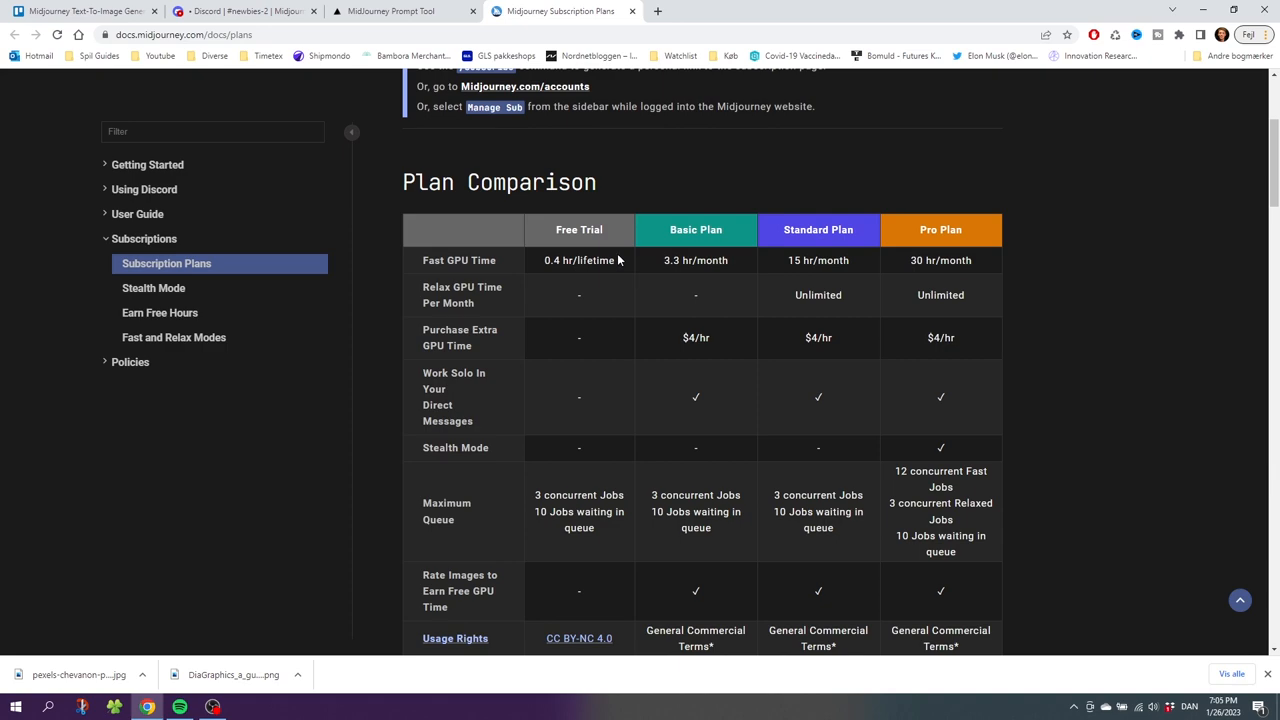
pyautogui.scroll(-3)
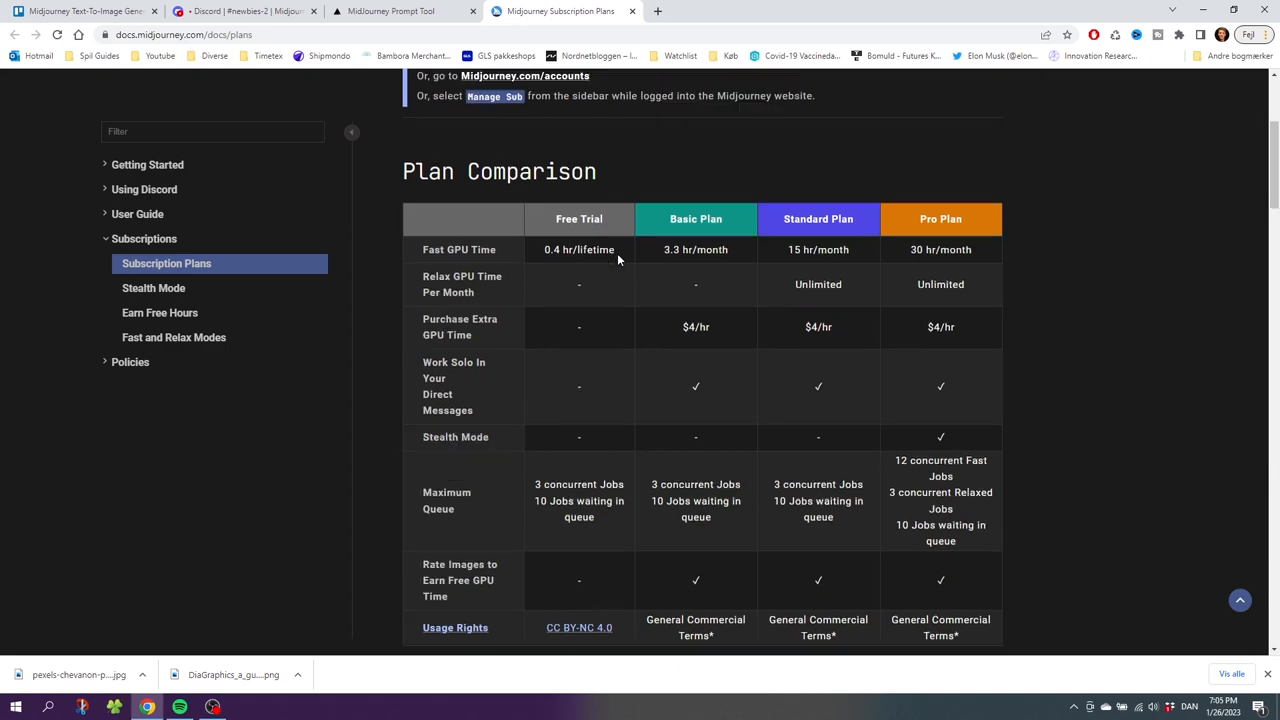
pyautogui.scroll(-3)
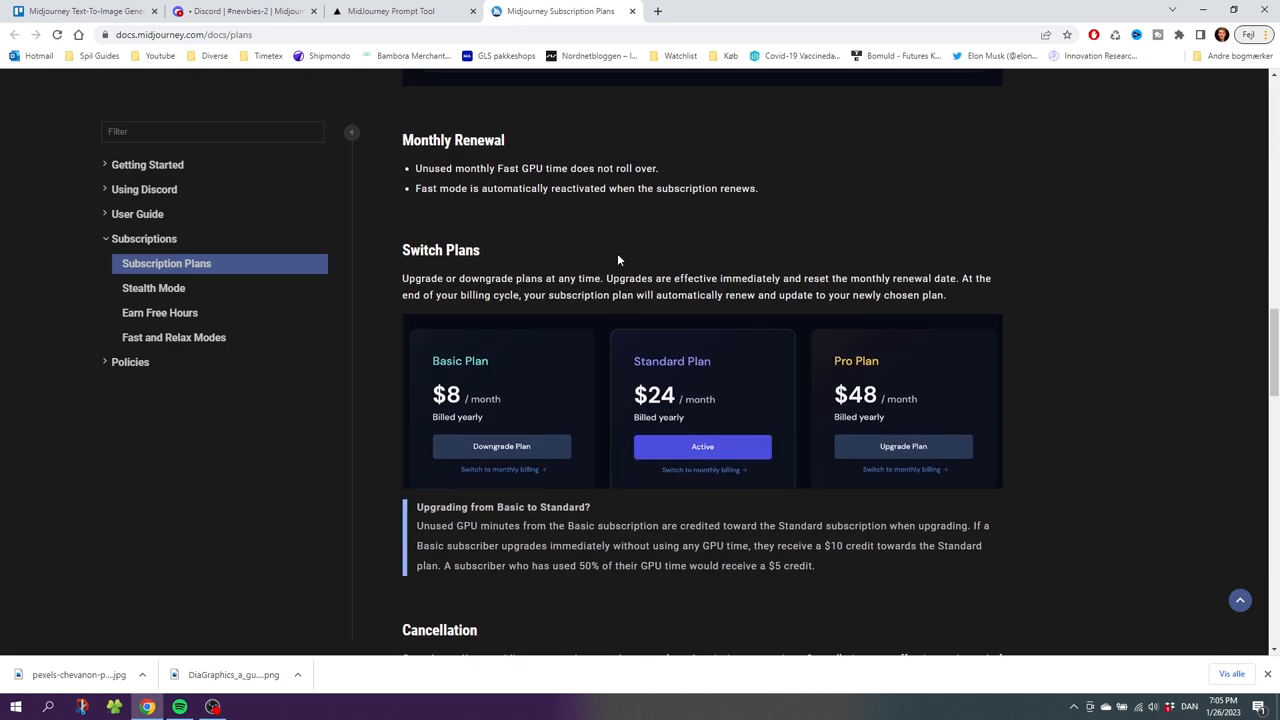
pyautogui.moveTo(462, 378)
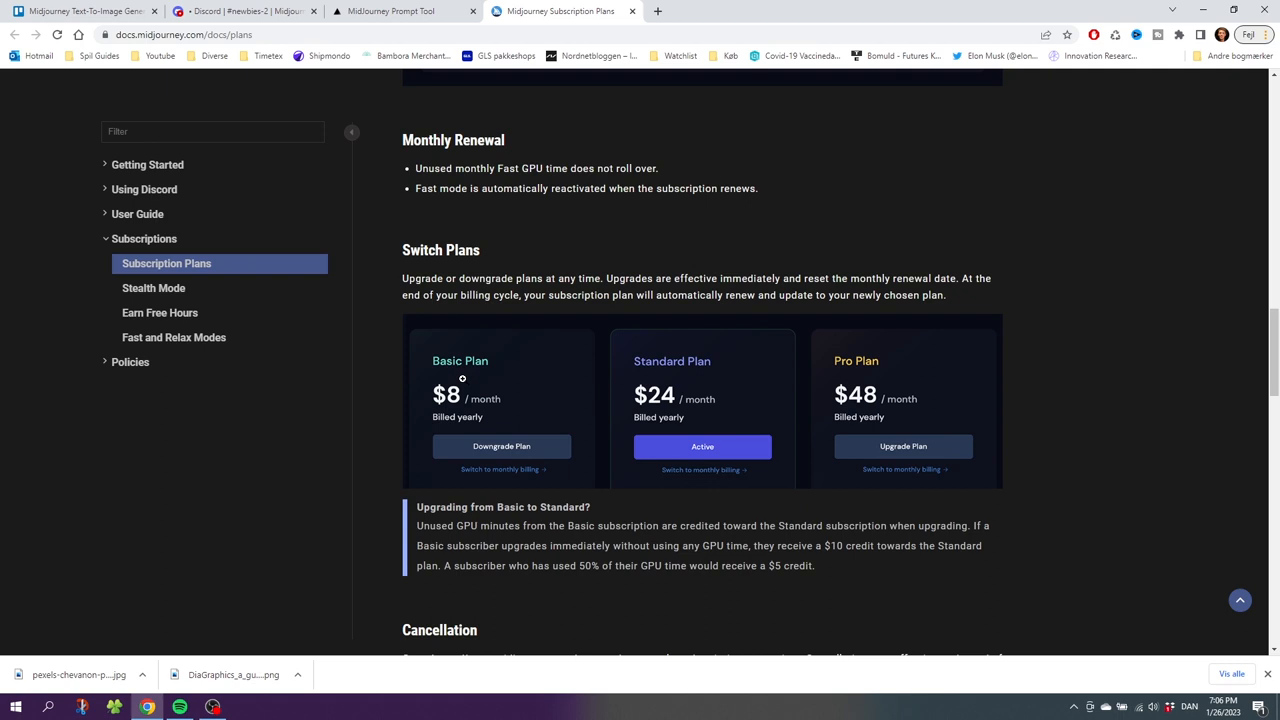
pyautogui.moveTo(467, 378)
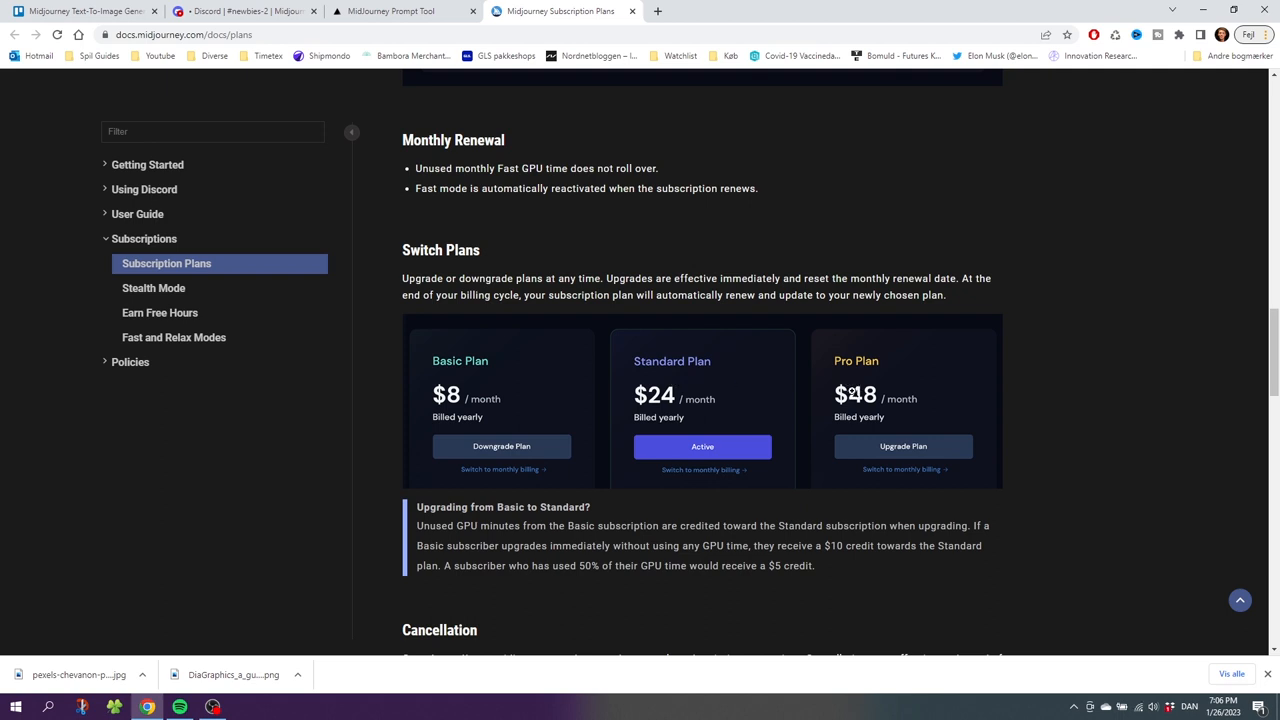
pyautogui.scroll(-3)
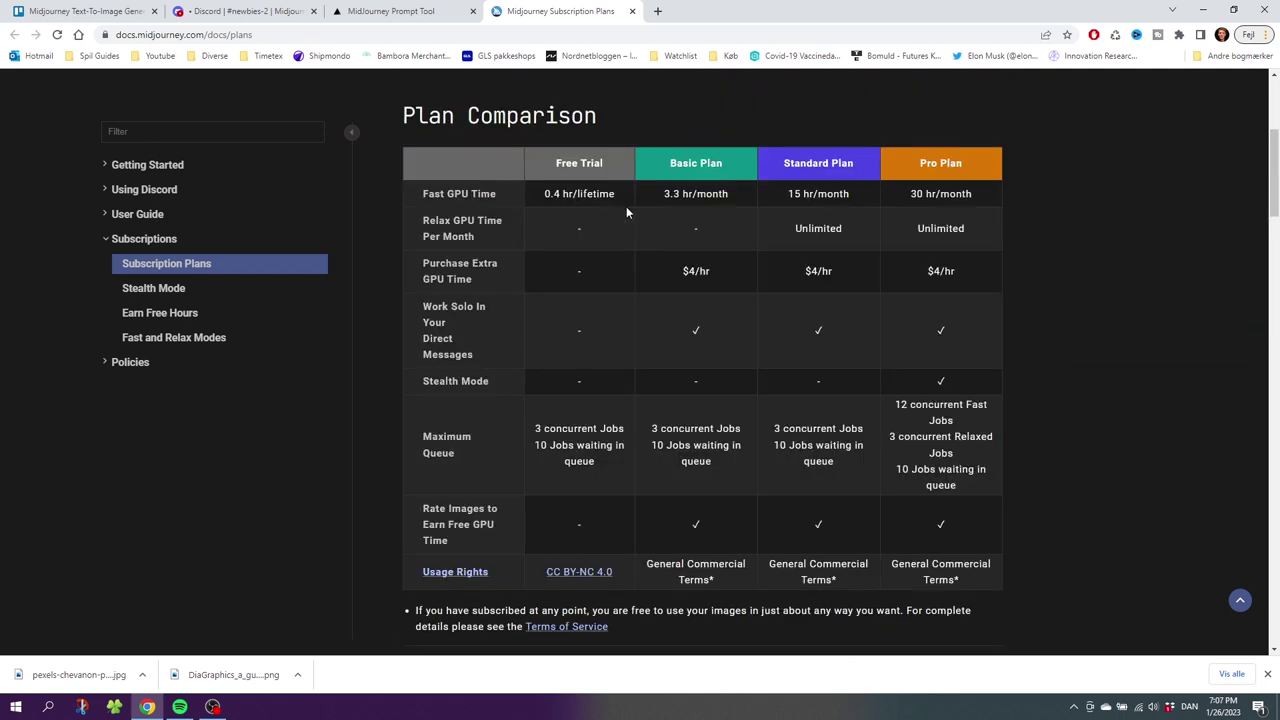
pyautogui.moveTo(682, 193)
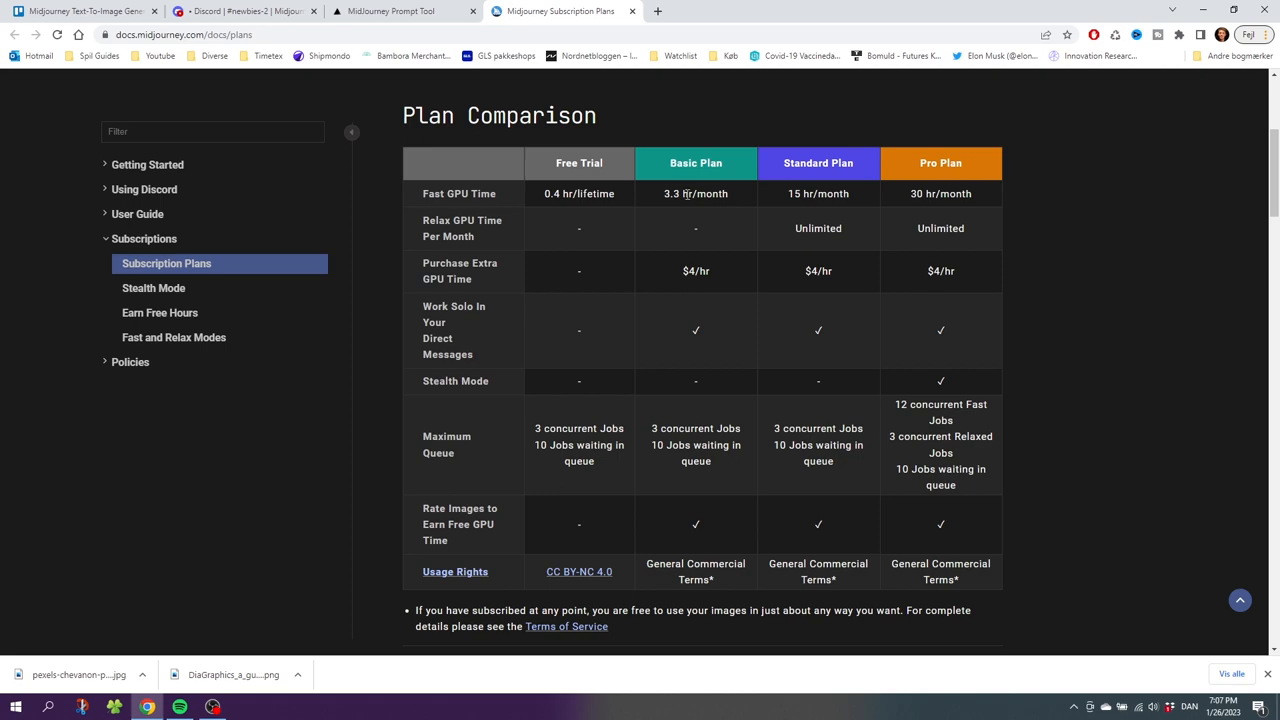
pyautogui.moveTo(907, 200)
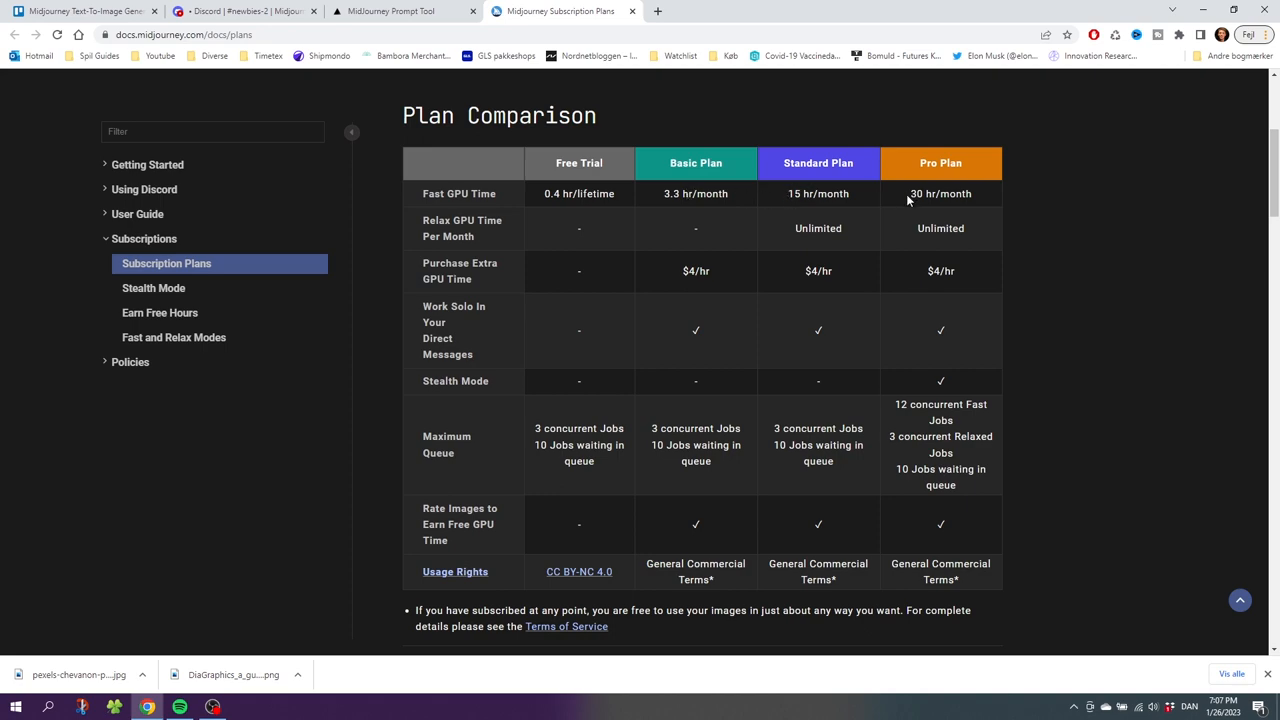
pyautogui.moveTo(667, 319)
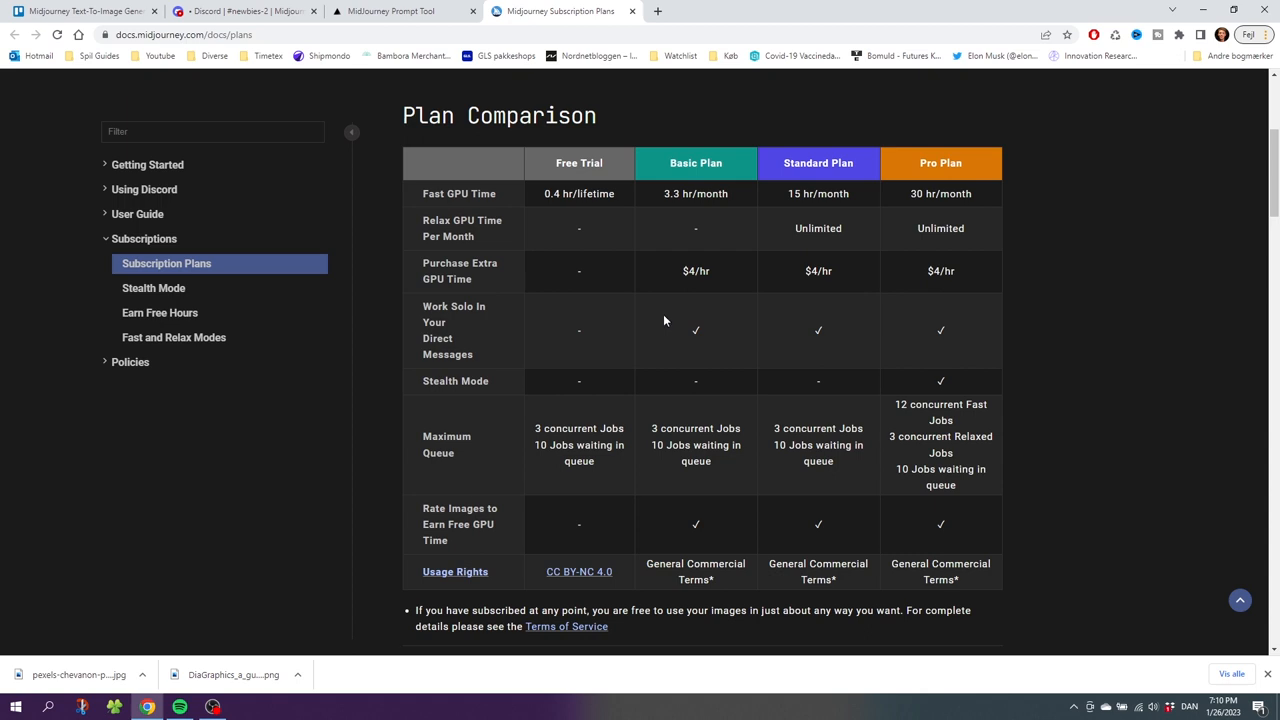
pyautogui.moveTo(467, 581)
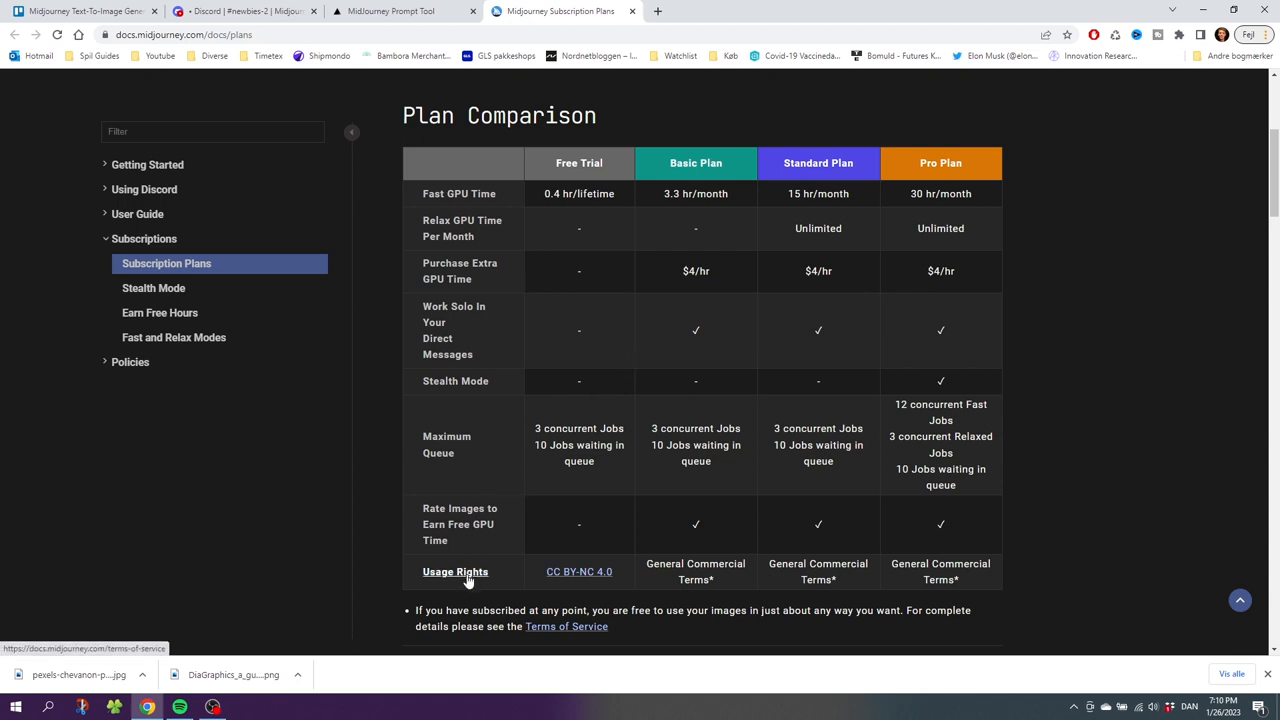
pyautogui.moveTo(577, 547)
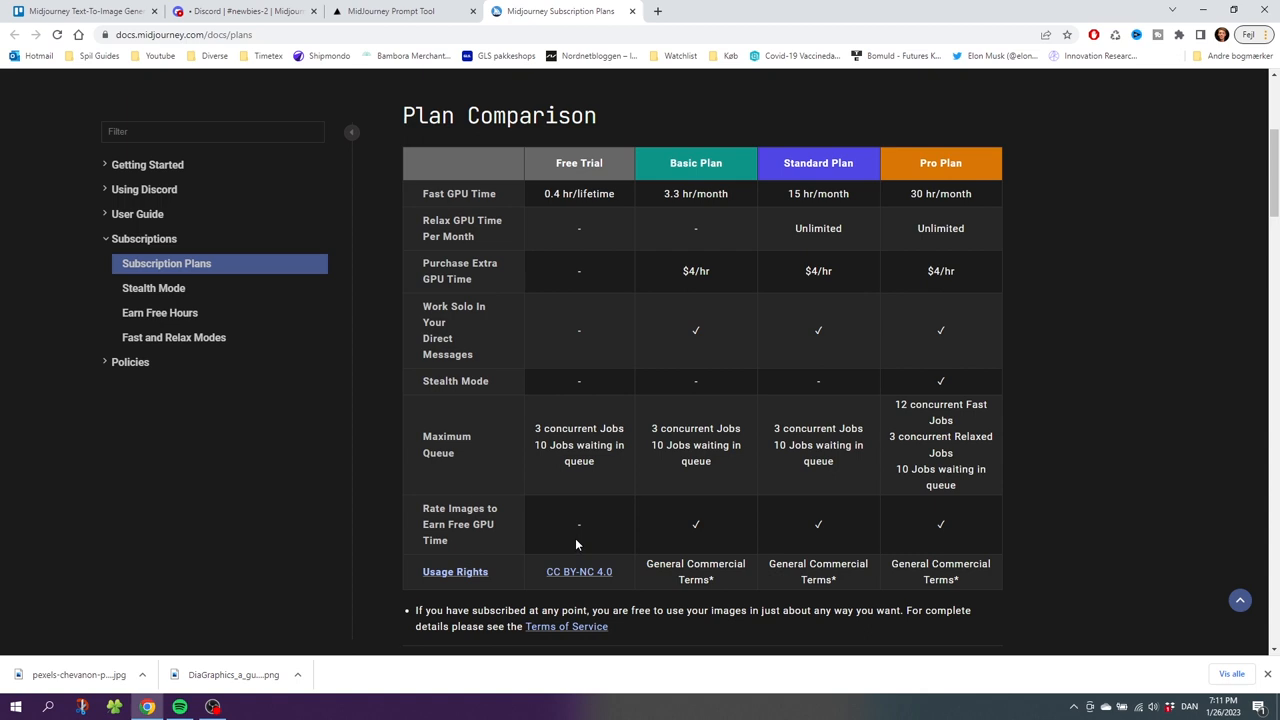
# Highlight the CC BY-NC 4.0 Share and NonCommercial terms, then return to Subscription Plans.
pyautogui.click(577, 571)
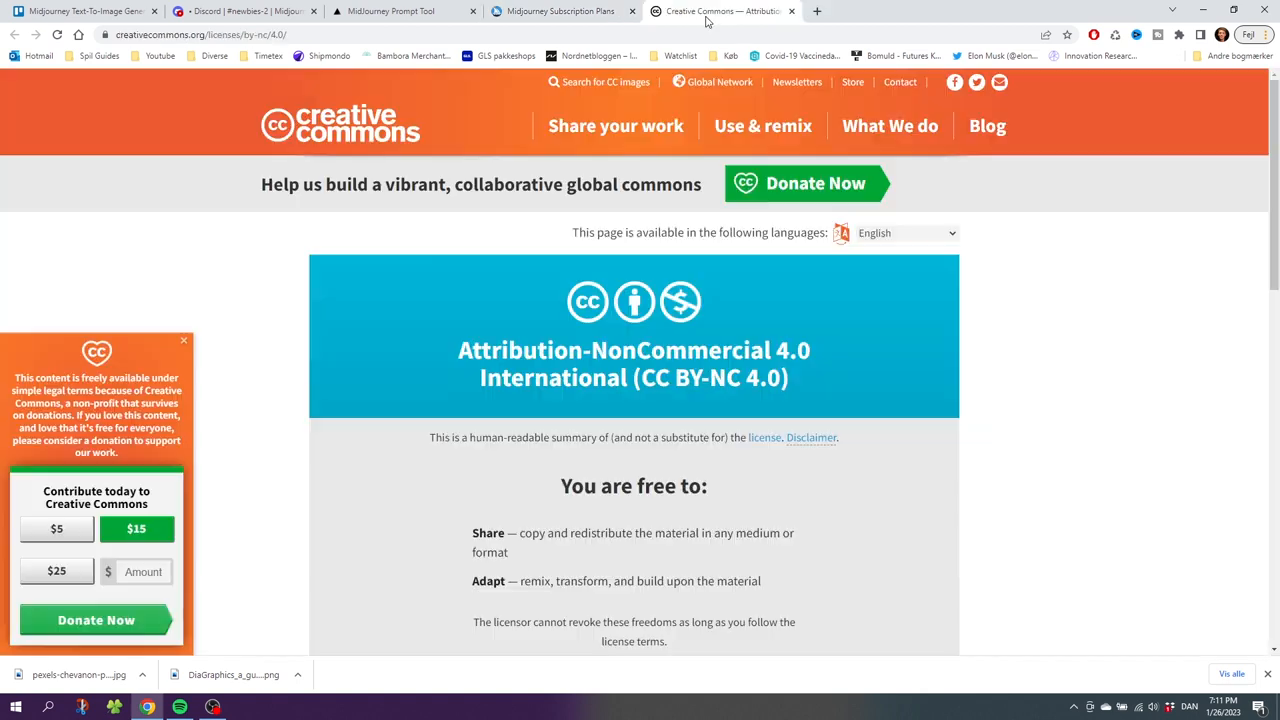
pyautogui.moveTo(631, 271)
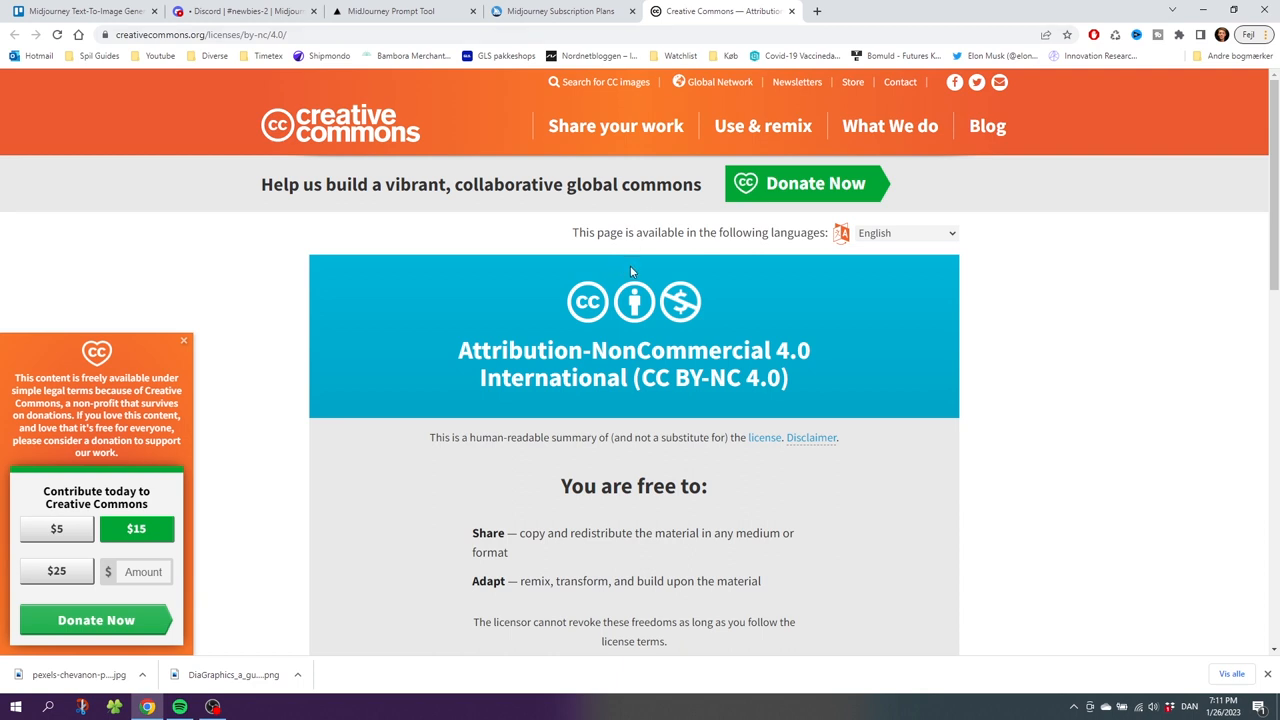
pyautogui.scroll(-3)
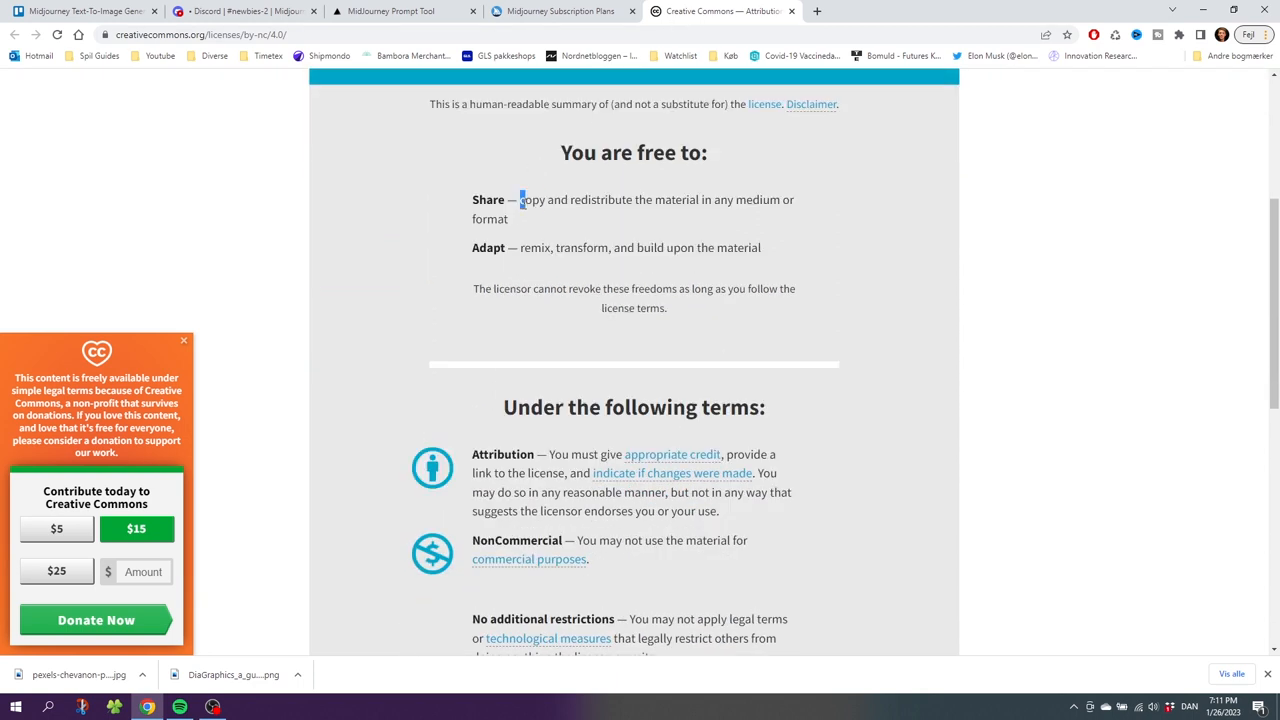
pyautogui.moveTo(519, 199); pyautogui.dragTo(685, 199)
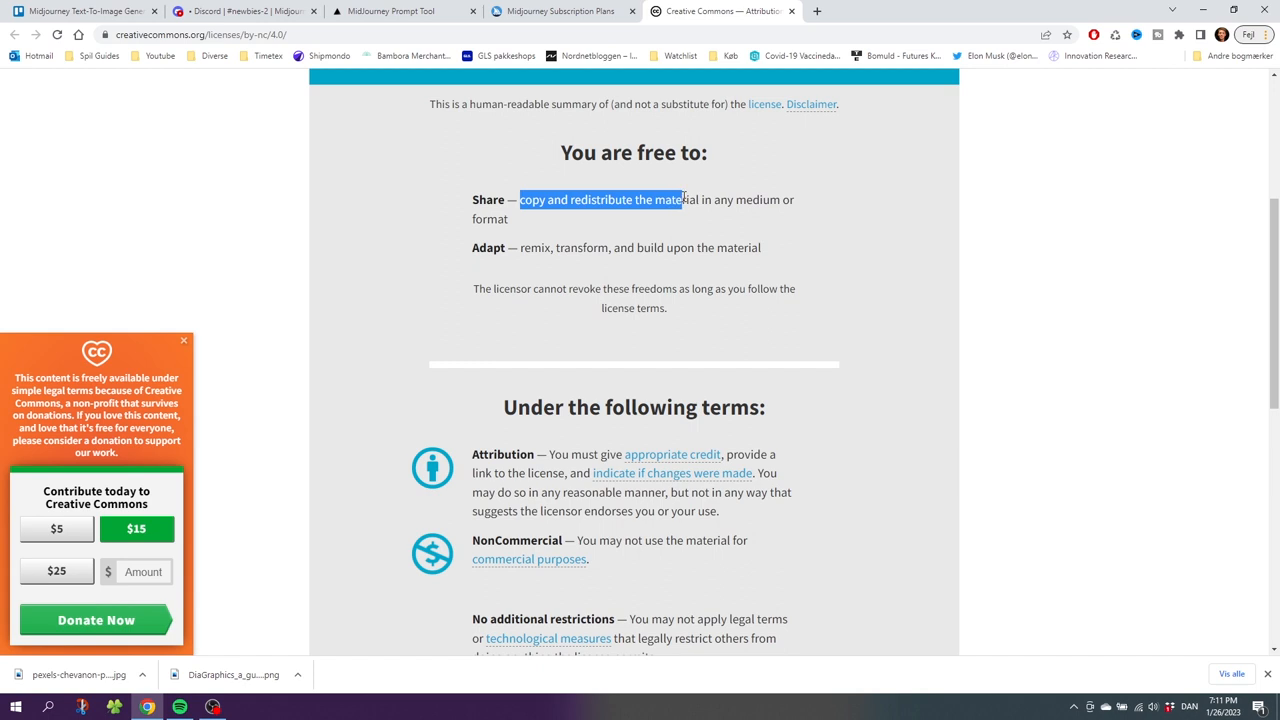
pyautogui.click(520, 247)
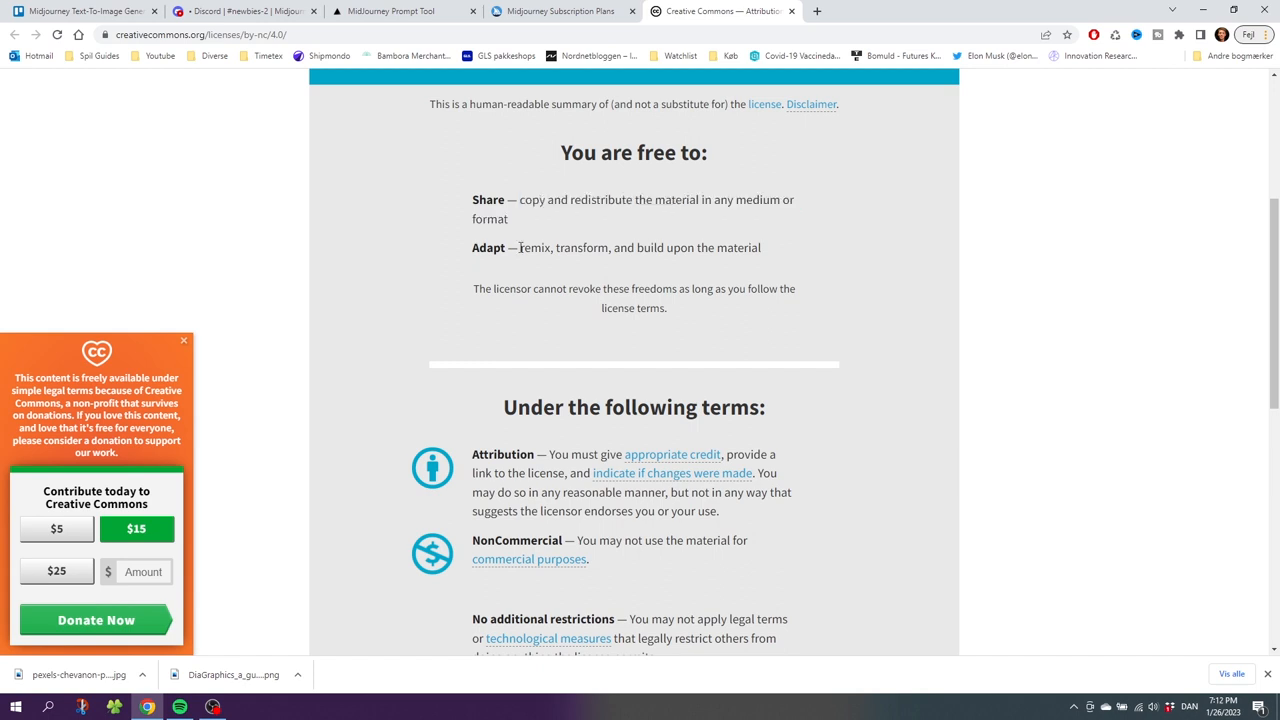
pyautogui.moveTo(519, 247); pyautogui.dragTo(627, 247)
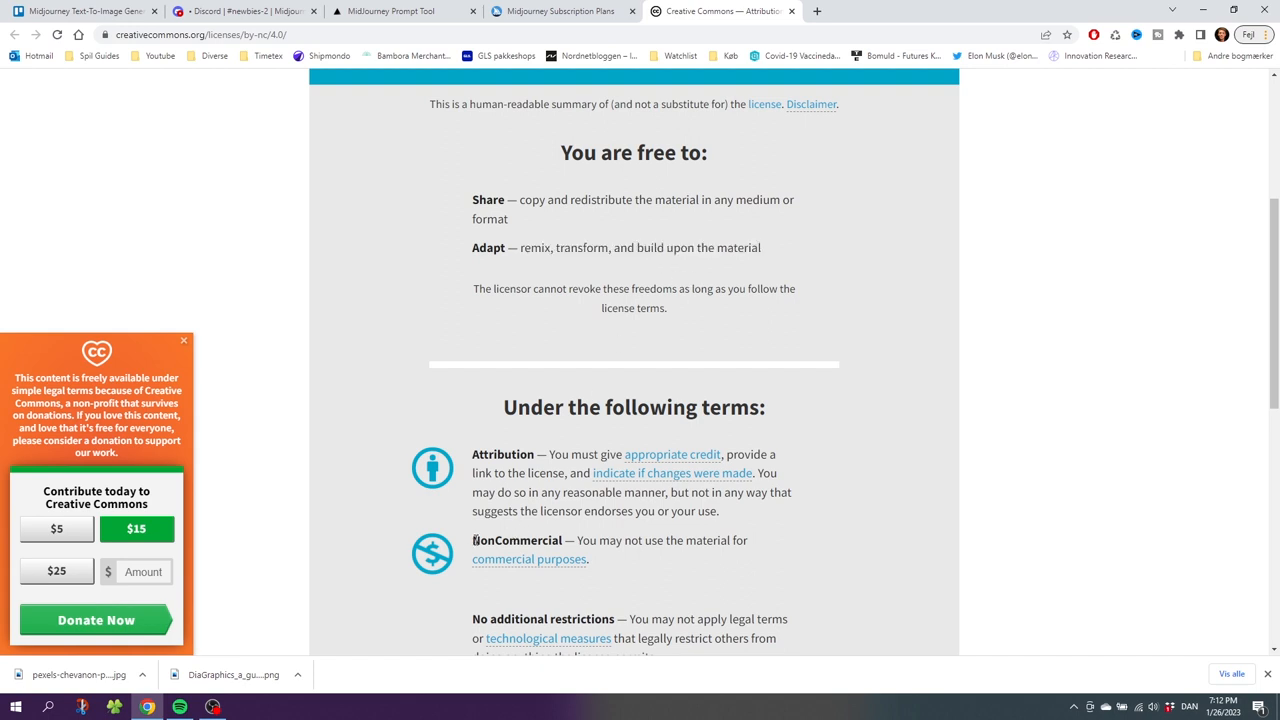
pyautogui.doubleClick(514, 540)
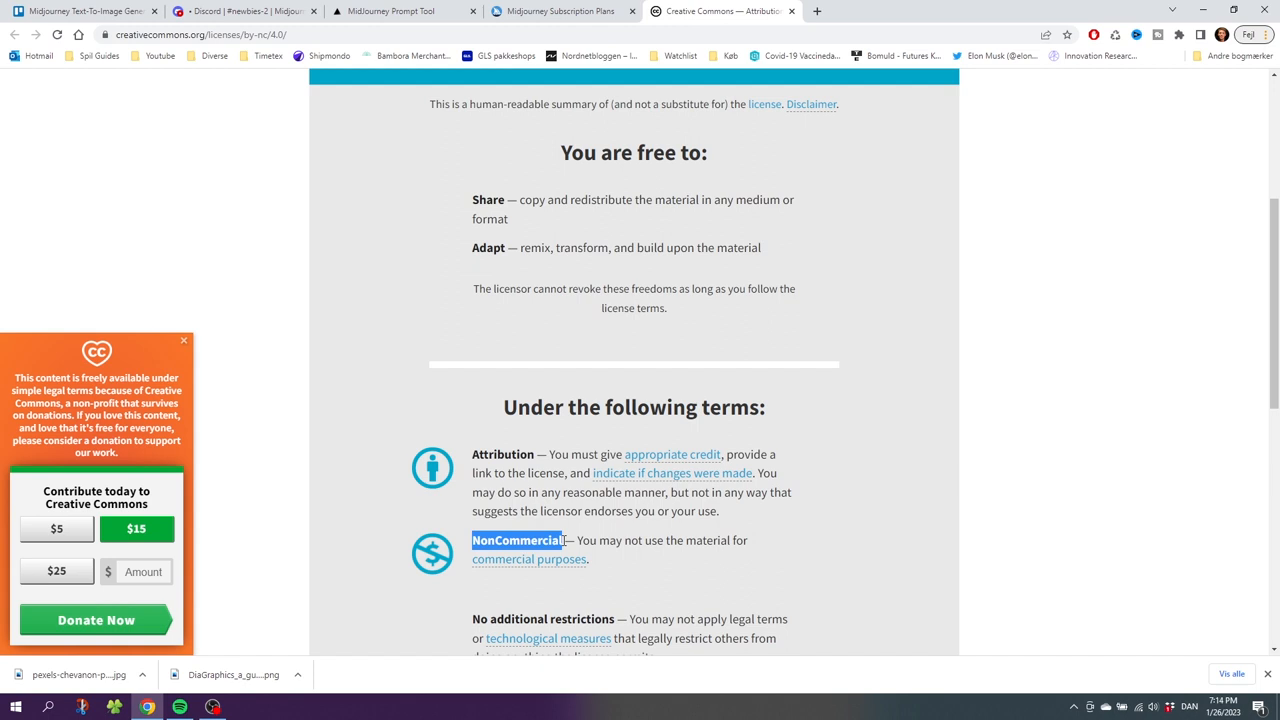
pyautogui.click(570, 11)
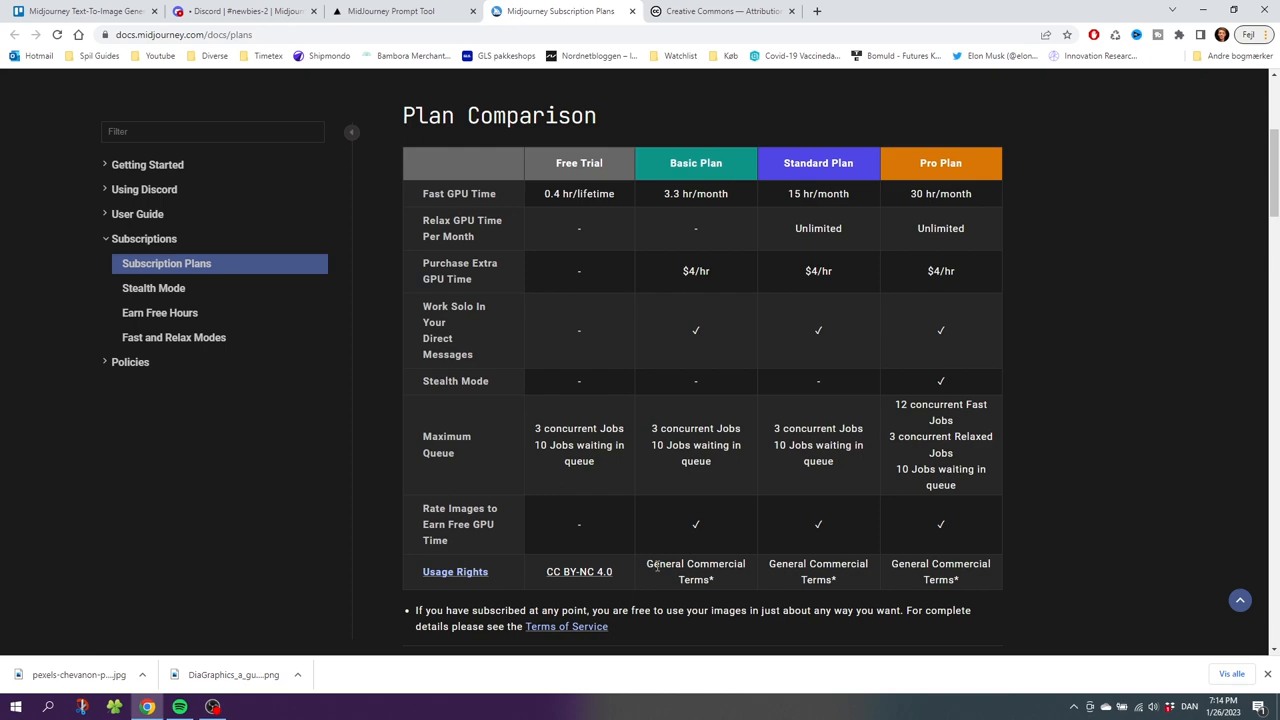
pyautogui.moveTo(581, 631)
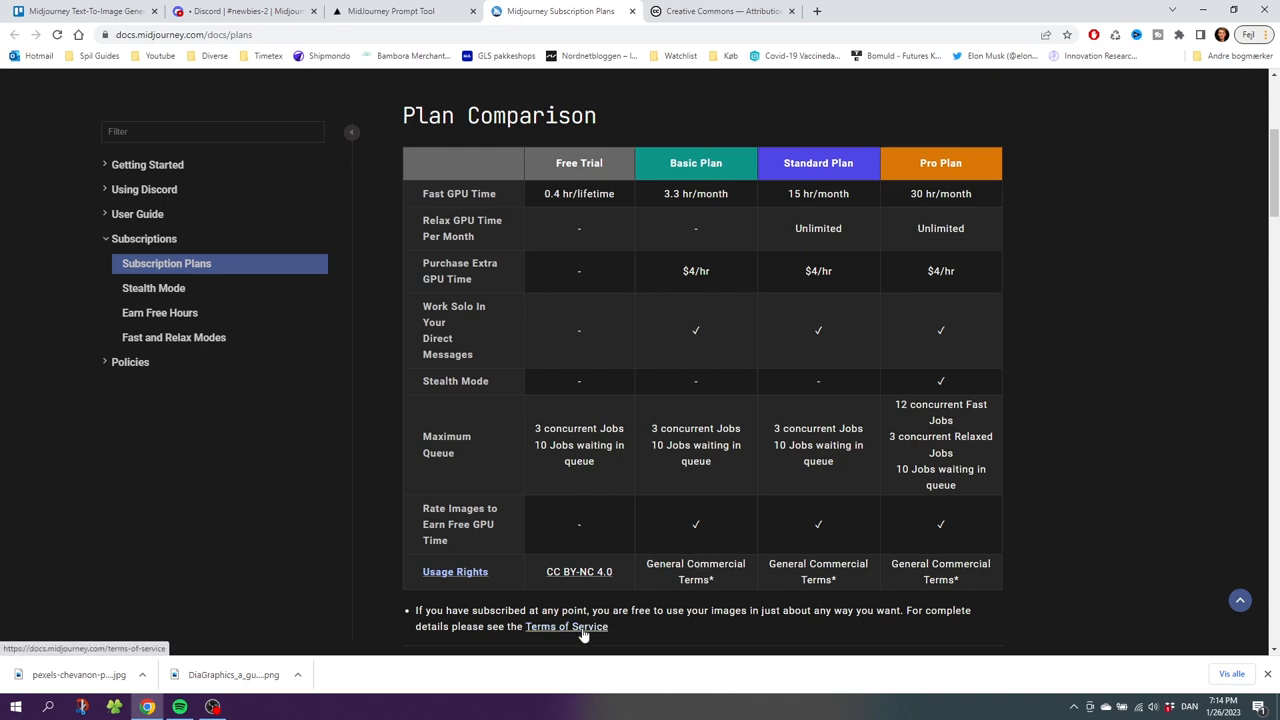
# Open the Terms of Service and highlight the Copyright sentence saying you own created Assets.
pyautogui.click(566, 627)
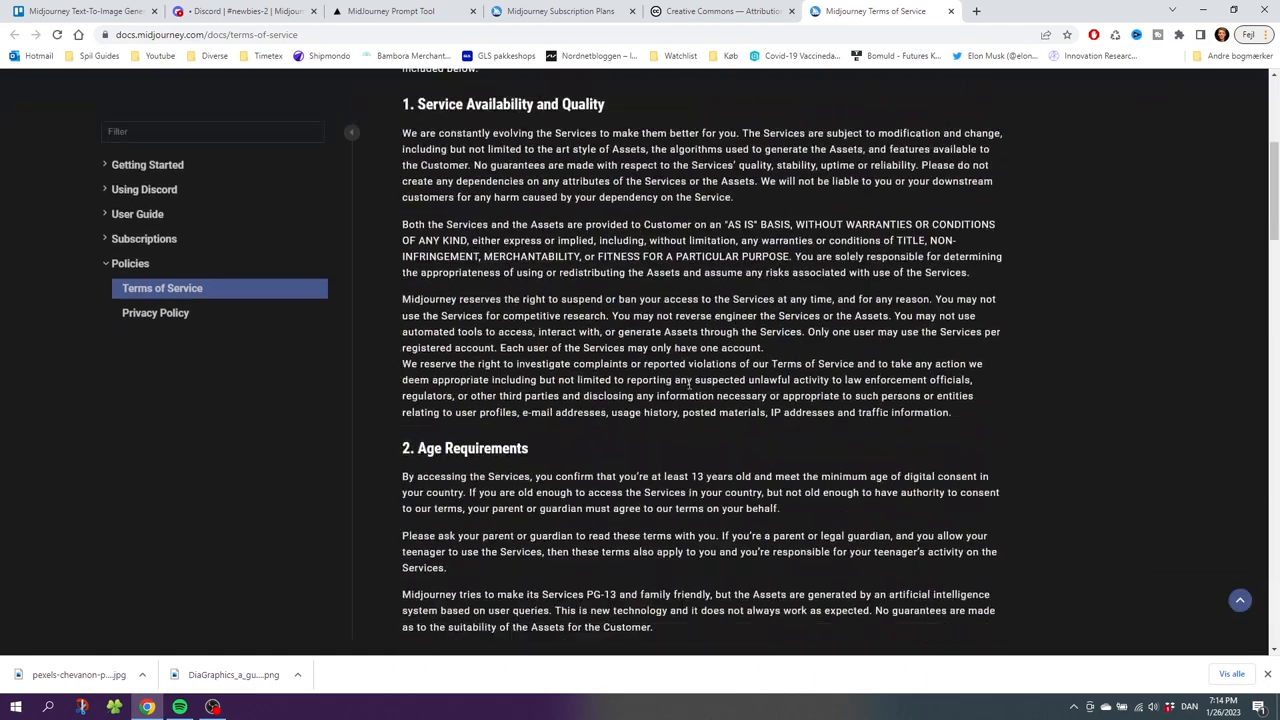
pyautogui.scroll(-3)
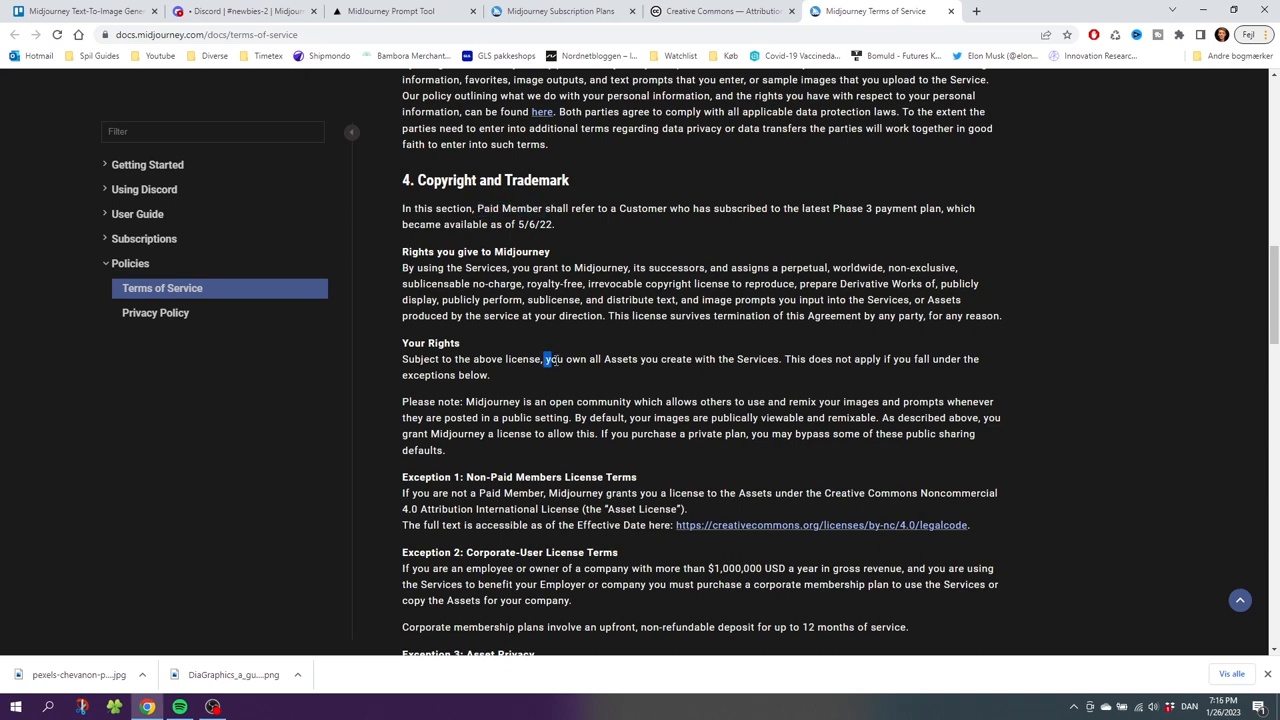
pyautogui.moveTo(544, 358); pyautogui.dragTo(770, 358)
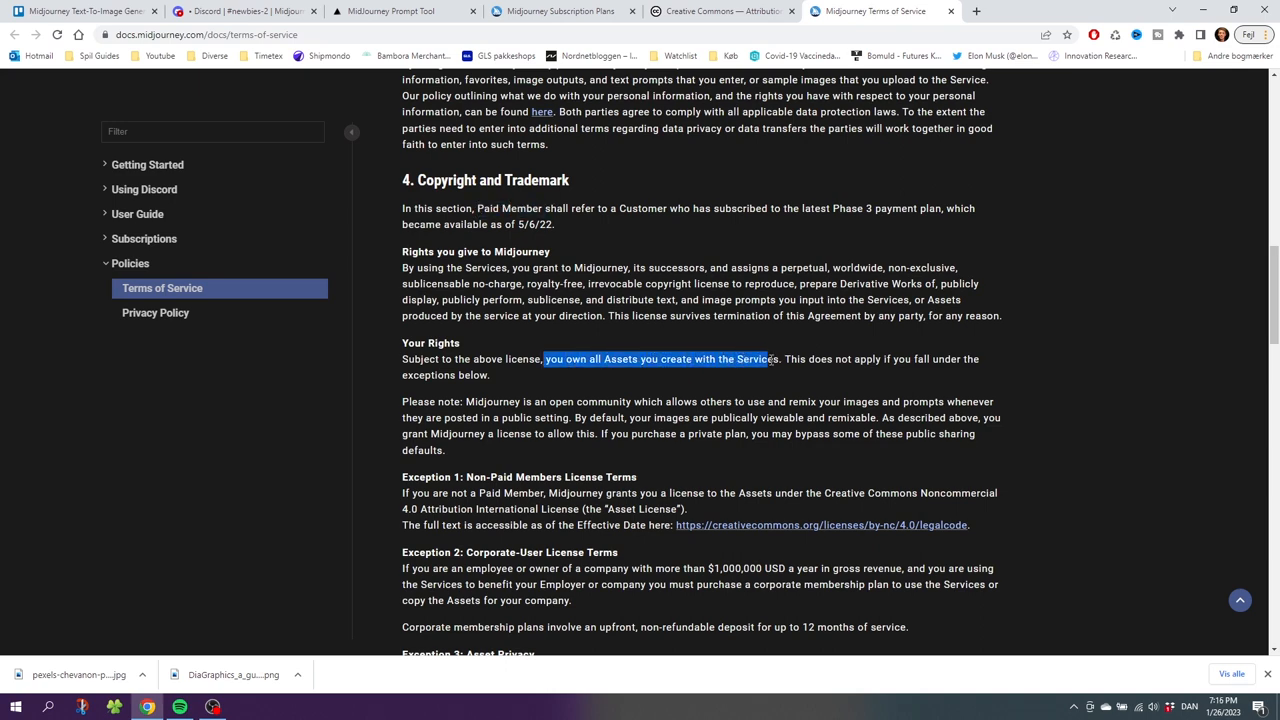
pyautogui.scroll(-3)
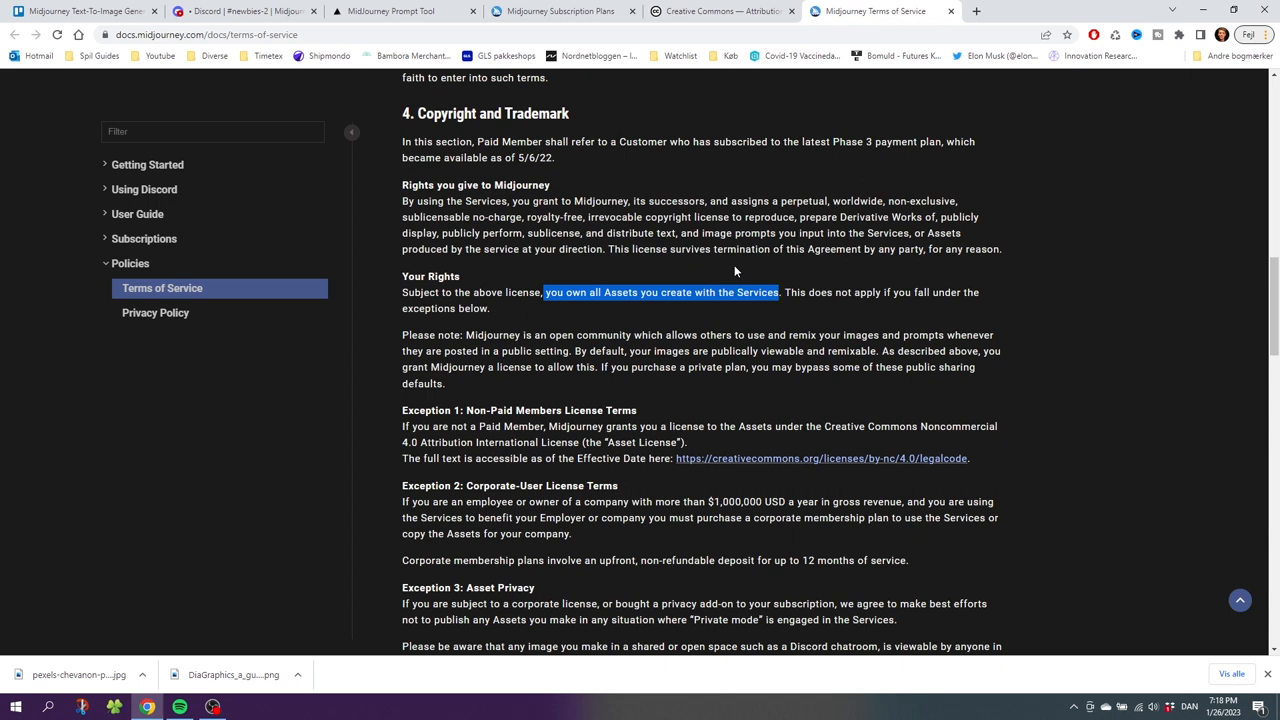
pyautogui.moveTo(644, 249)
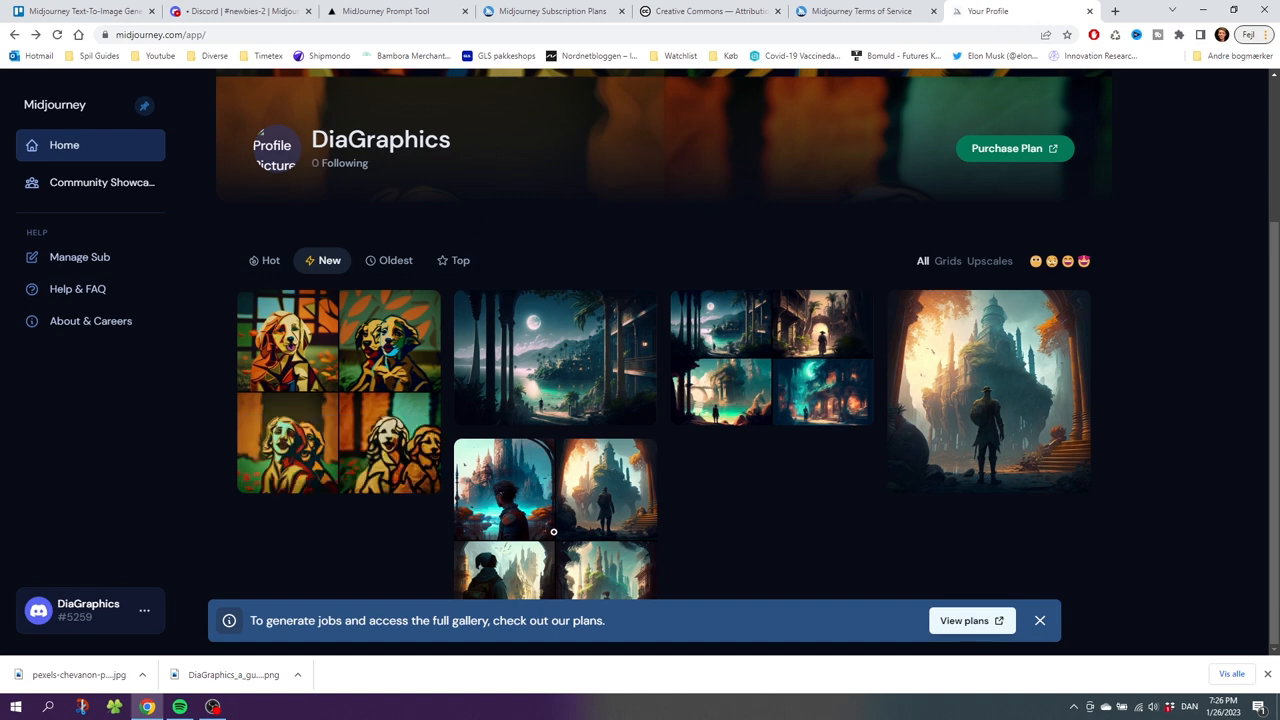
pyautogui.moveTo(687, 514)
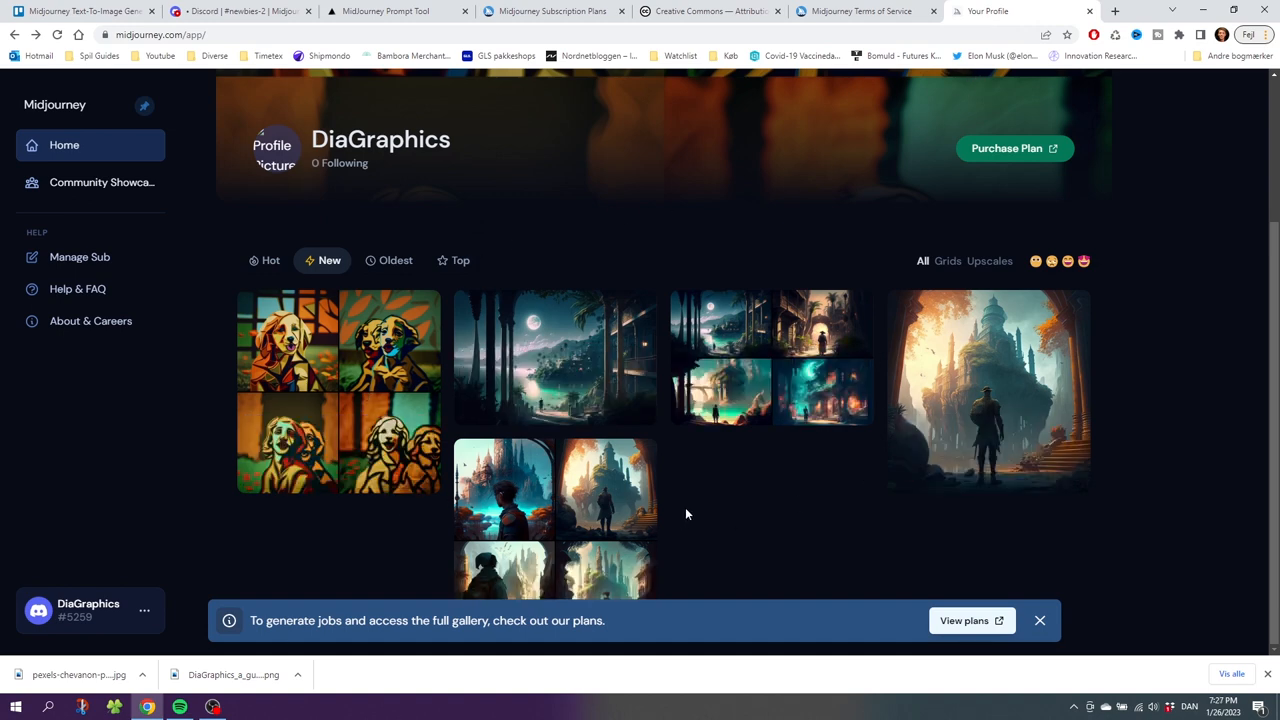